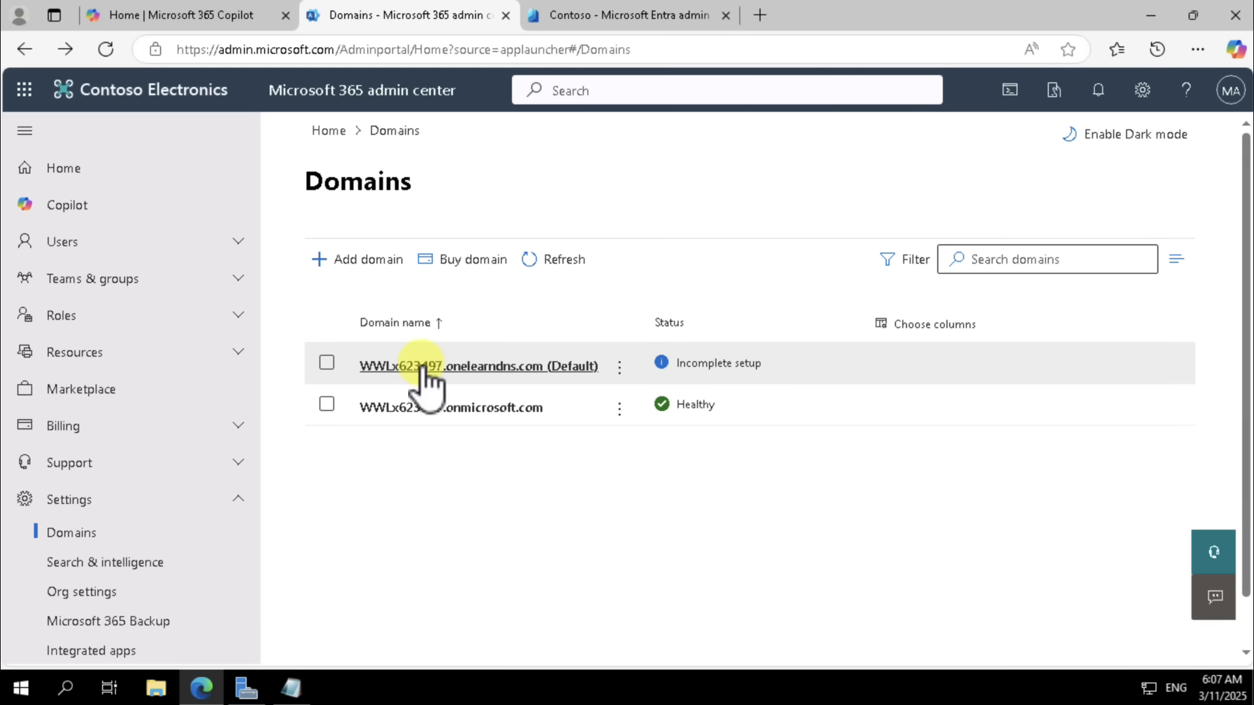
mouse_move(495, 392)
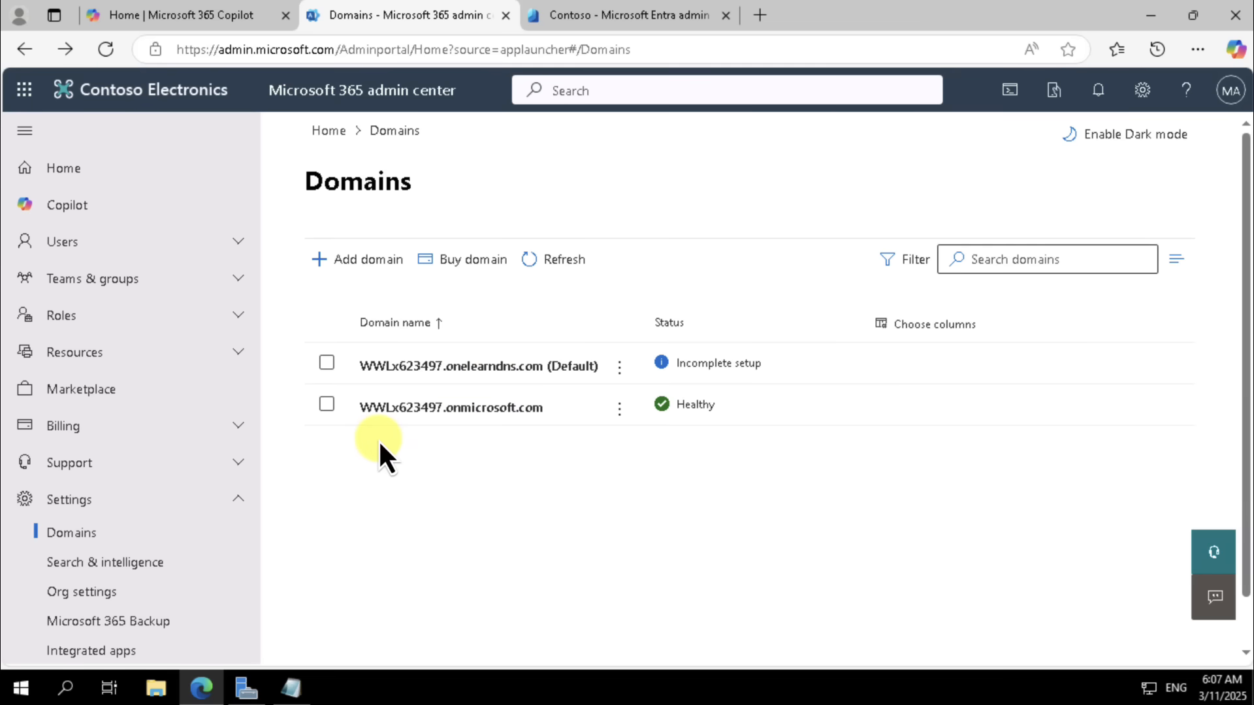
mouse_move(358, 259)
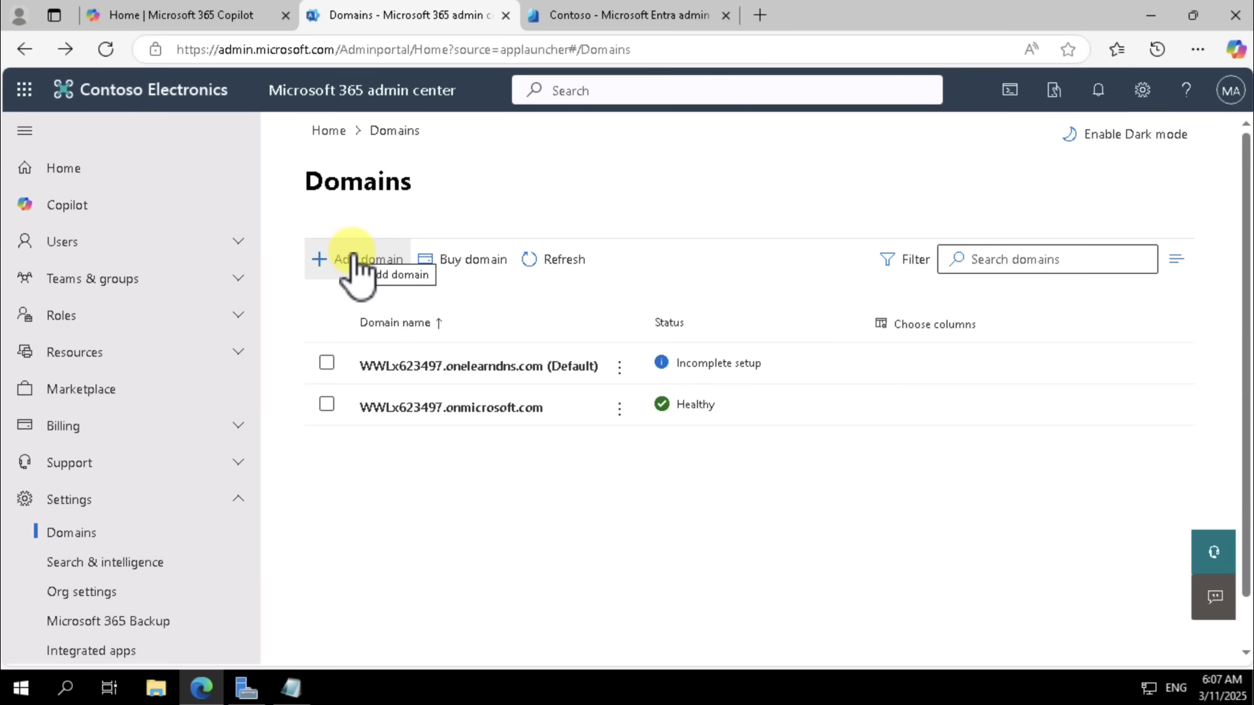
mouse_move(303, 520)
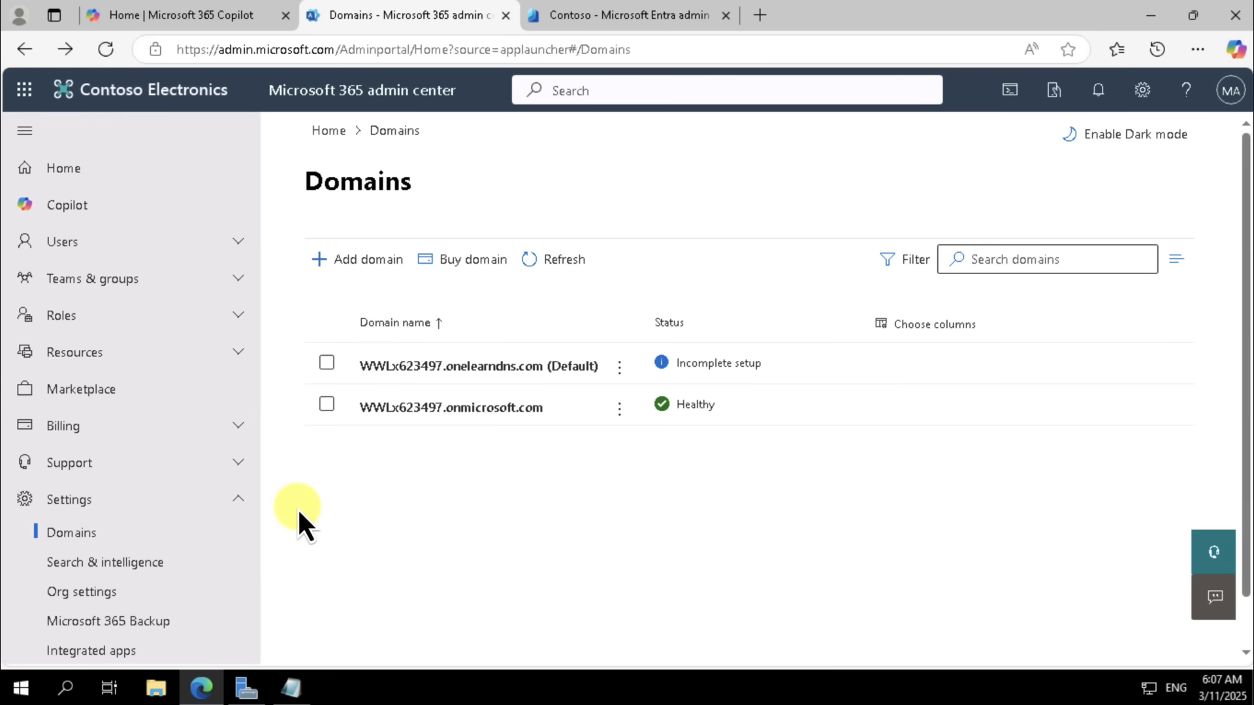
Step: Launch DNS Manager and select the TXT verification record in the WWLx623497.onelearndns.com zone
click(291, 688)
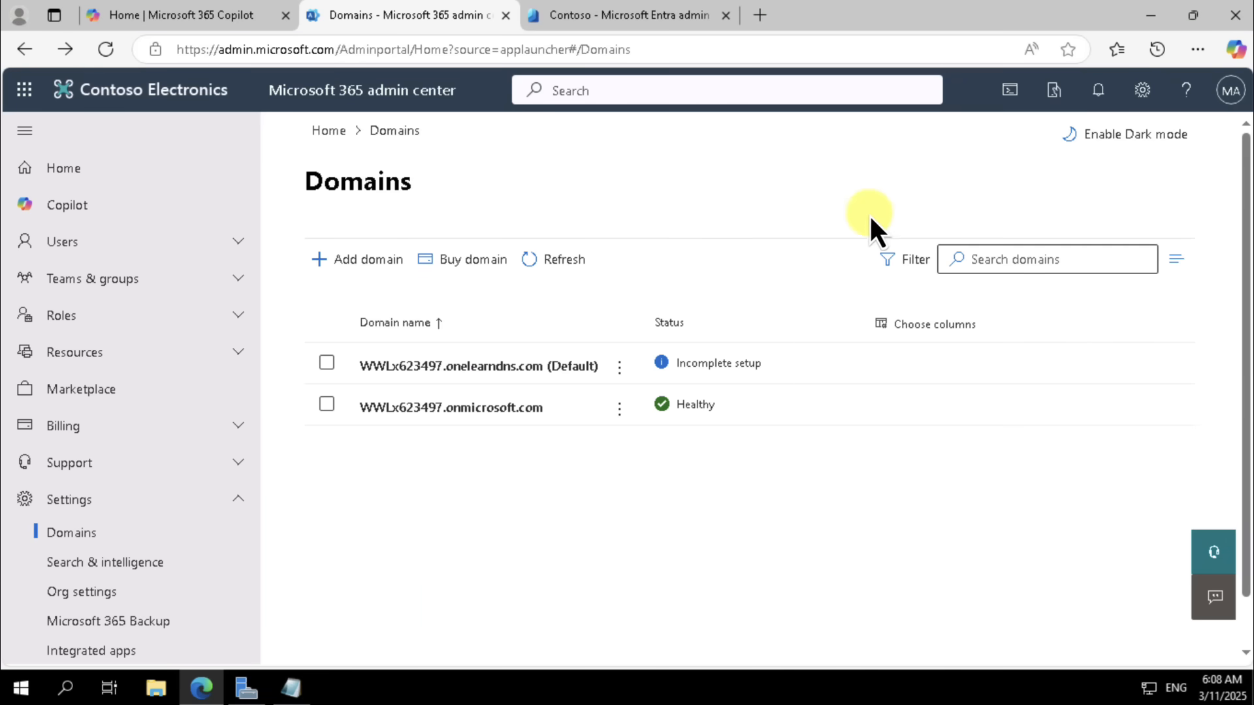
click(1123, 50)
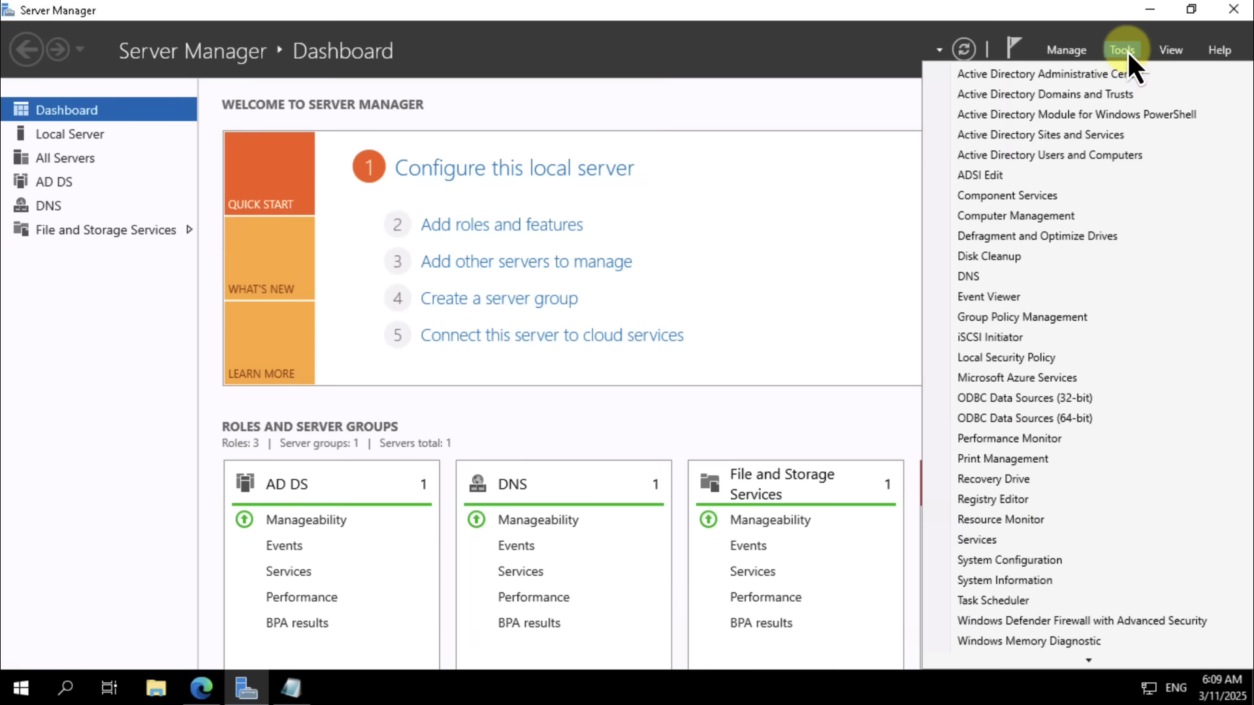
click(967, 276)
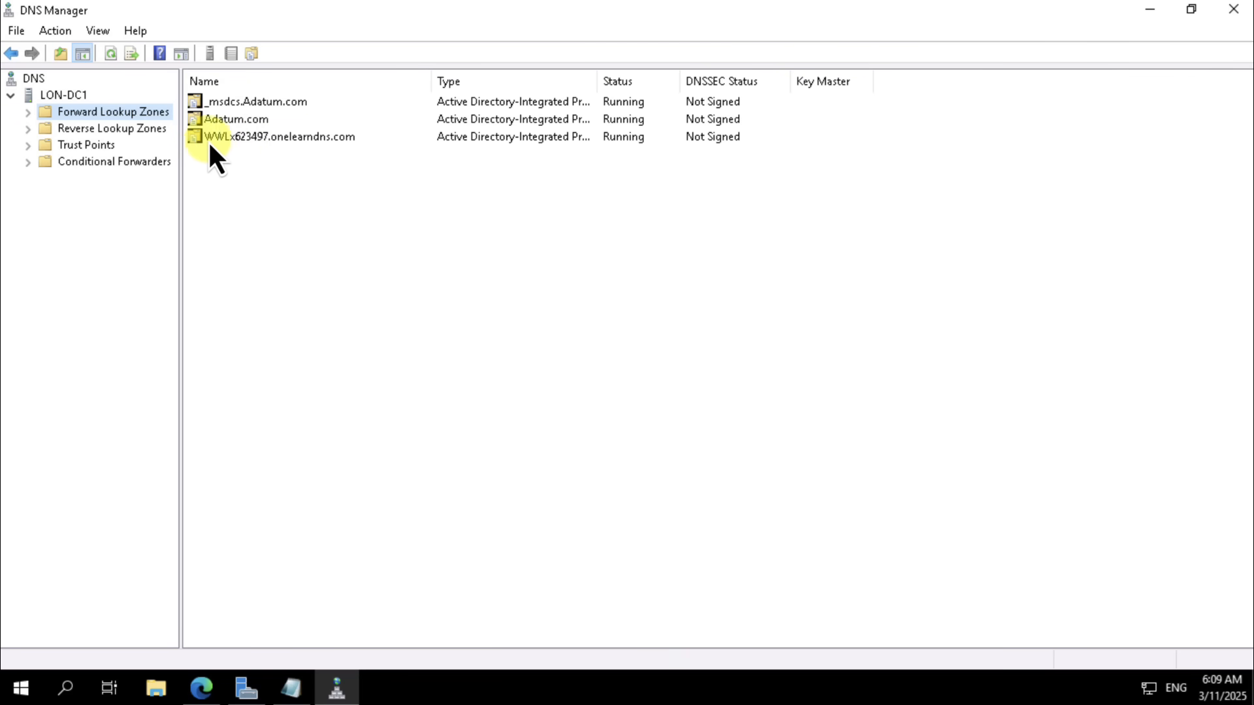
double_click(290, 135)
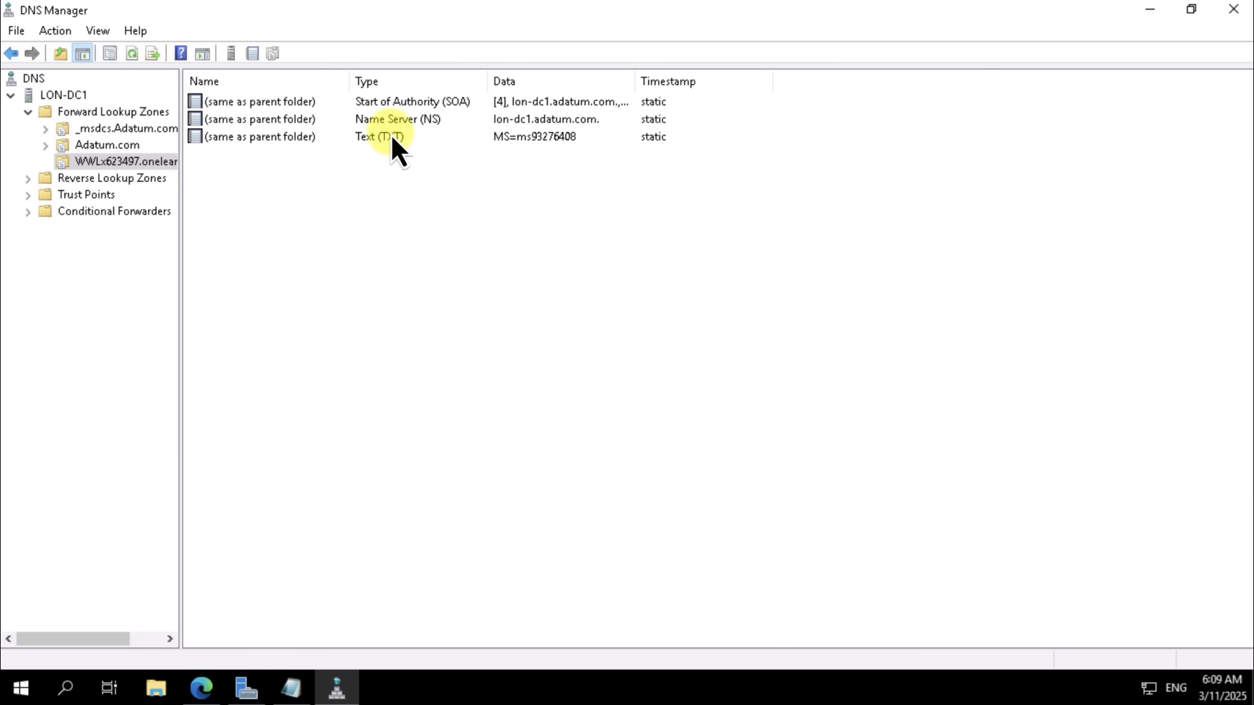
click(380, 136)
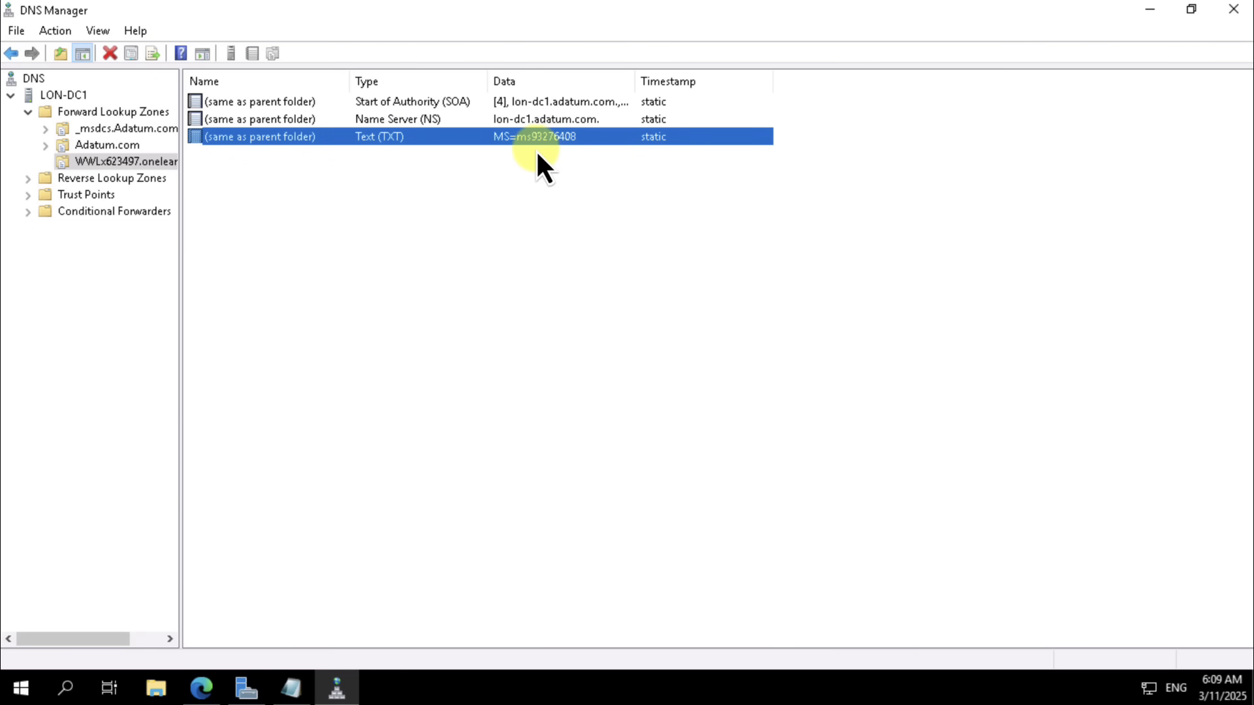
mouse_move(388, 192)
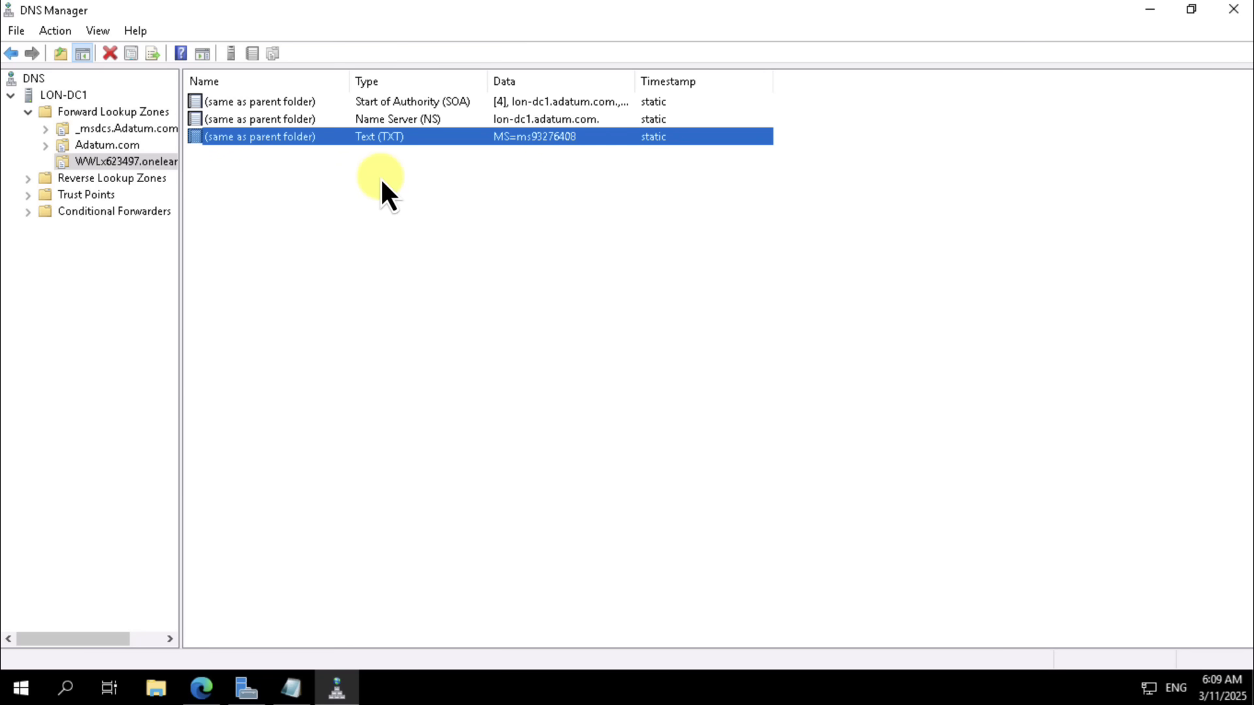
mouse_move(1059, 84)
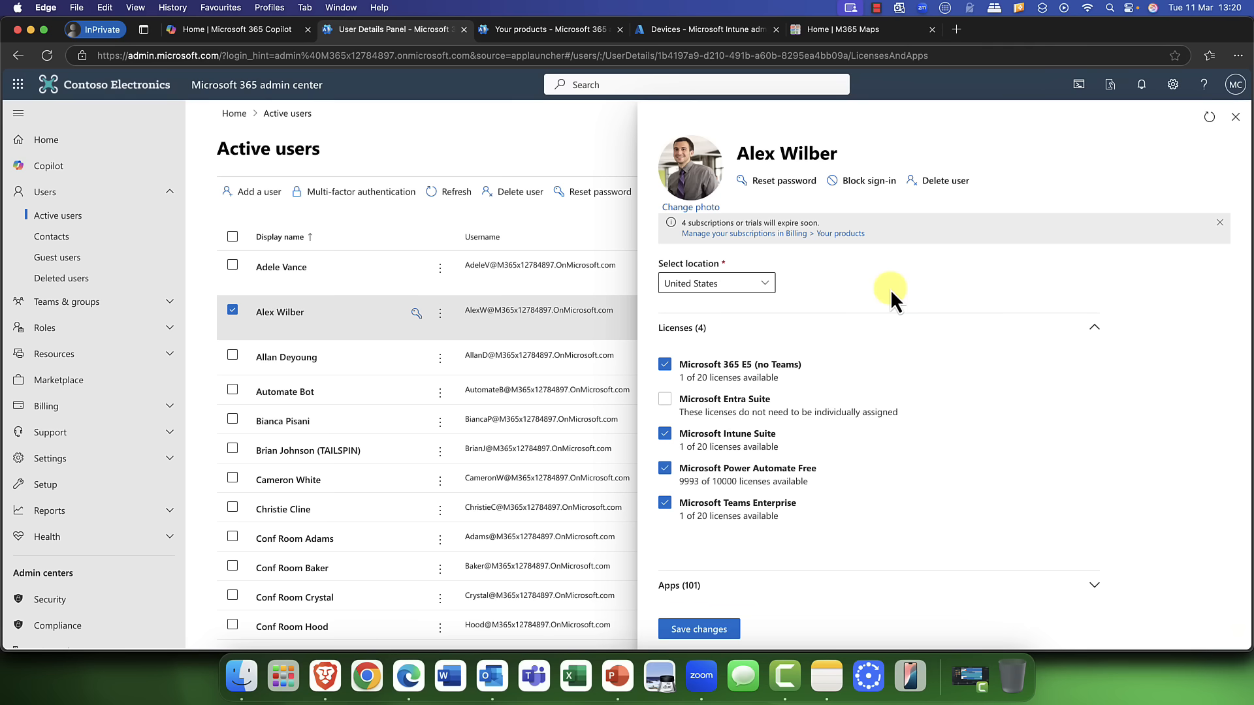
mouse_move(794, 414)
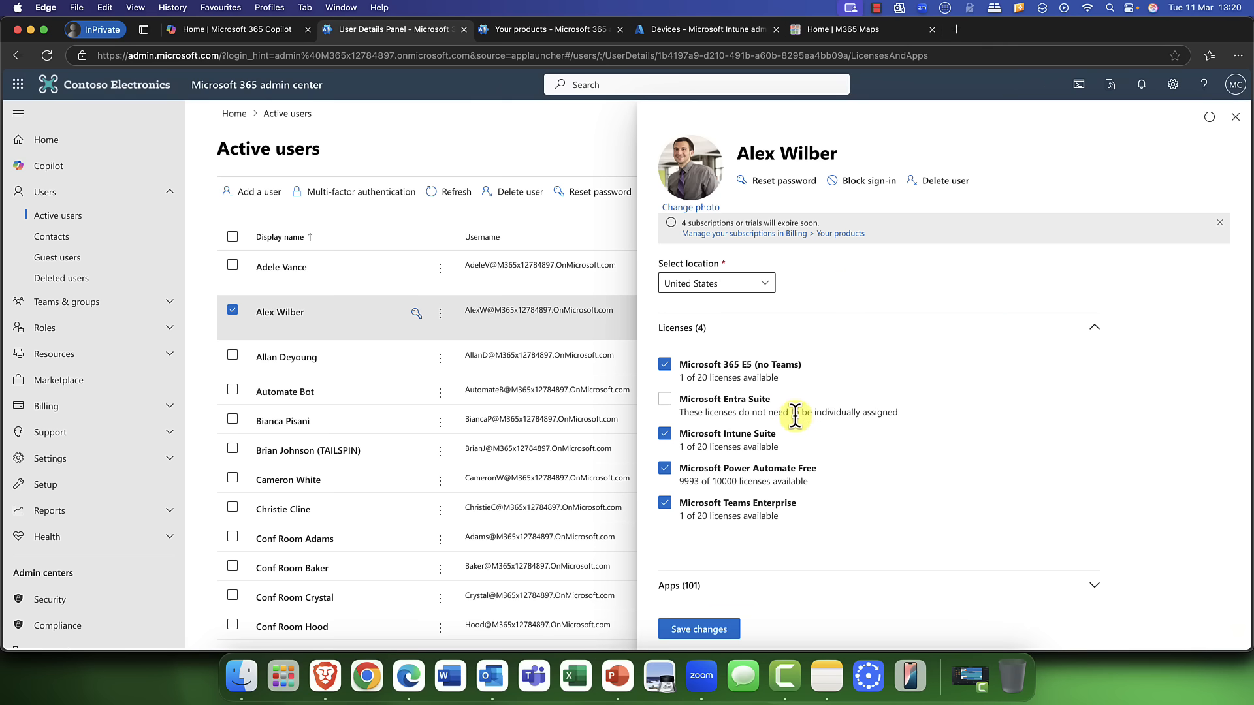
mouse_move(788, 406)
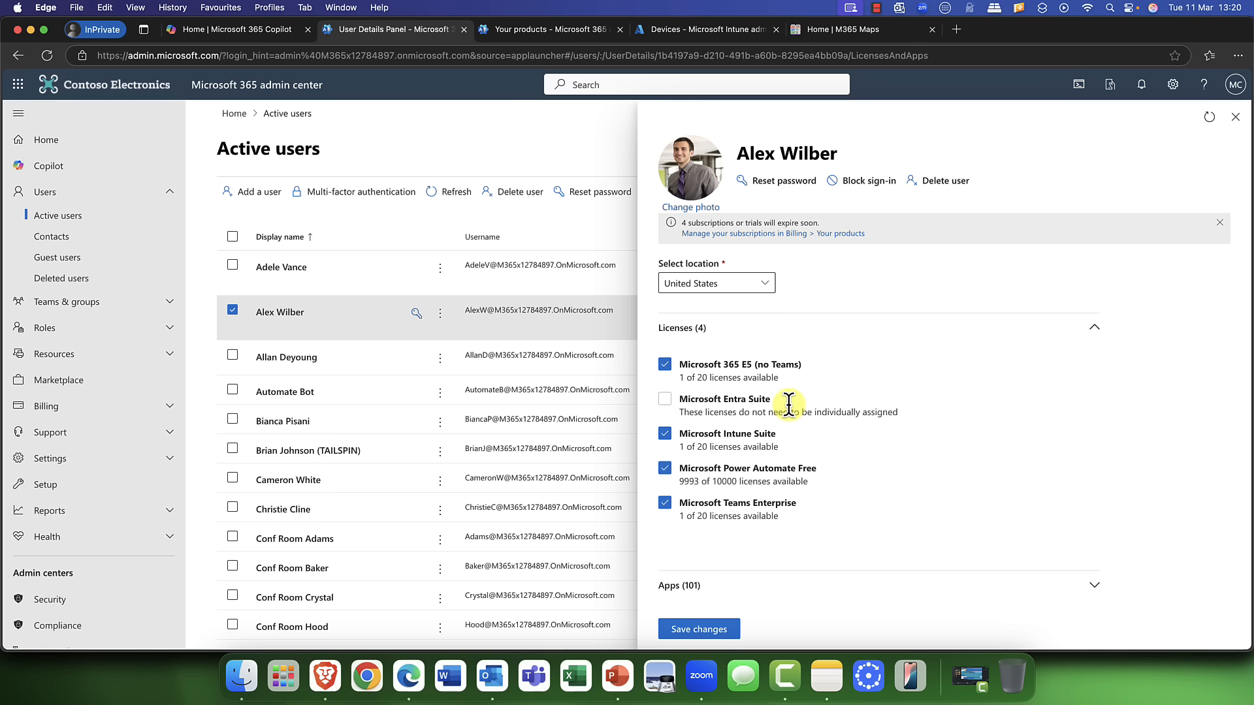
mouse_move(791, 412)
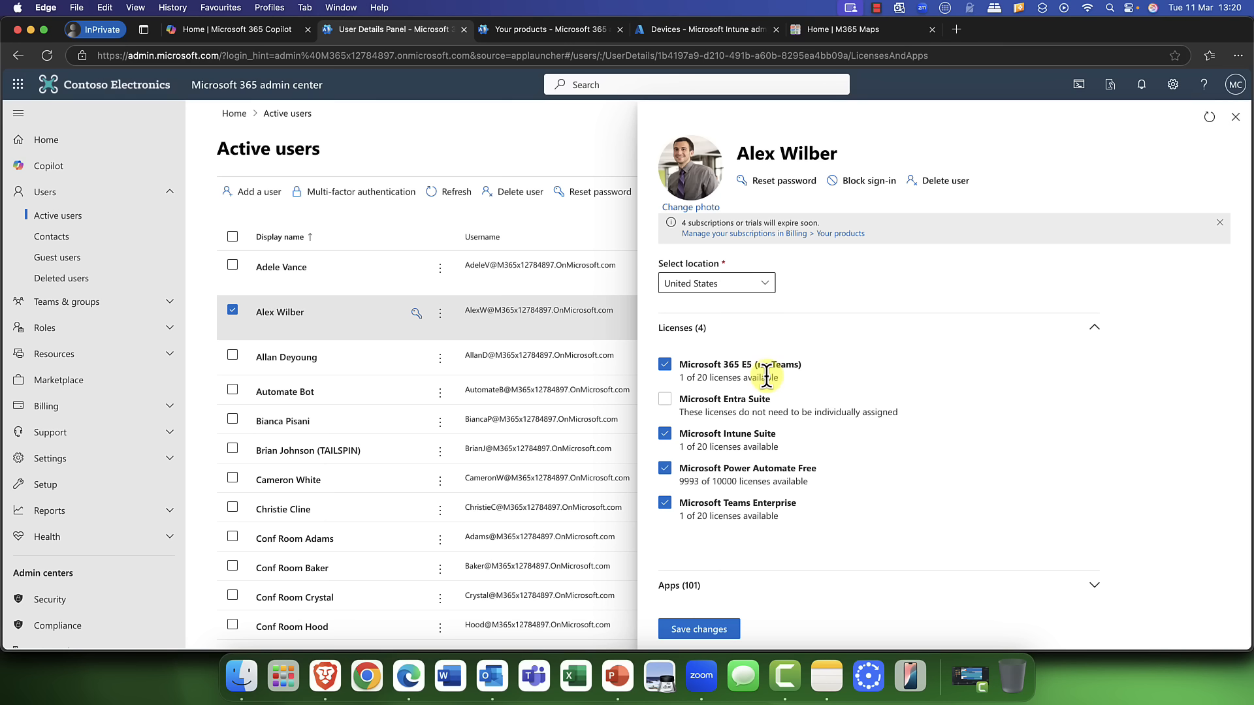
mouse_move(732, 414)
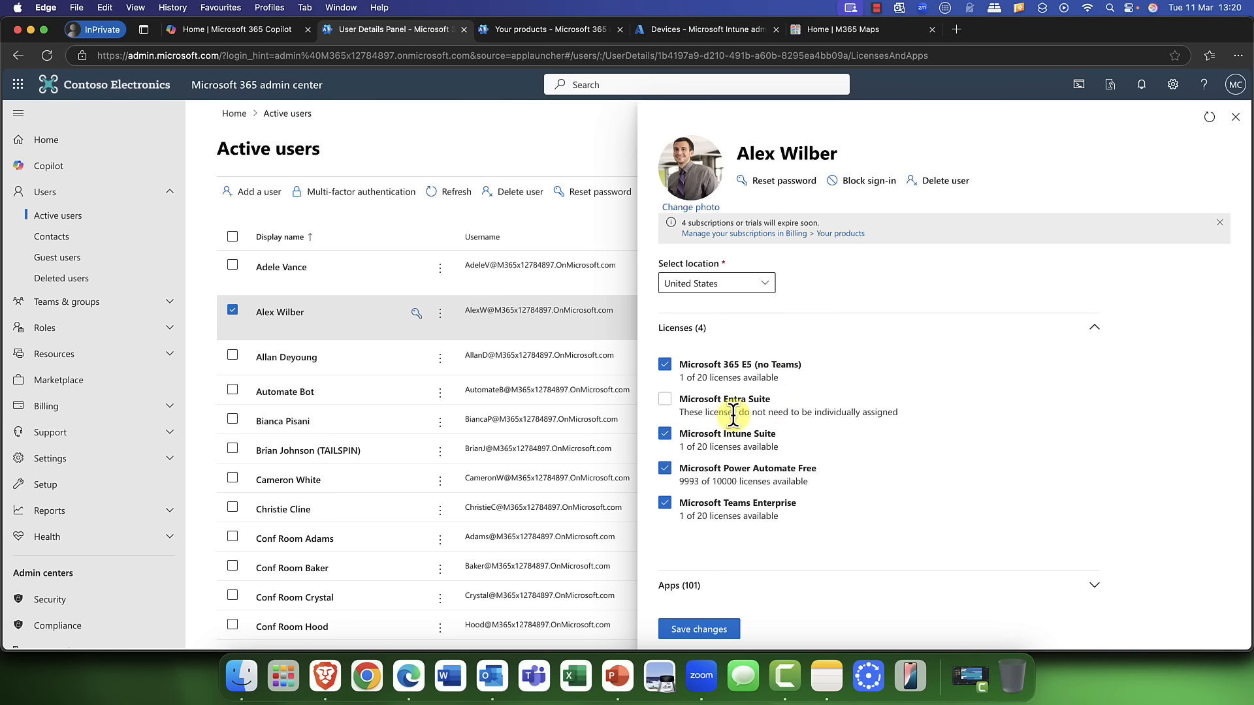
mouse_move(700, 444)
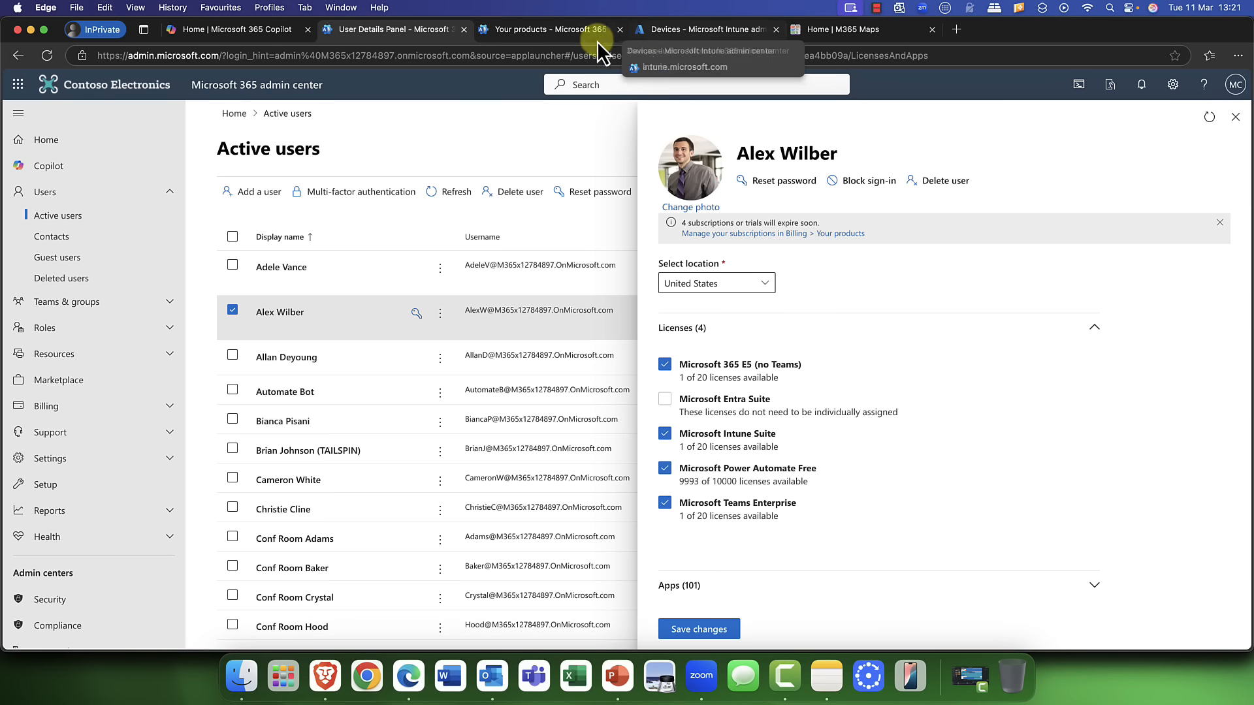
Step: Show the Your products billing page listing seven subscriptions and their expired statuses
click(550, 30)
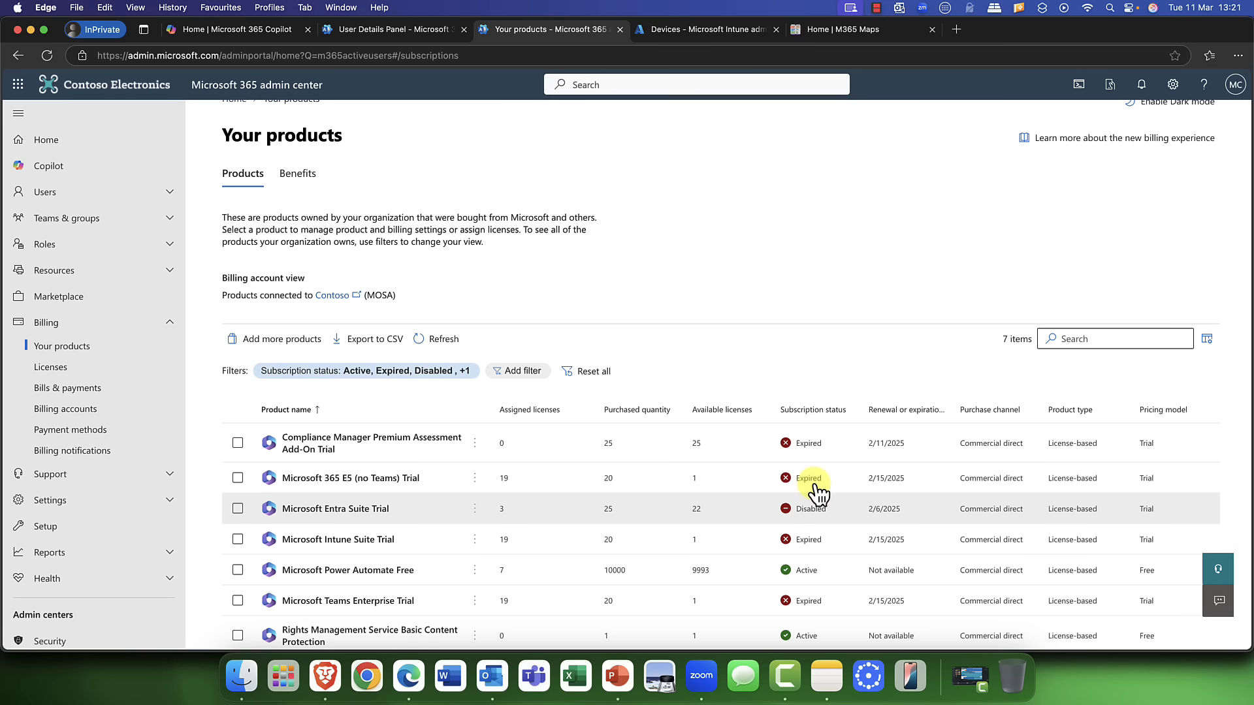
mouse_move(674, 484)
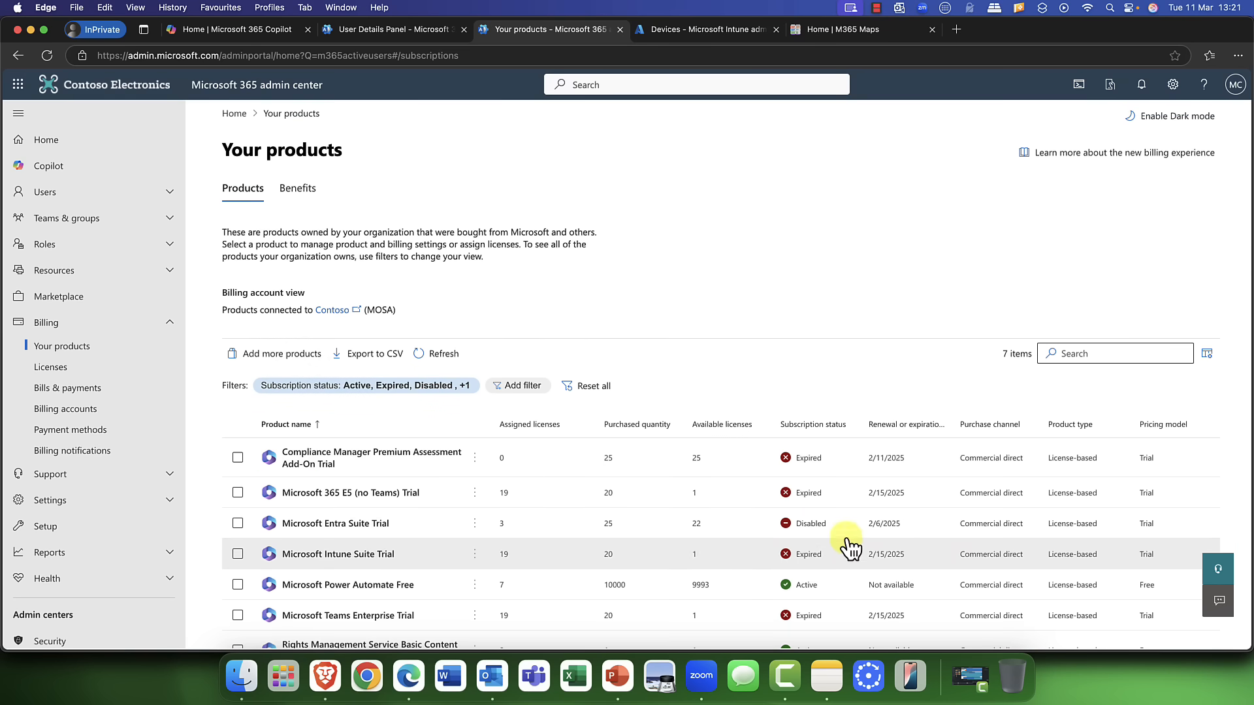
mouse_move(419, 527)
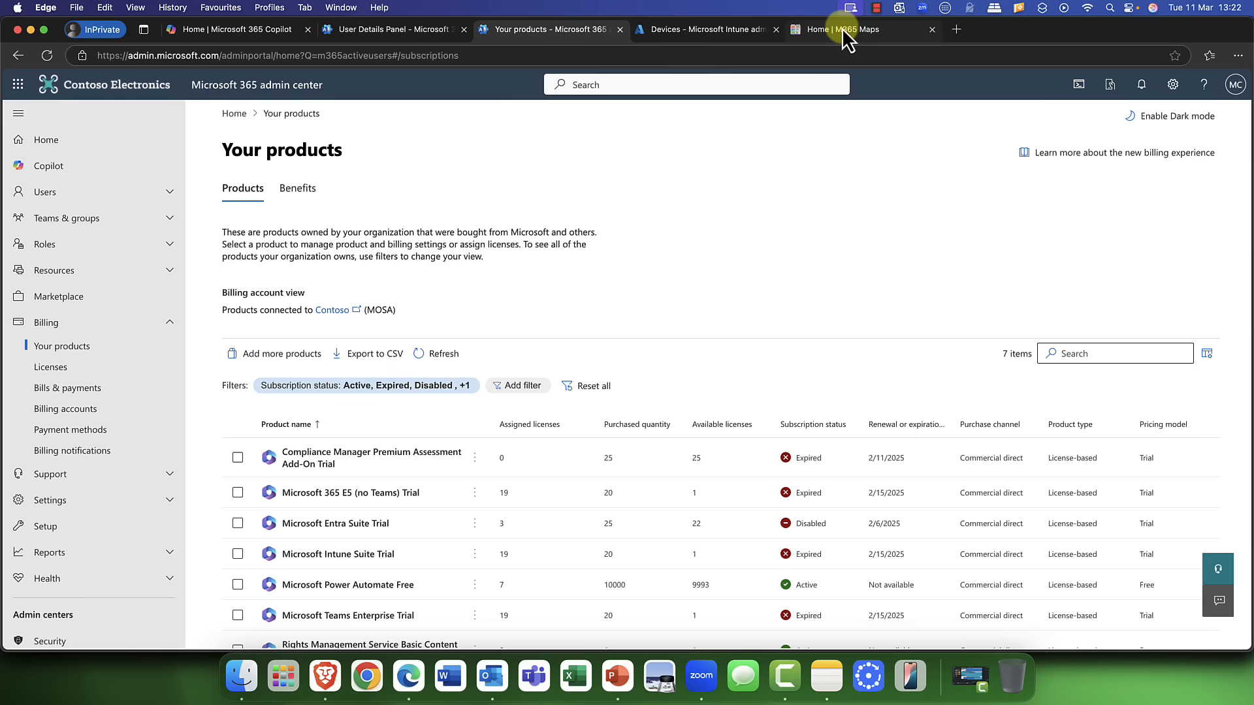
Step: Open the M365 Maps Feature Matrix comparing Office 365 and Microsoft 365 plans
click(839, 29)
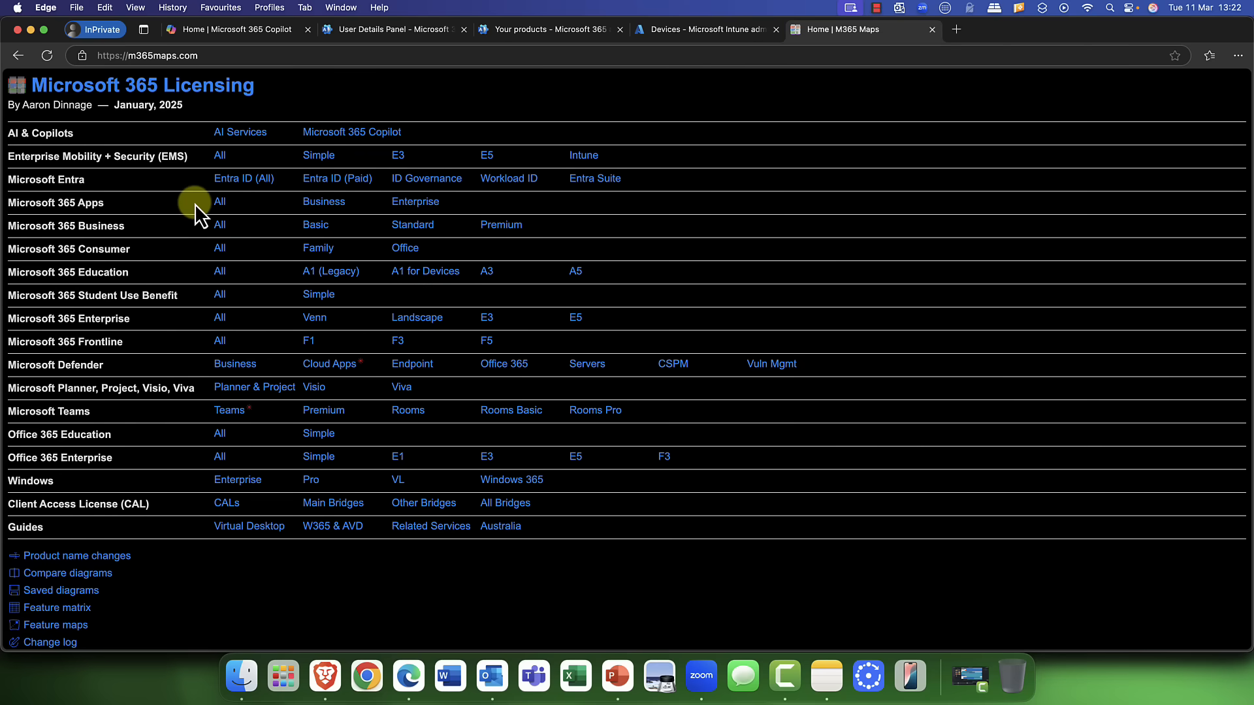
mouse_move(132, 316)
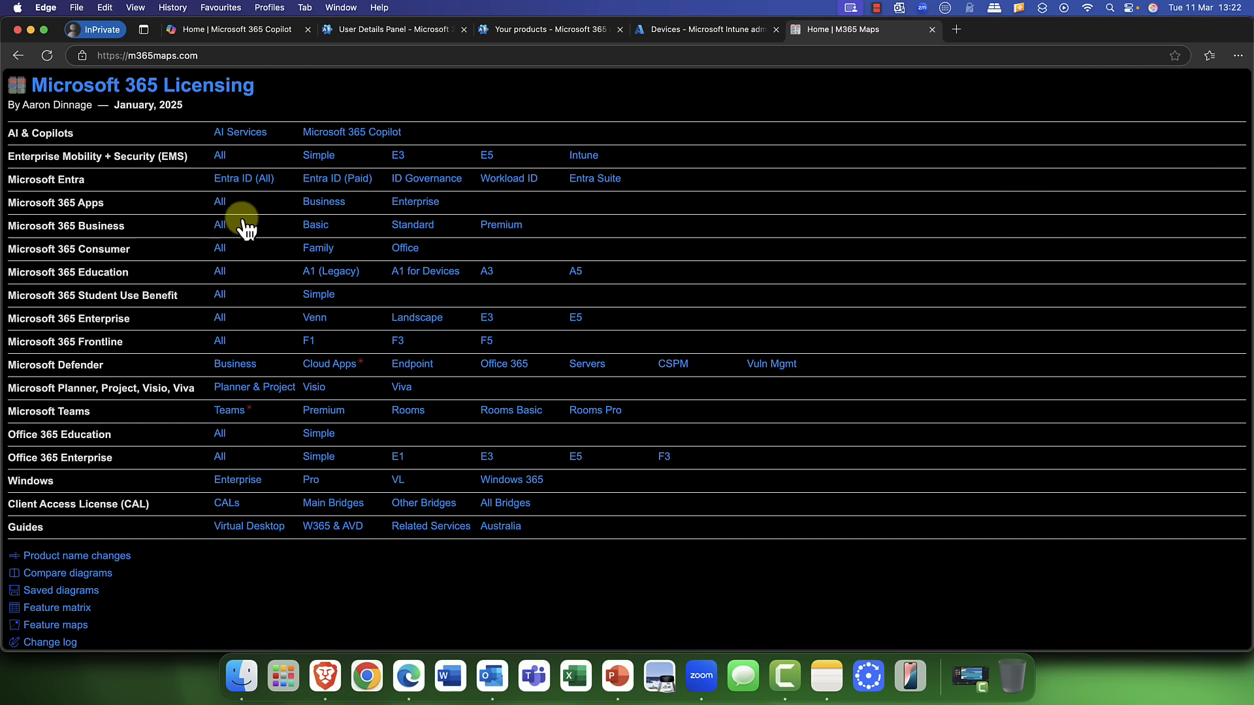
mouse_move(236, 368)
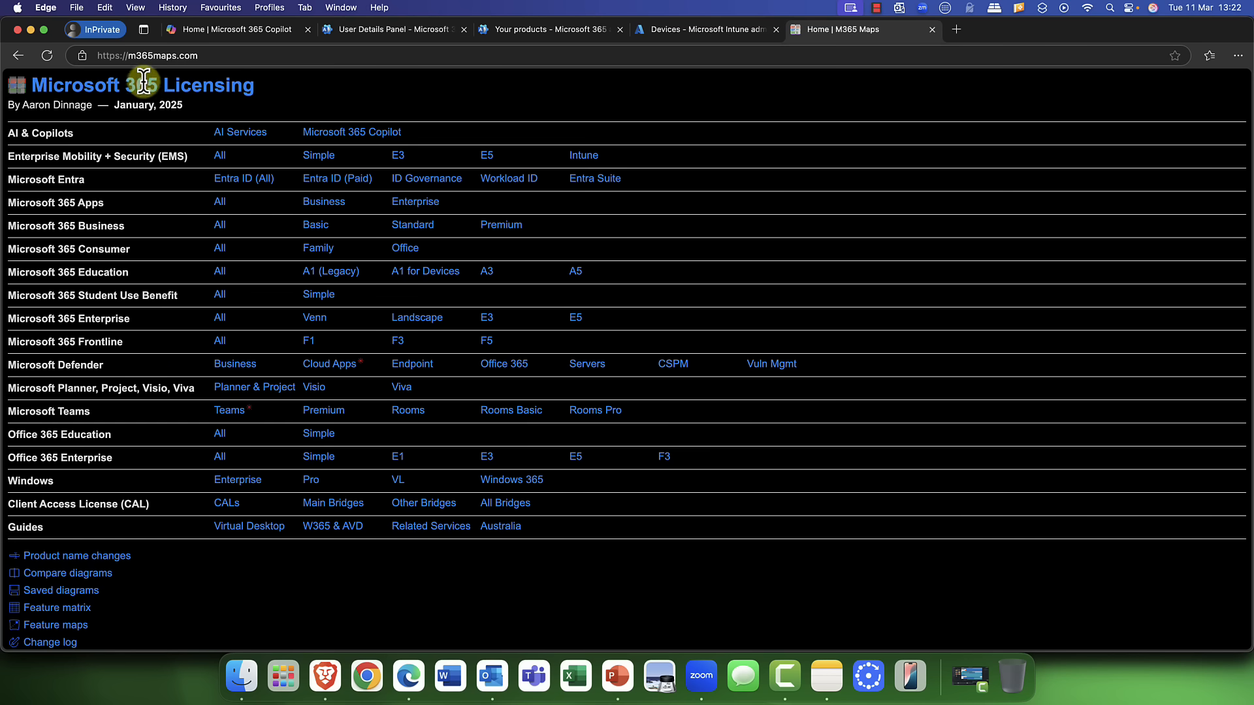
scroll(down, 3)
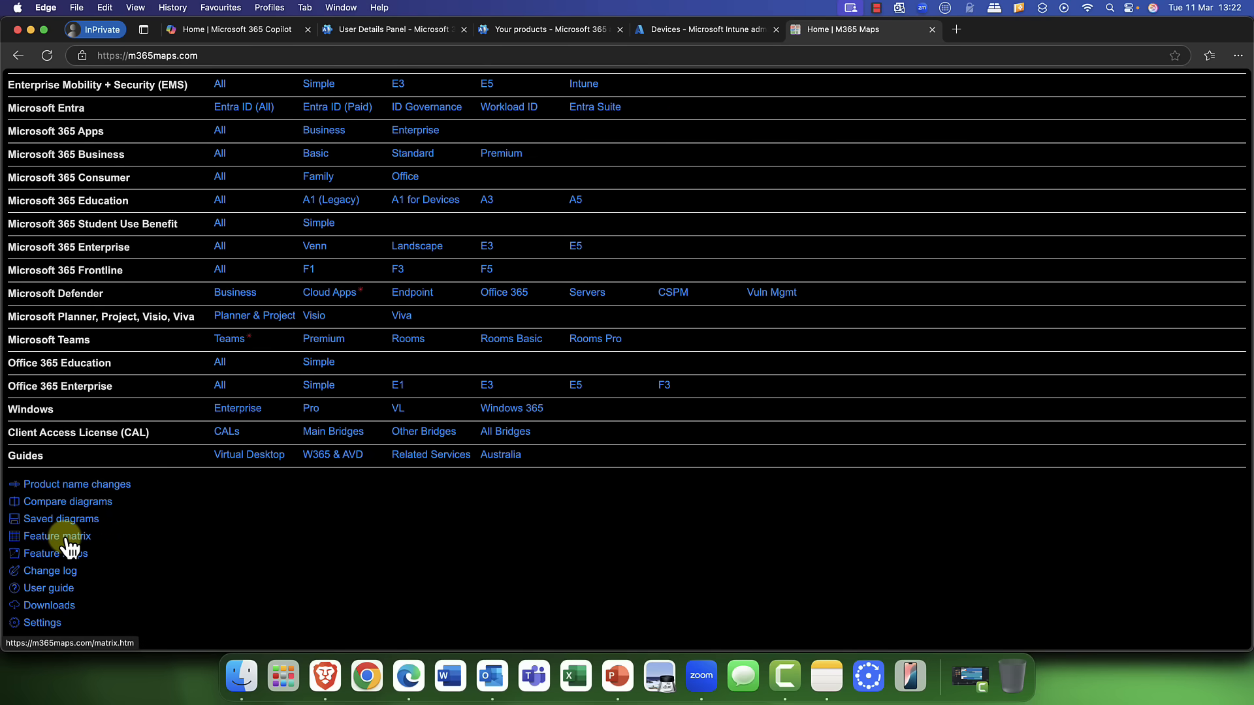
click(56, 535)
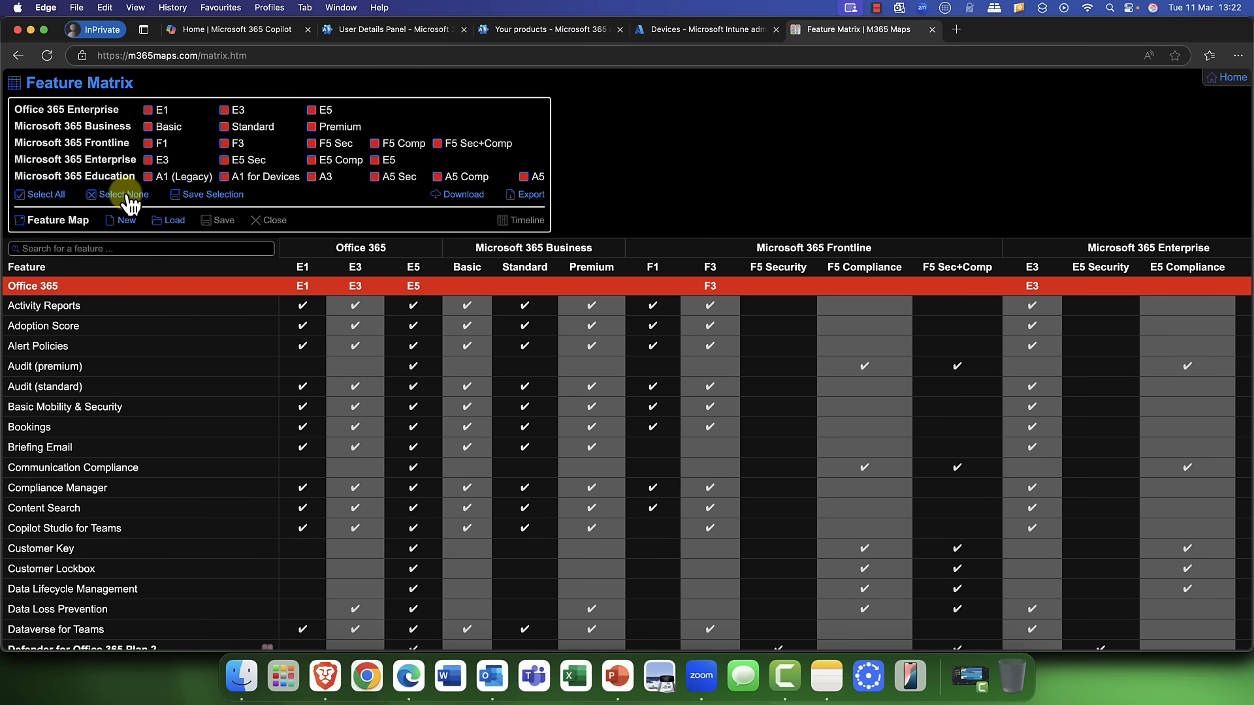
Step: Clear all plans and compare Microsoft 365 Enterprise E3, E5 Security and E5 features
click(116, 195)
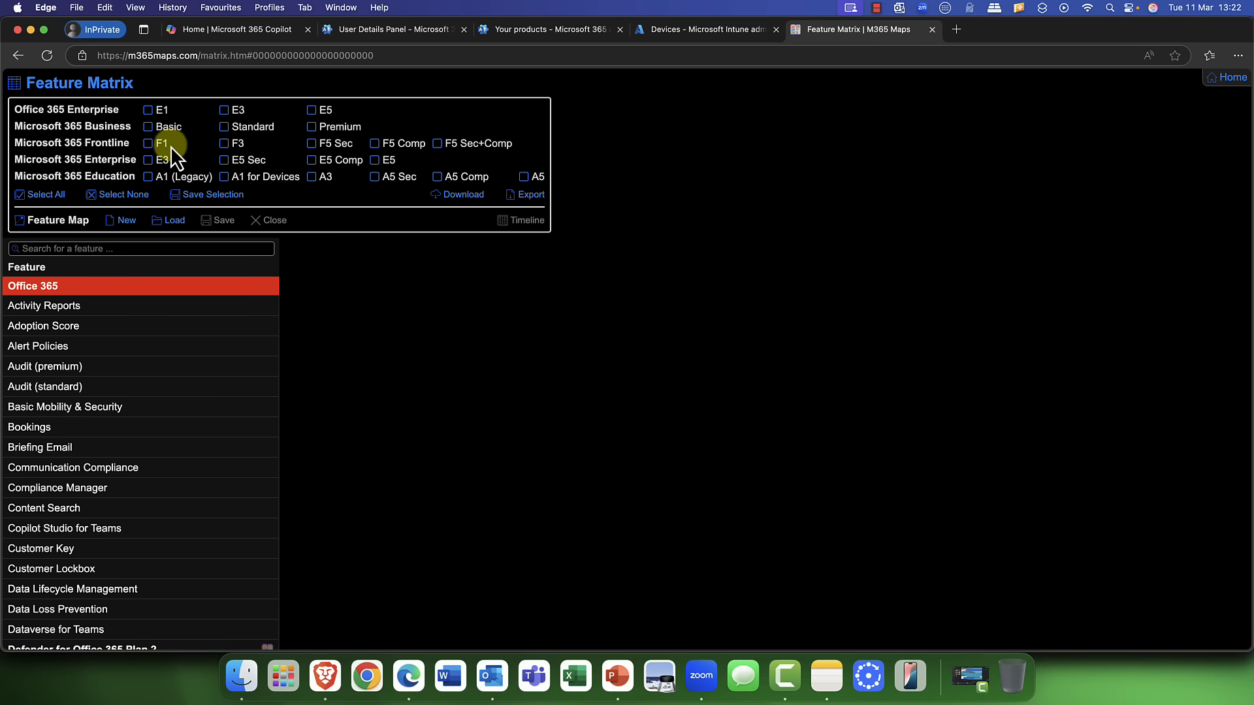
click(149, 159)
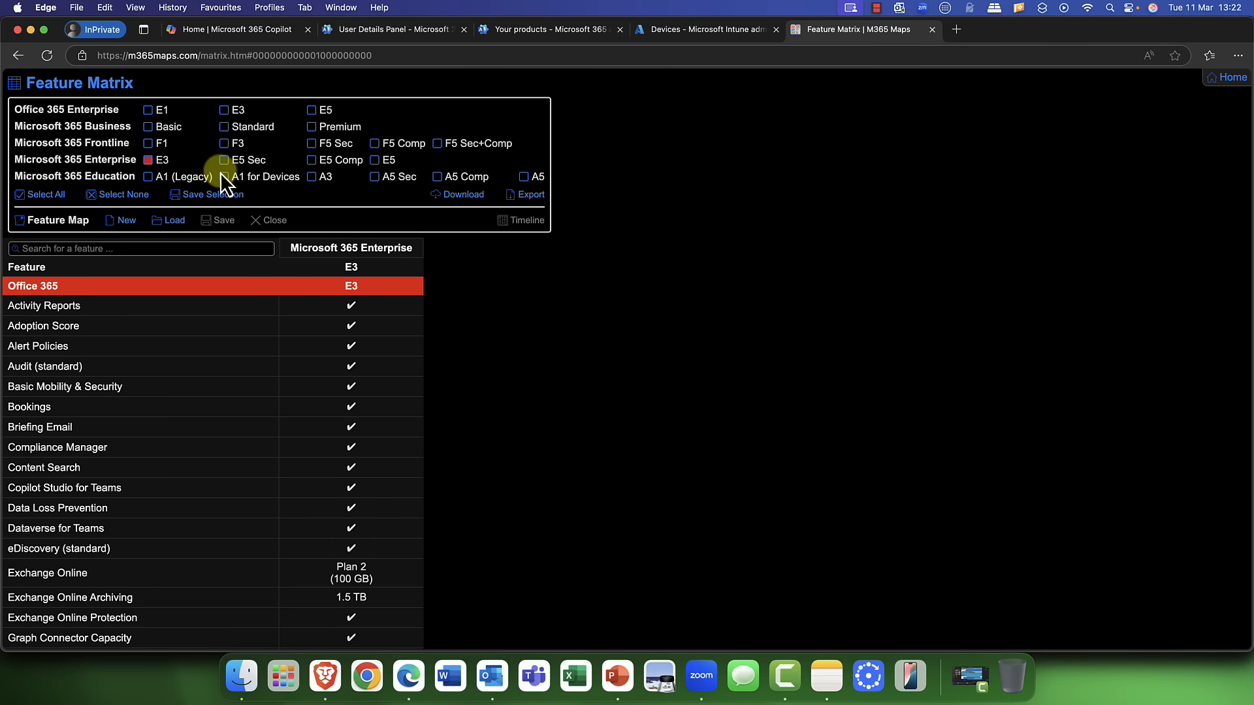
click(223, 160)
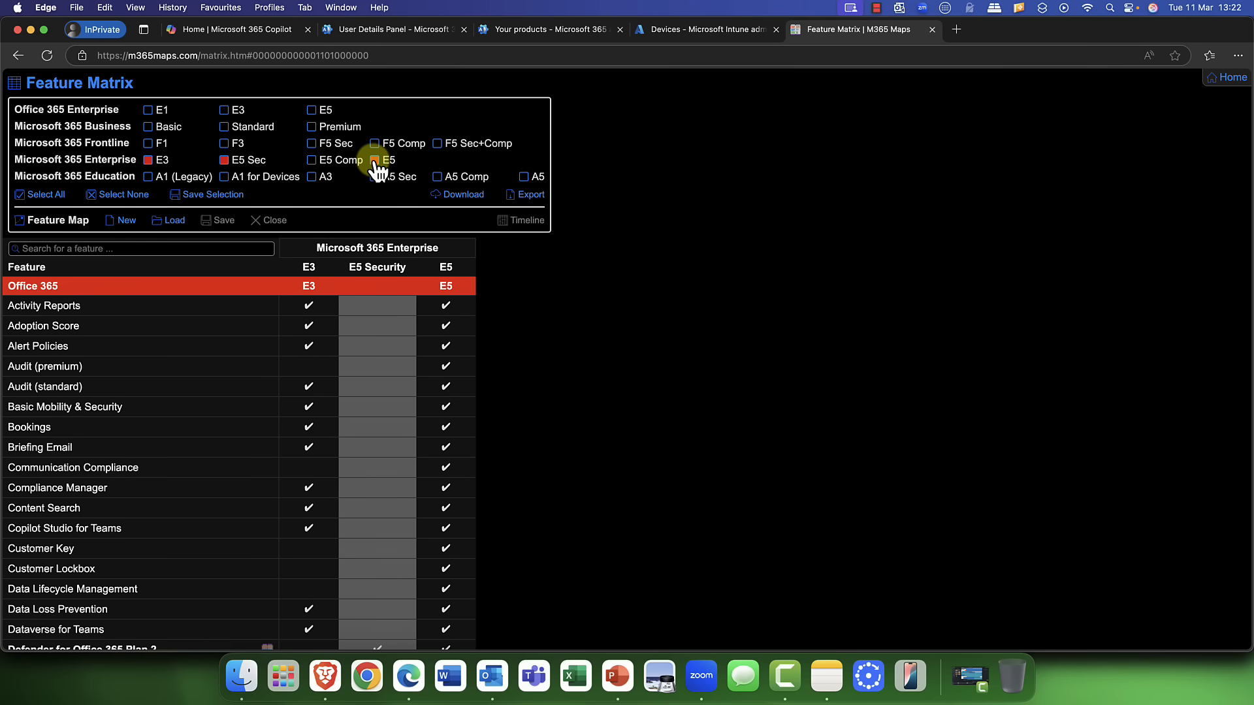
scroll(down, 3)
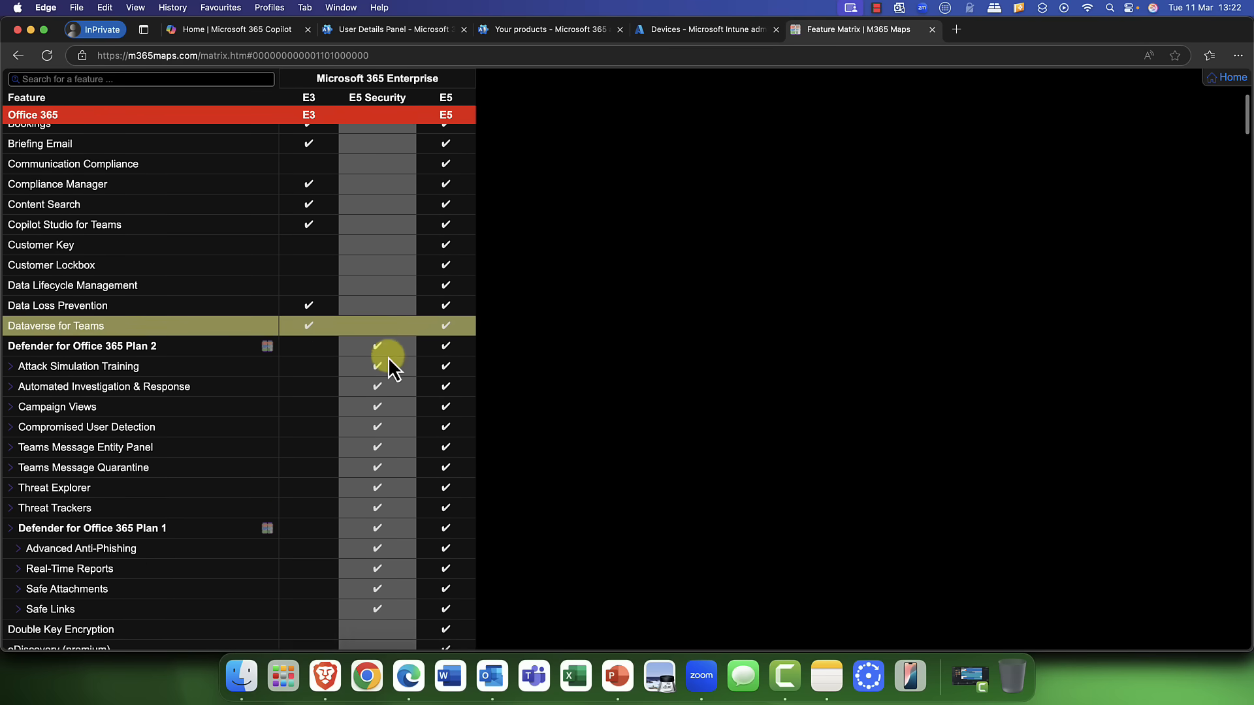
scroll(down, 3)
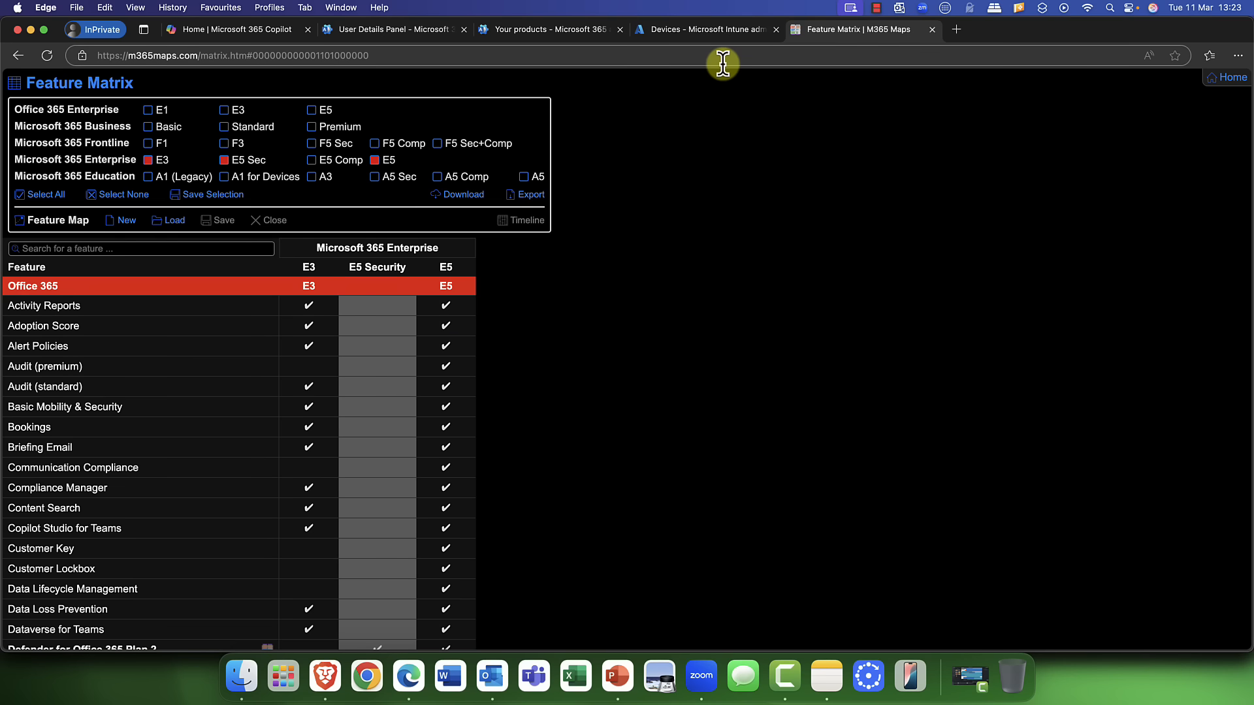
click(548, 29)
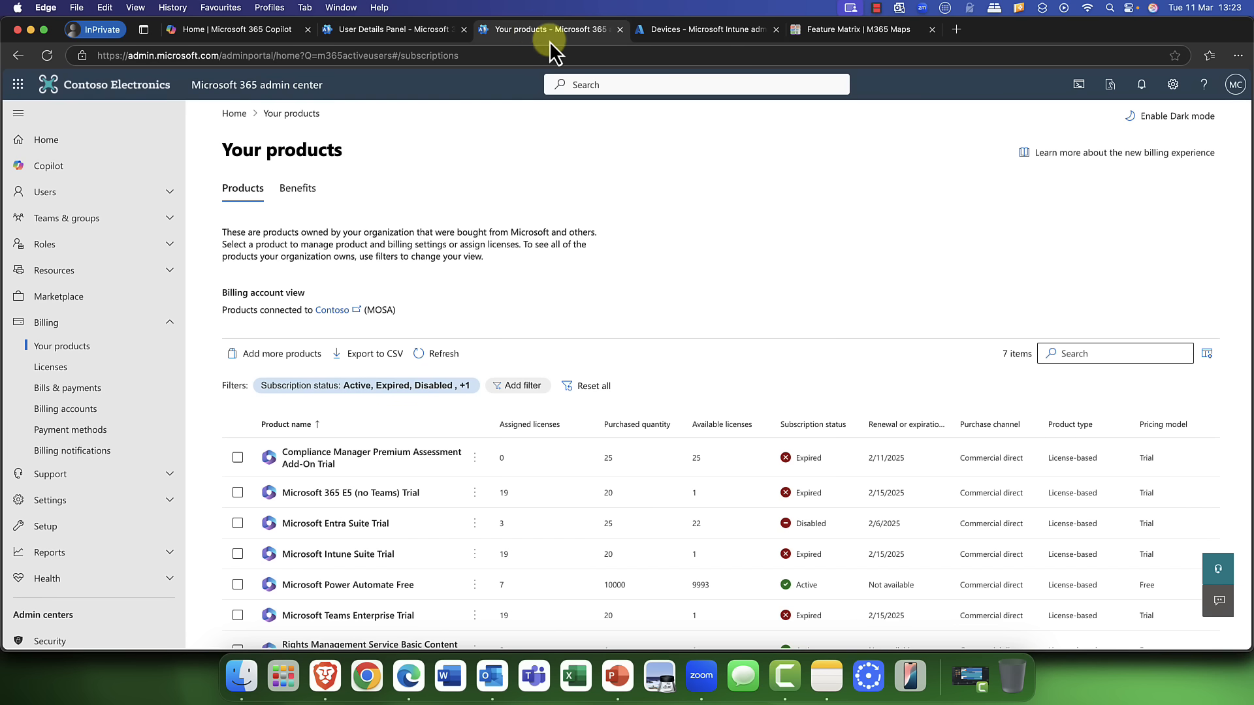
mouse_move(717, 229)
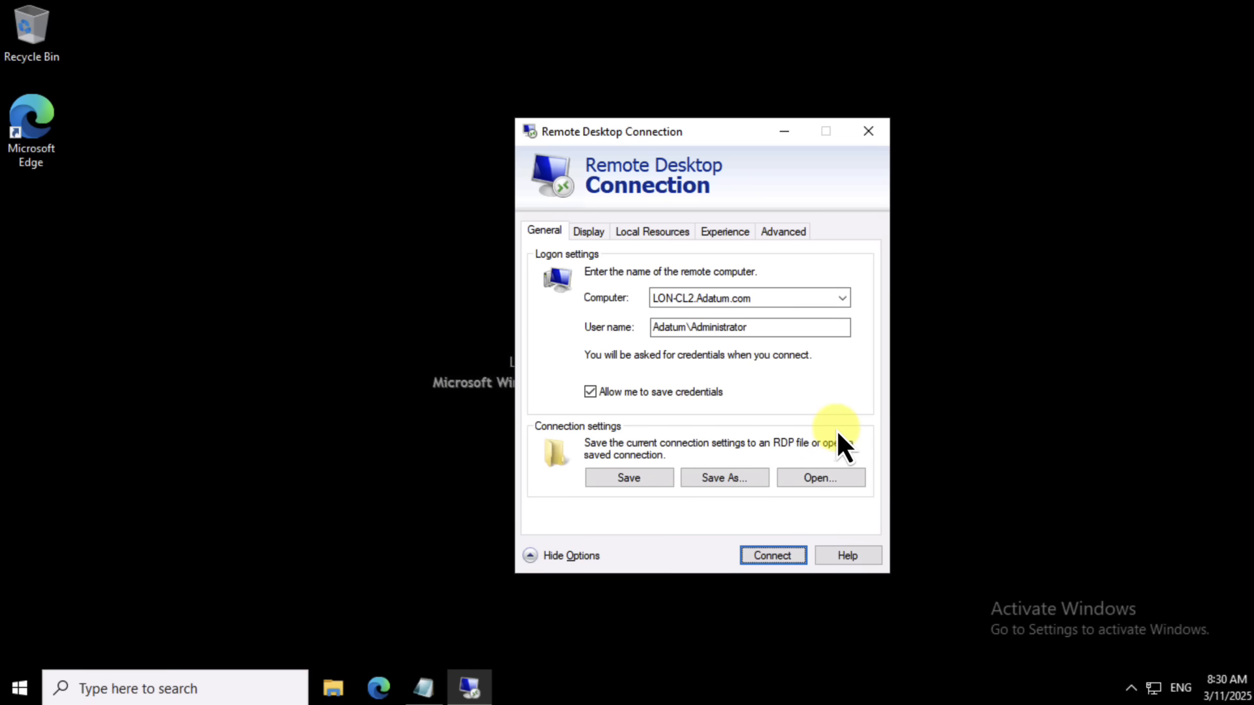
mouse_move(773, 444)
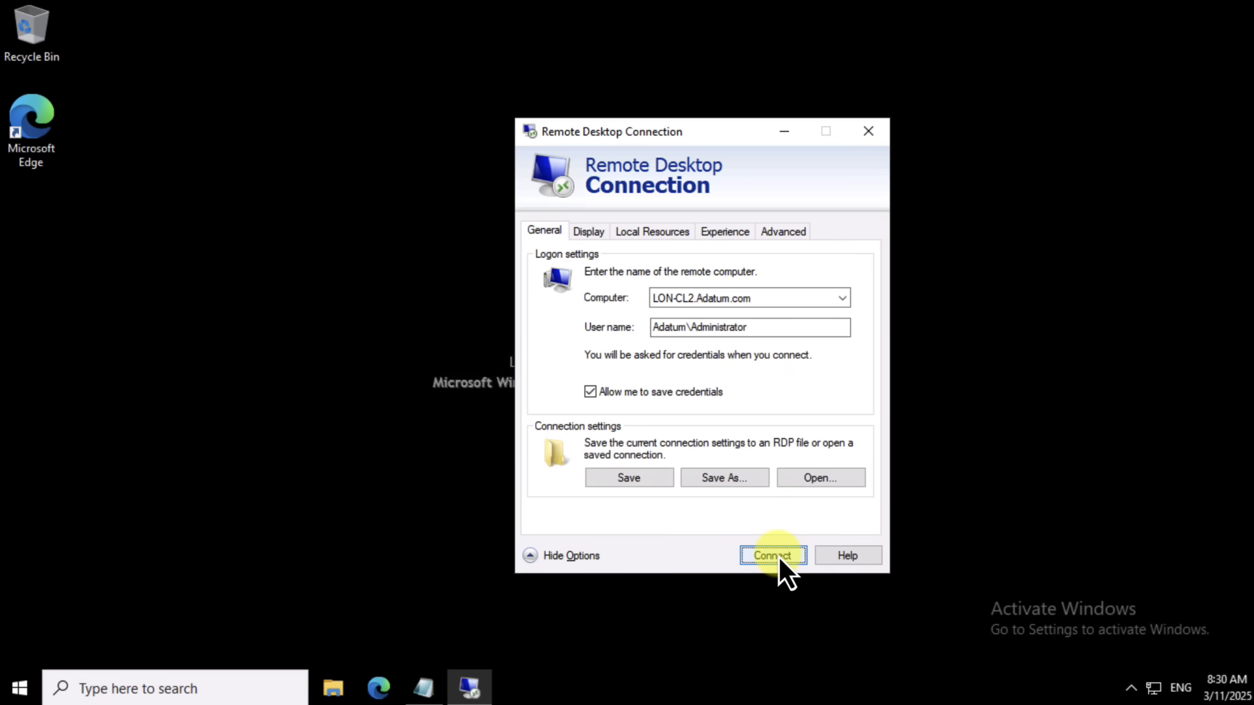
Step: Connect to LON-CL2.Adatum.com as Adatum\Administrator, past the publisher warning and password prompt
click(770, 555)
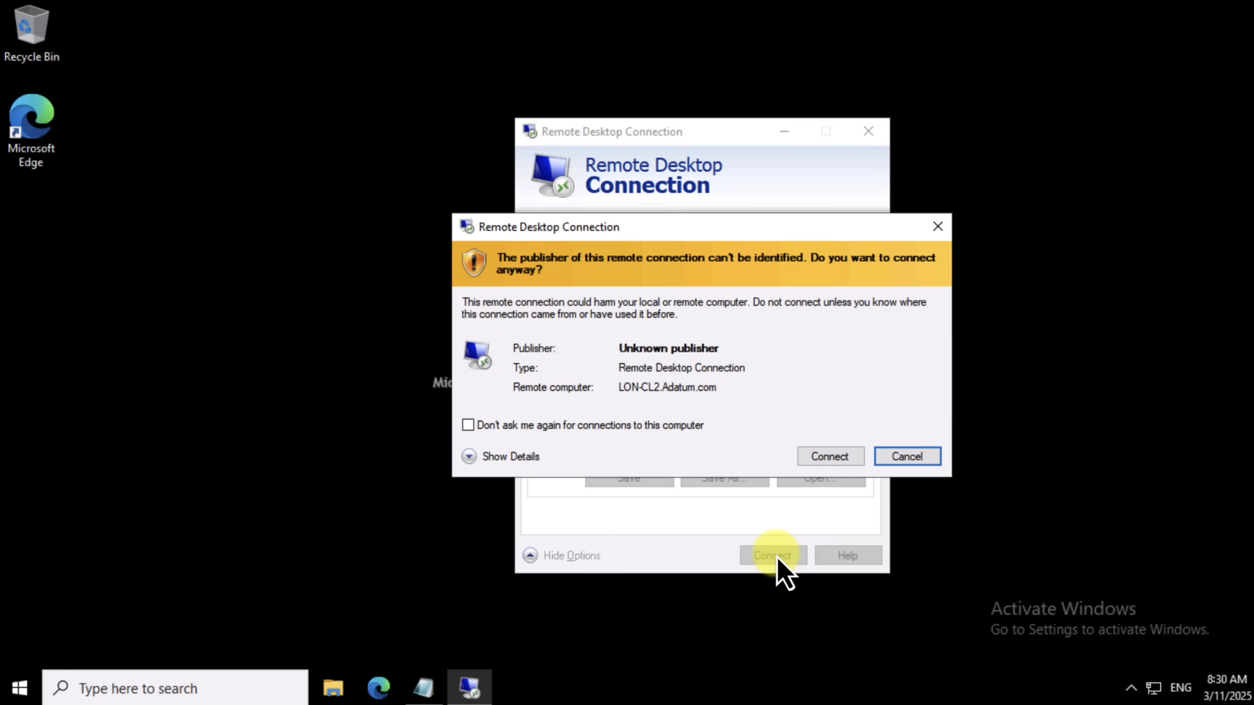
mouse_move(830, 456)
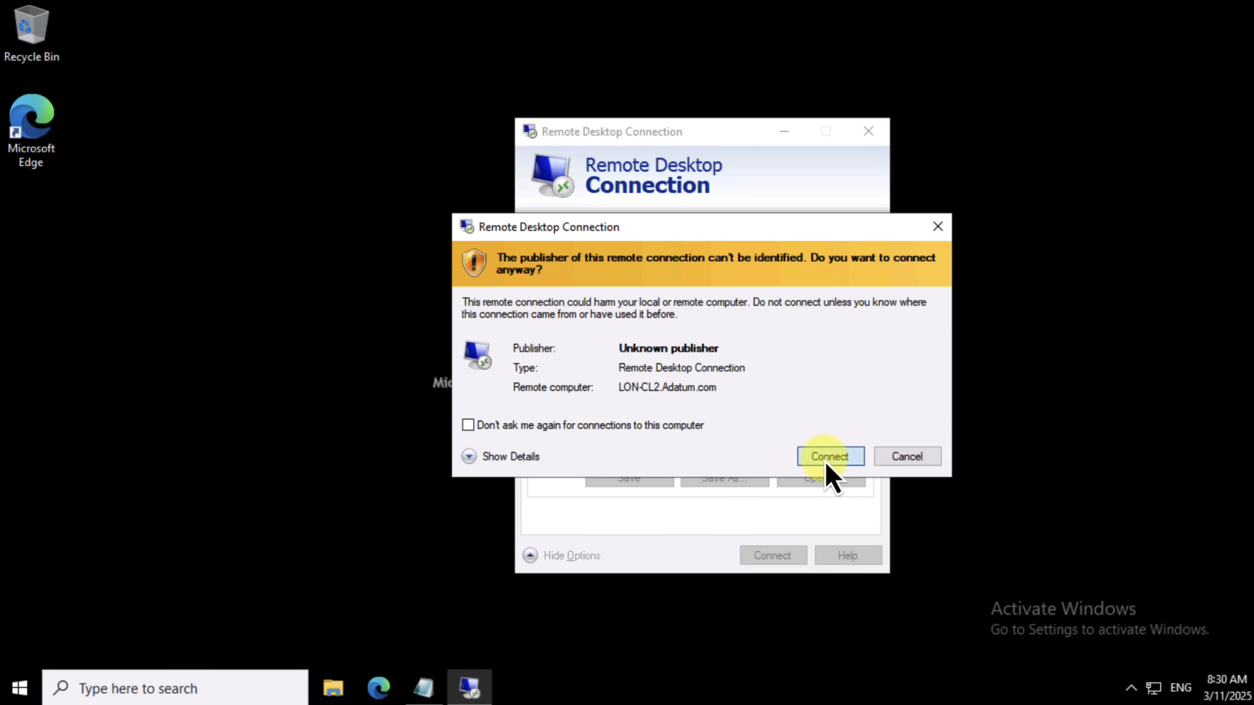
click(829, 455)
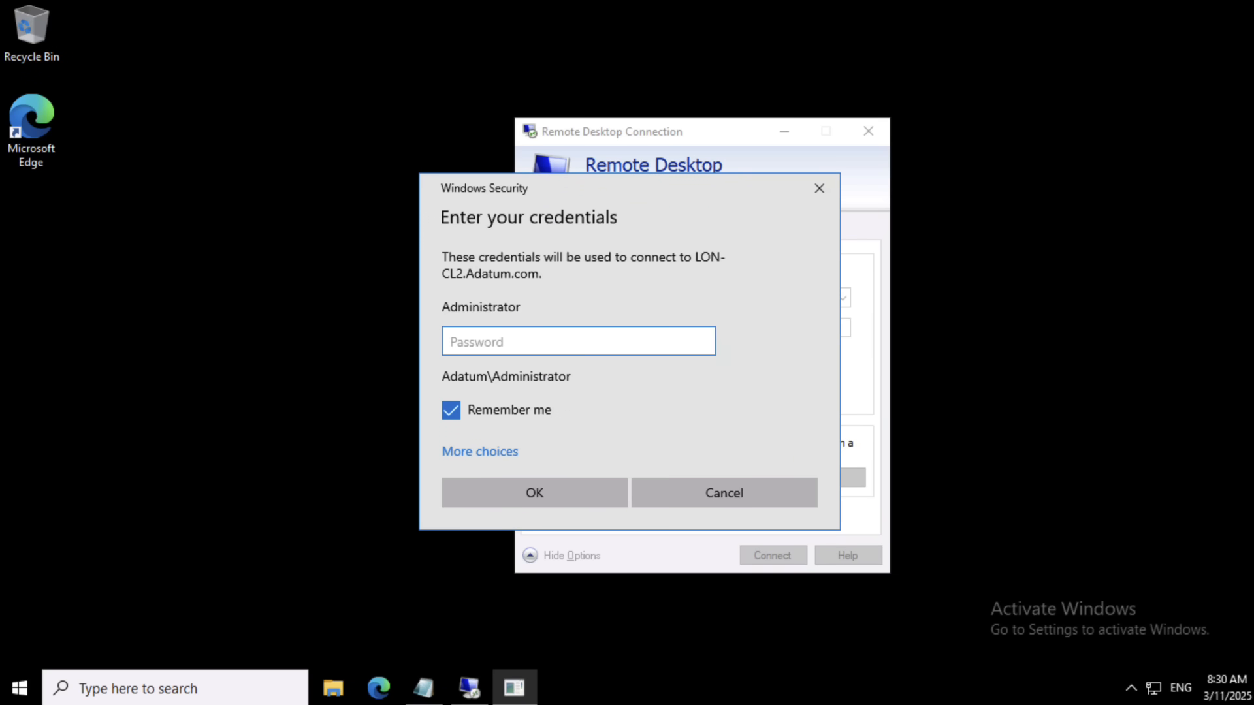
text(password)
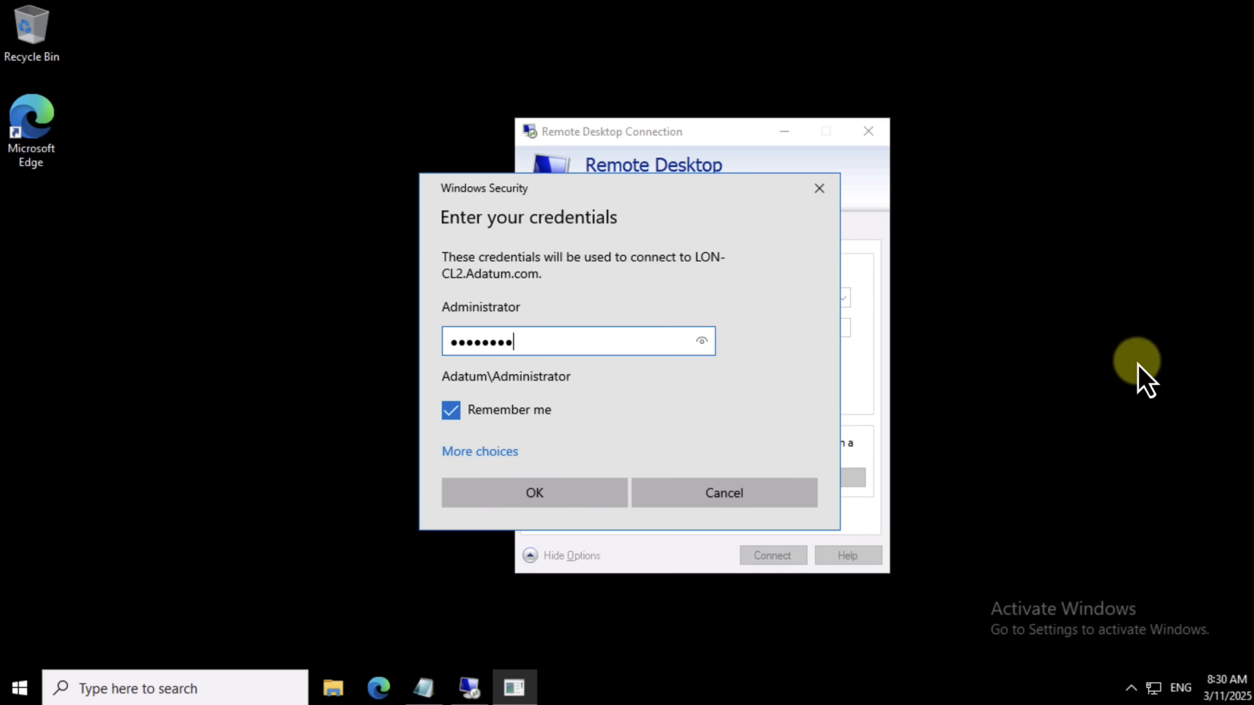
click(534, 493)
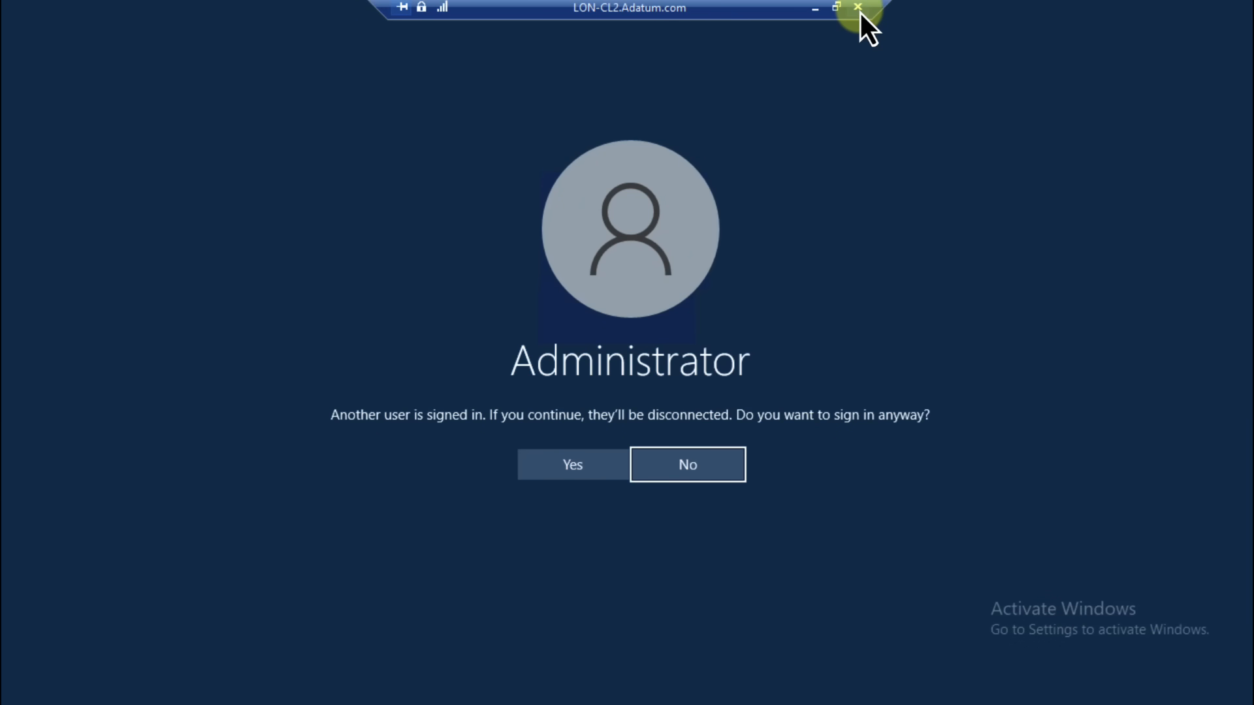
Step: Abandon the LON-CL2 session and close Remote Desktop Connection, returning to LON-CL1
click(686, 464)
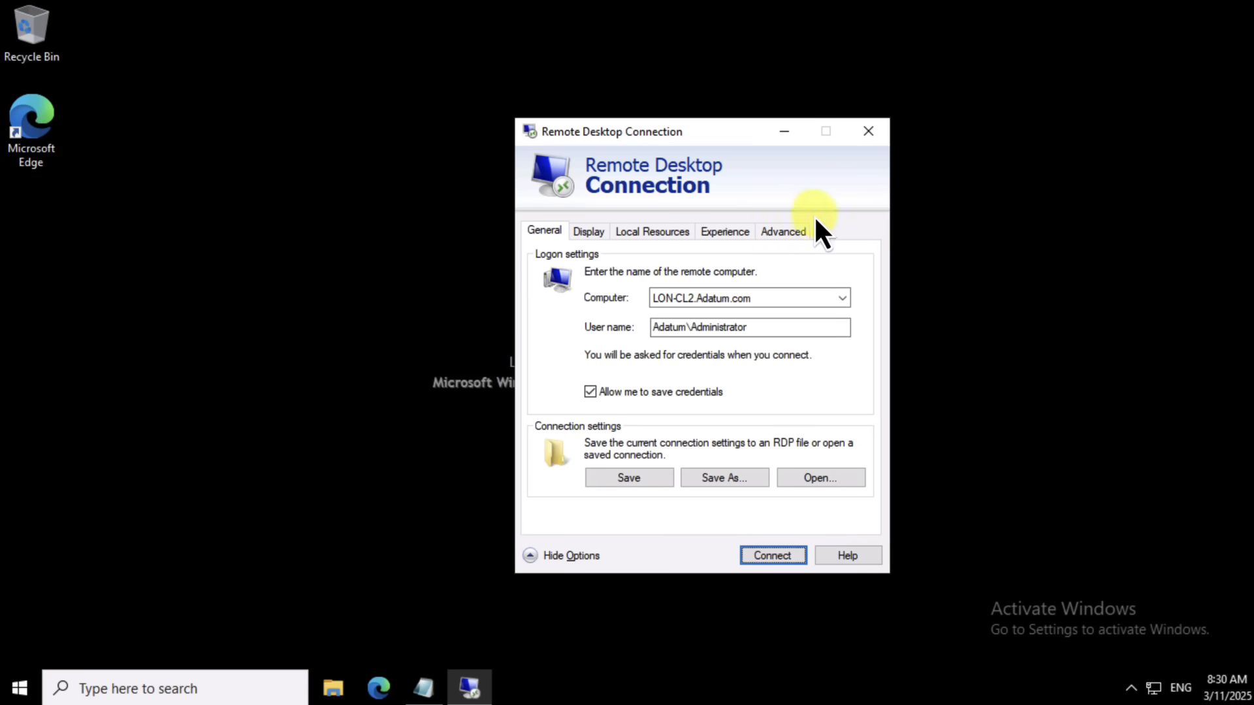
mouse_move(811, 216)
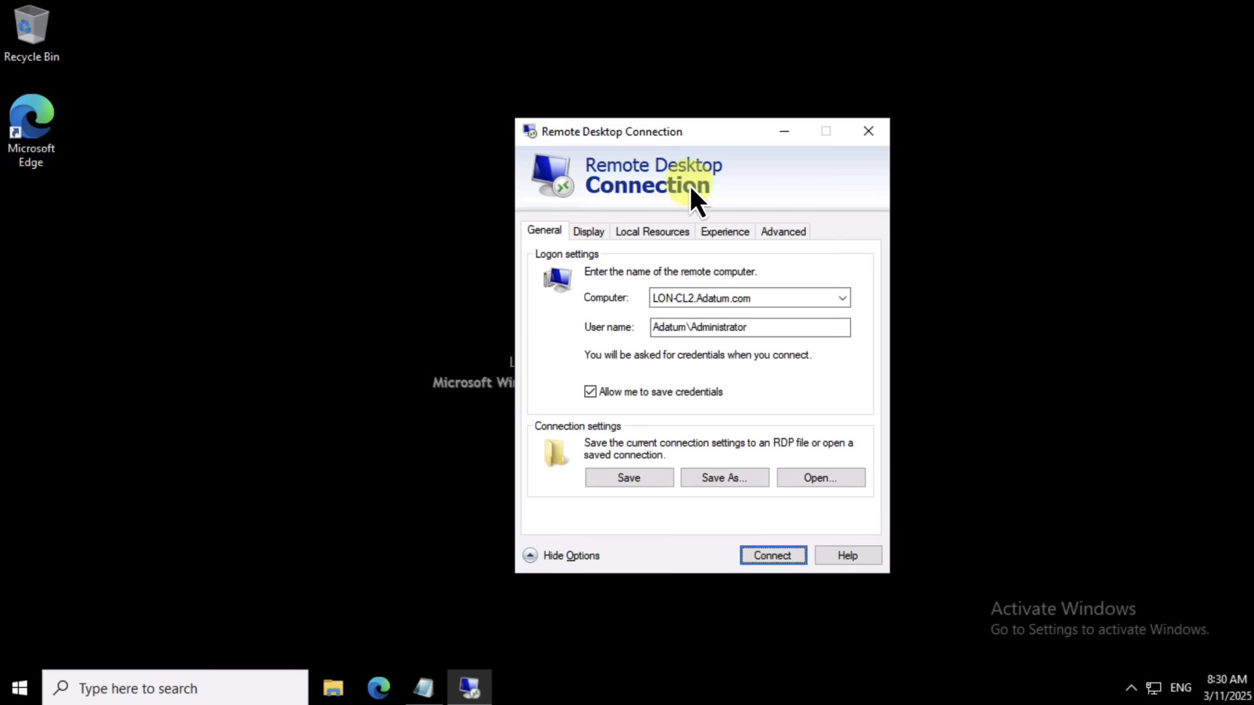
mouse_move(783, 231)
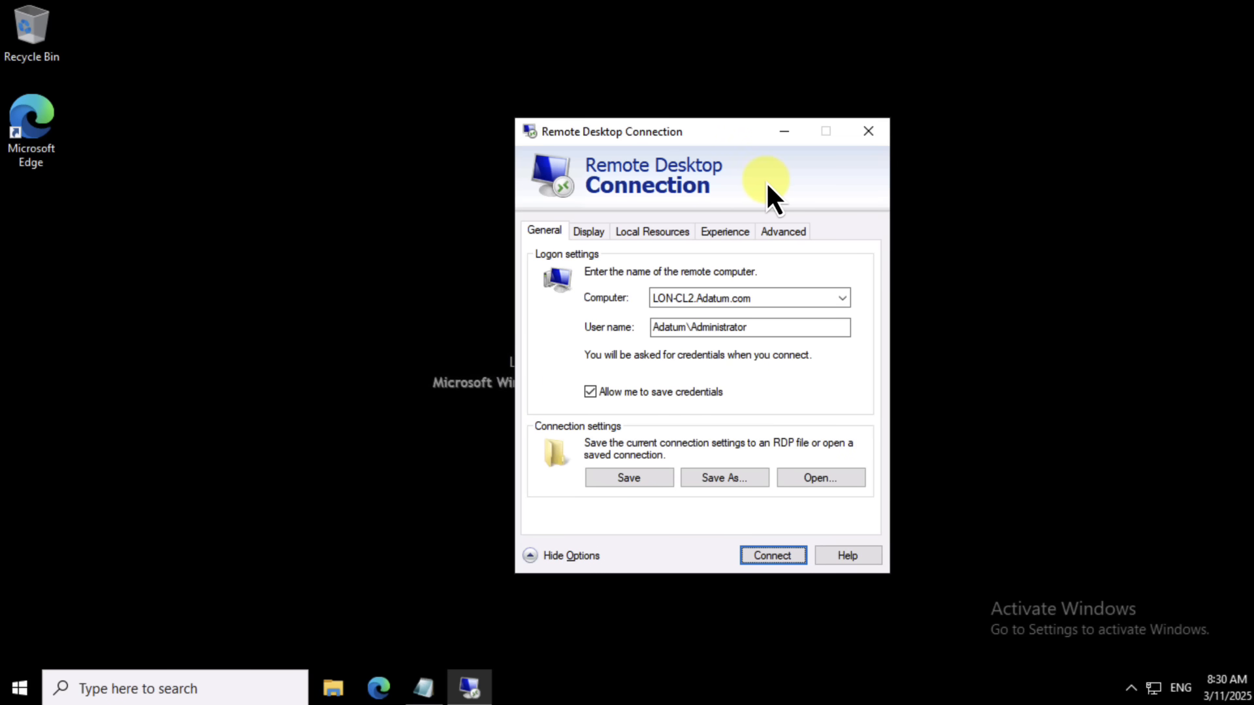
click(771, 555)
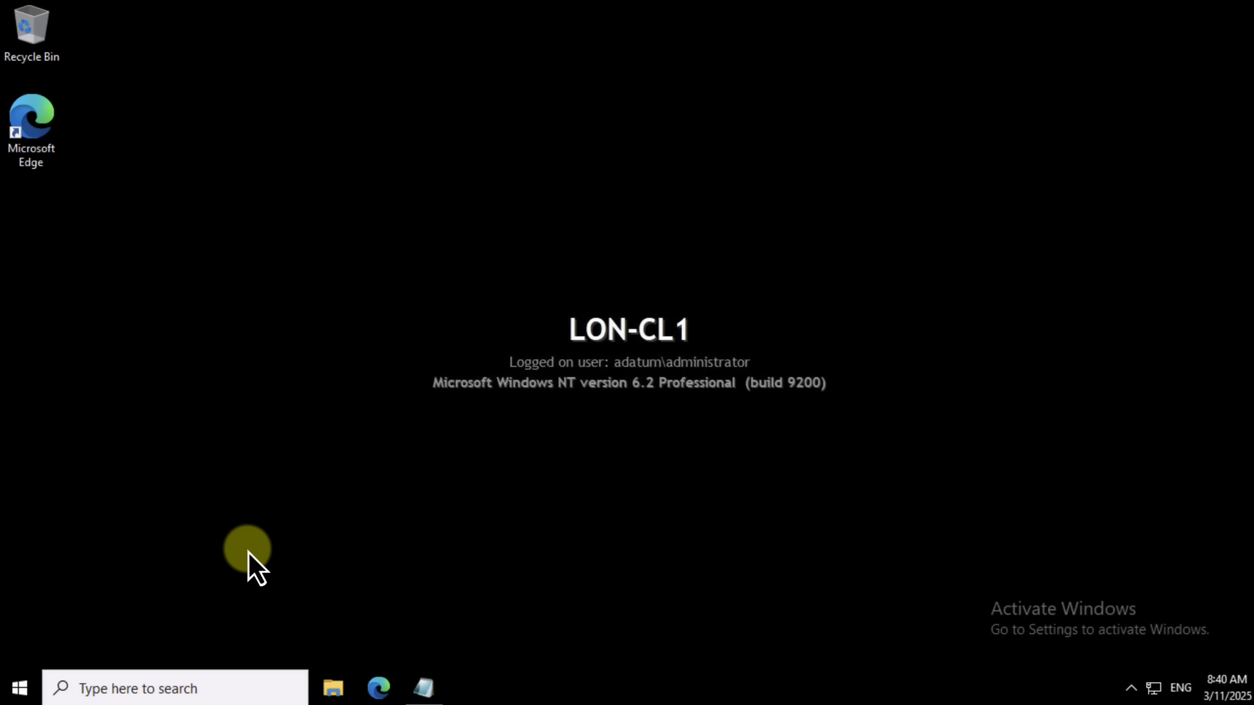
Step: Run mstsc /public, connect to LON-CL2 as Adatum\Administrator, then close the session
click(175, 687)
text(mstsc.exe /public)
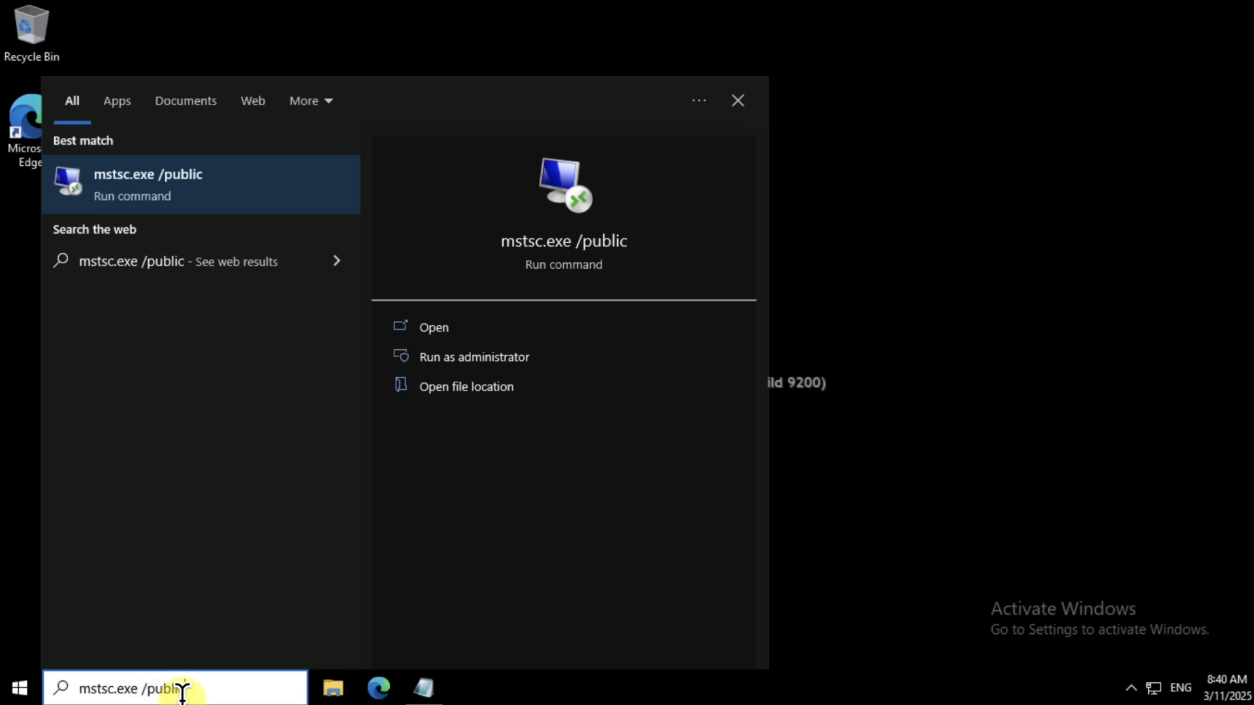
mouse_move(190, 689)
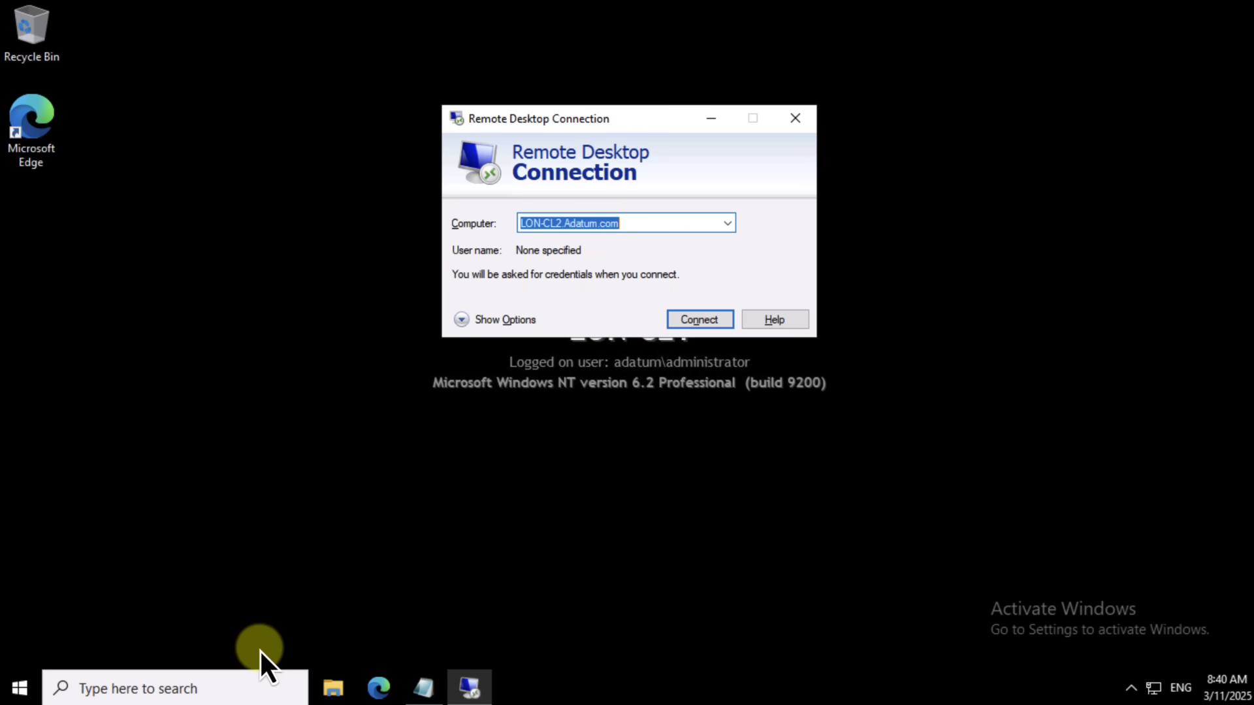
mouse_move(488, 328)
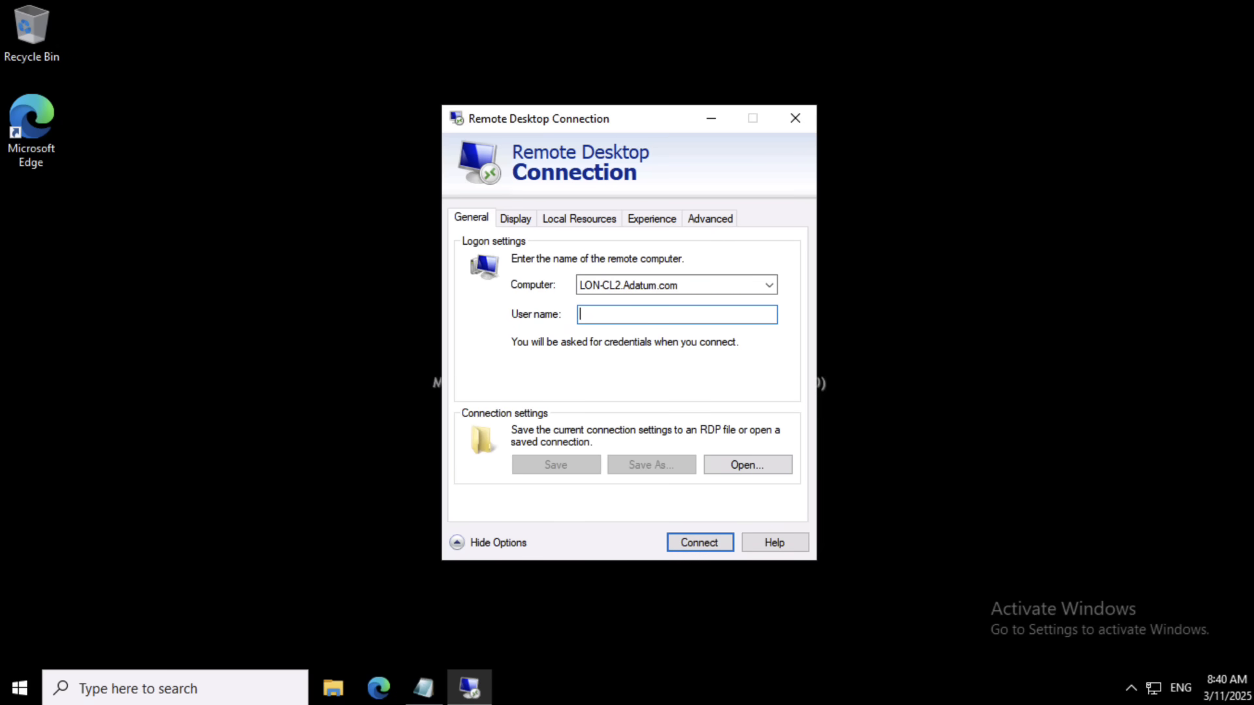
text(Adatum\Administrator)
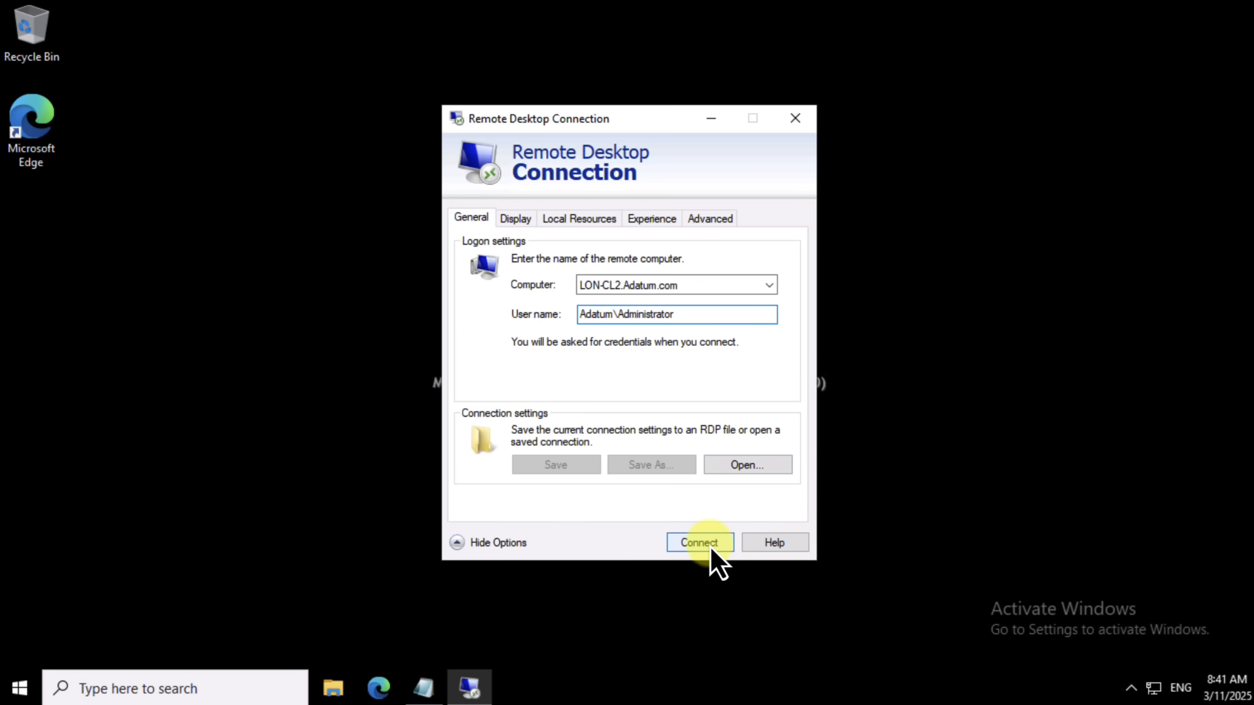
click(698, 542)
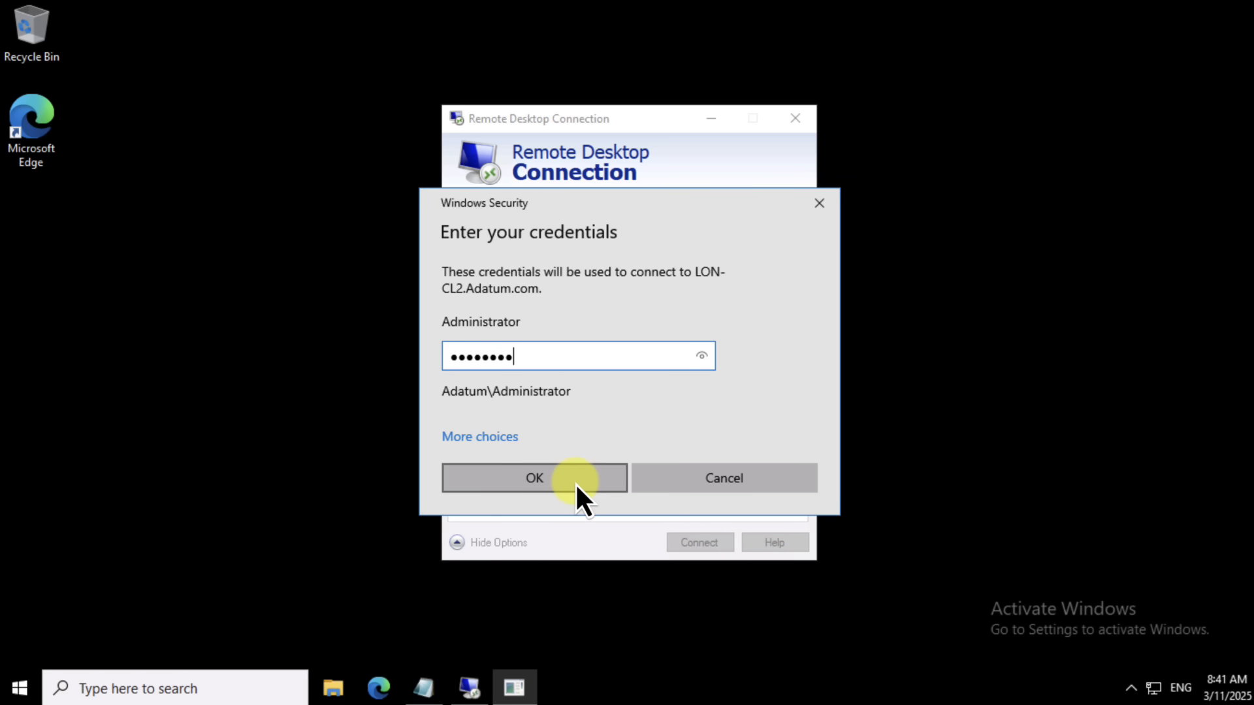
click(534, 477)
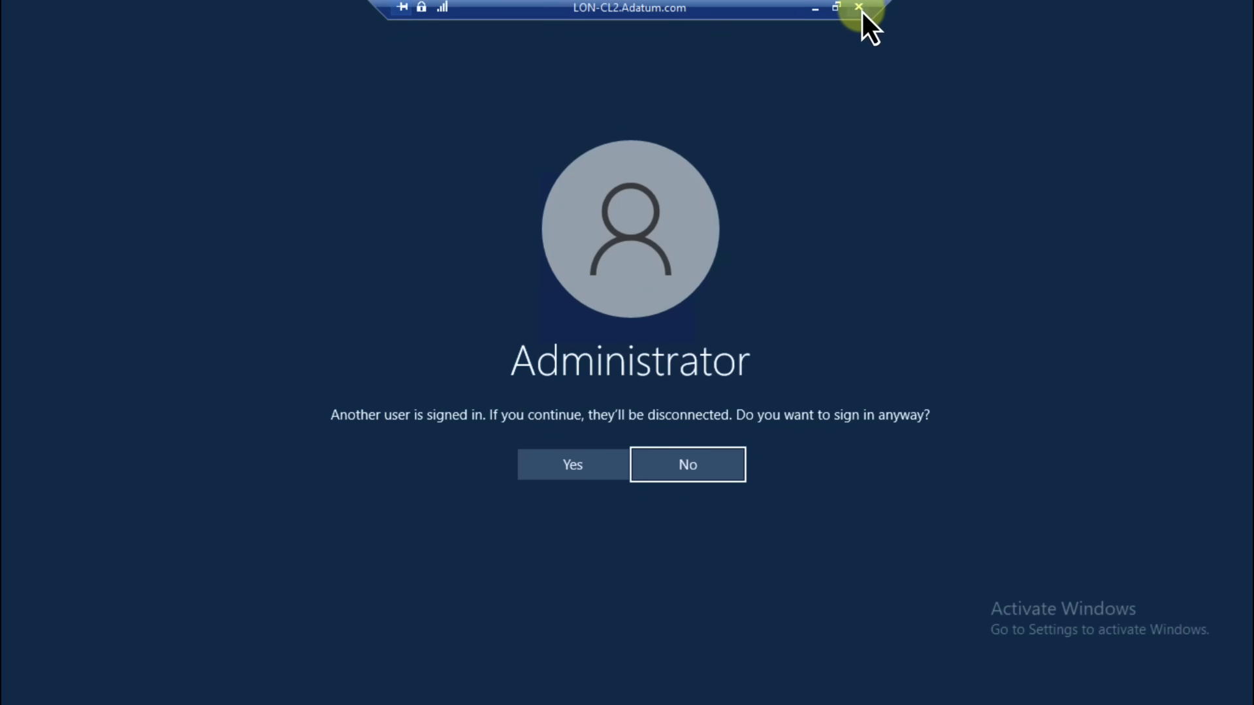
click(686, 464)
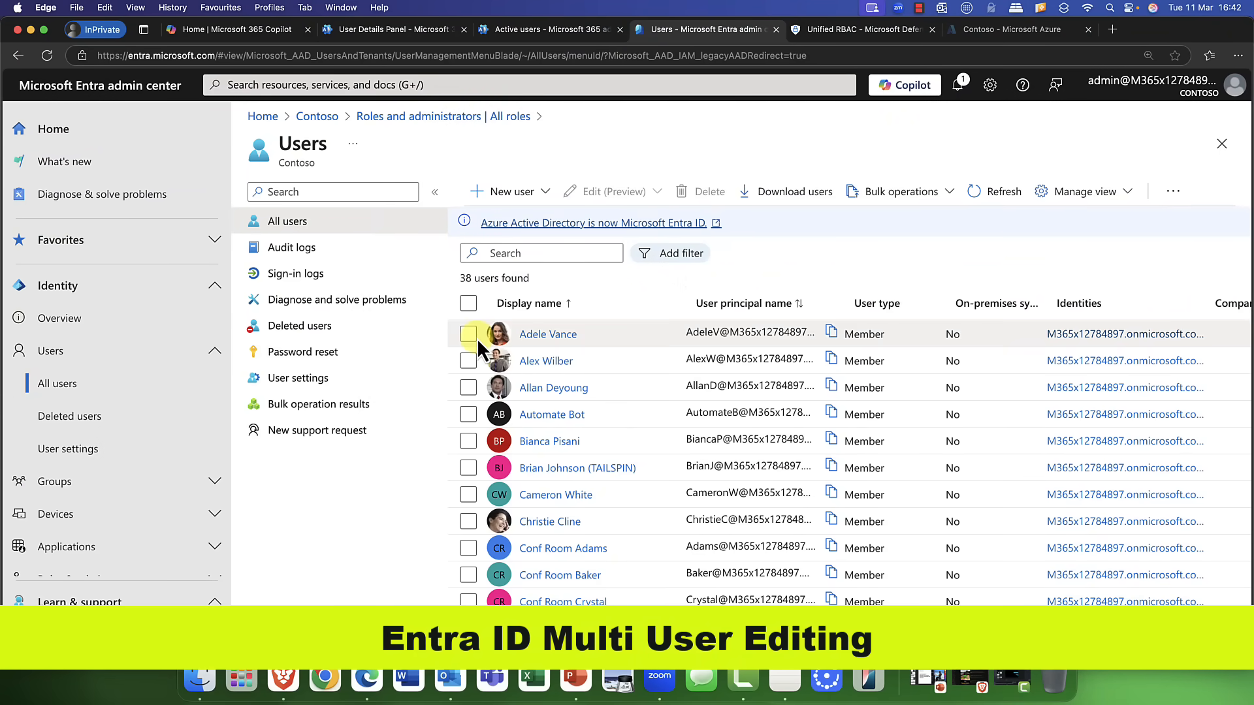
Step: Select Adele Vance through Cameron White and open Edit (Preview) > Edit properties
click(469, 388)
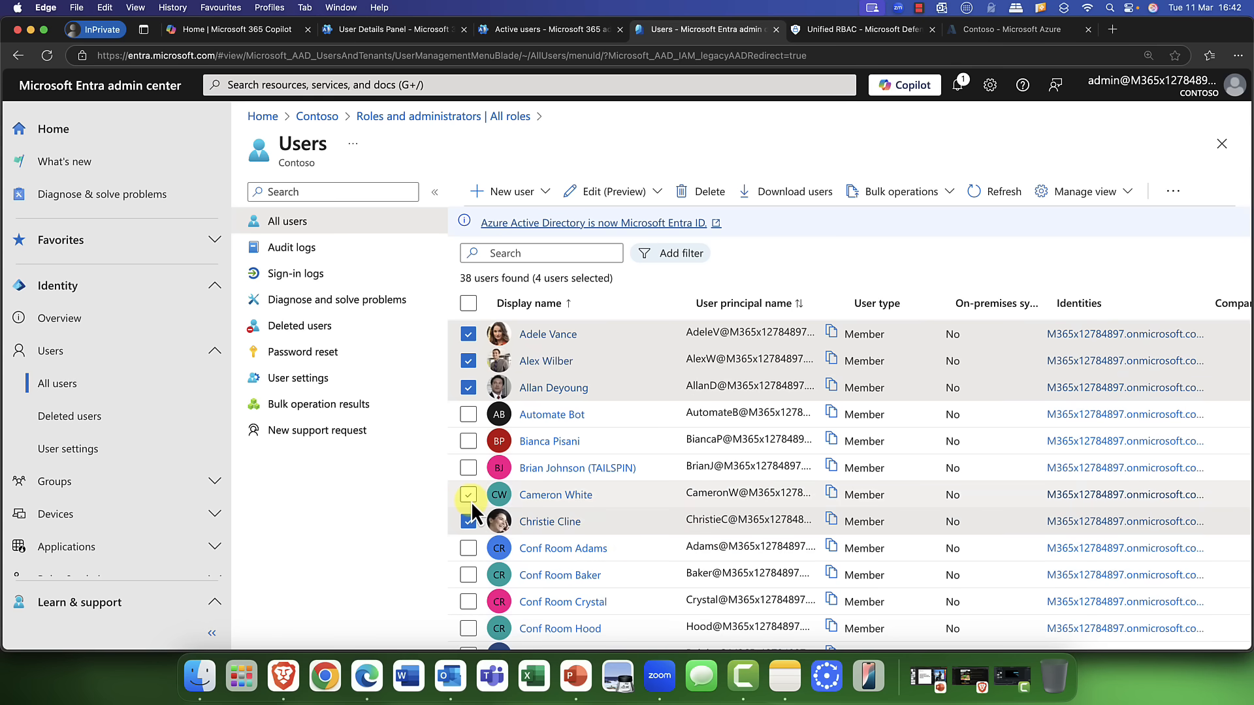
click(467, 495)
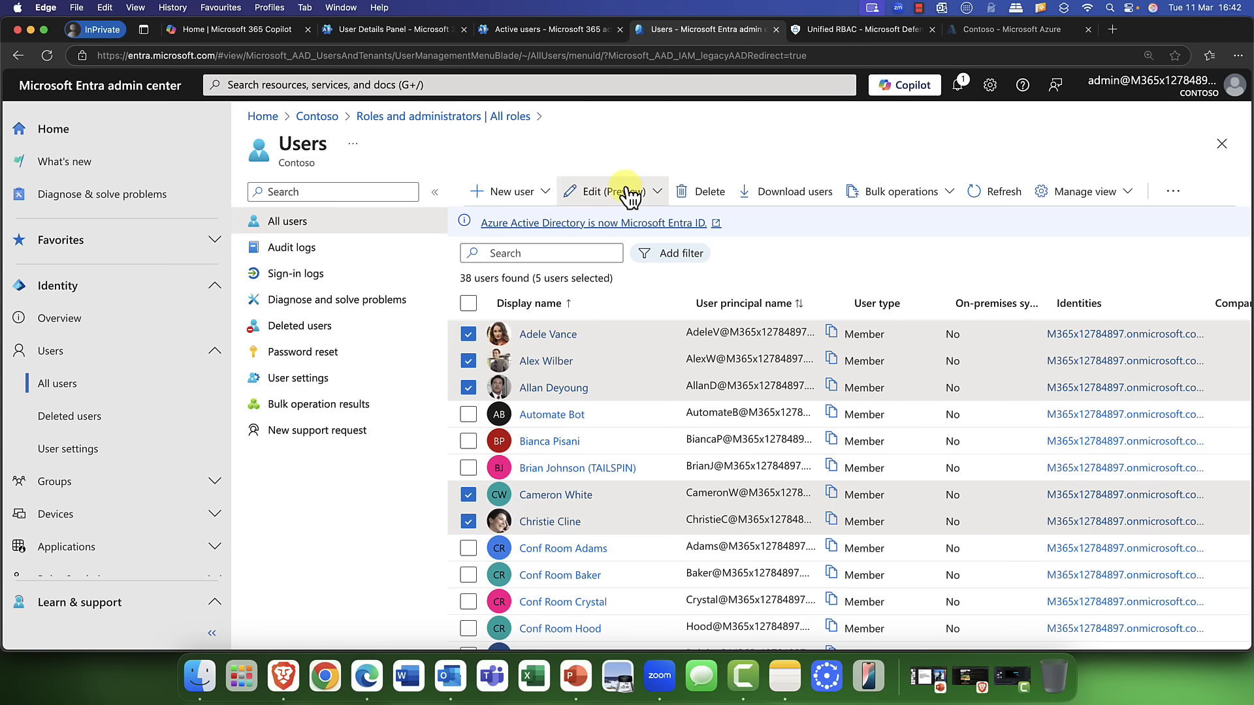
click(605, 192)
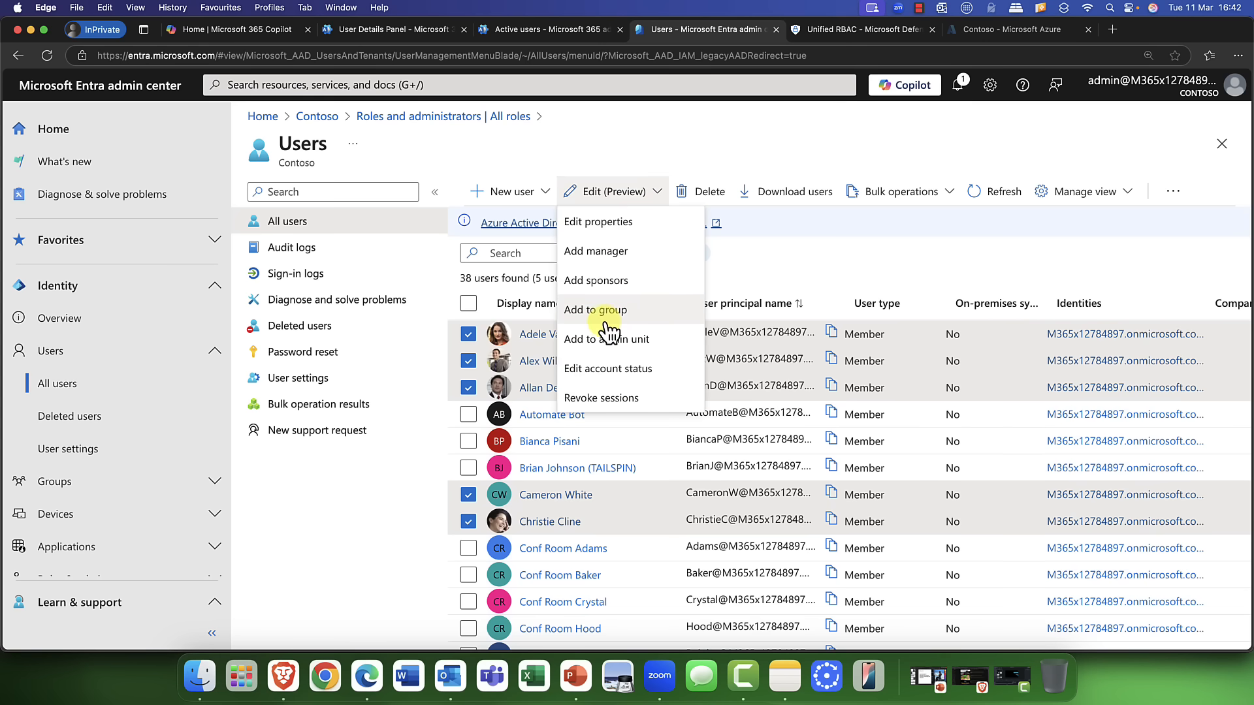
mouse_move(594, 250)
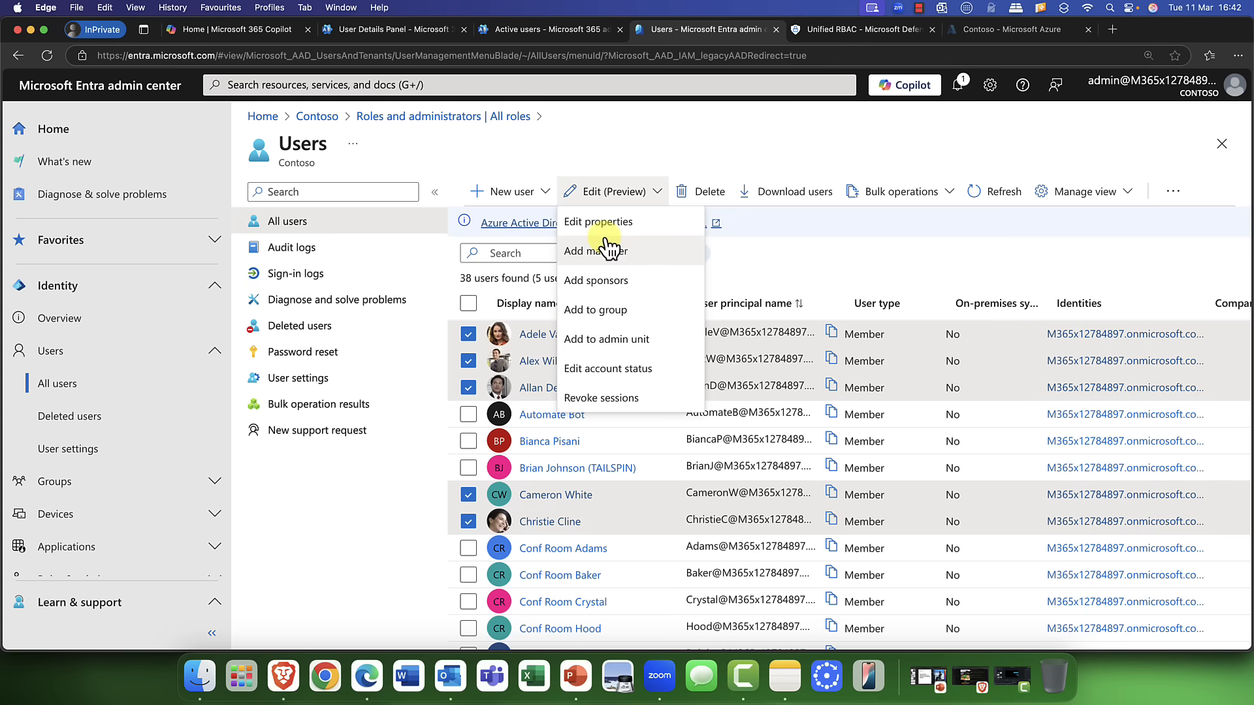
mouse_move(605, 310)
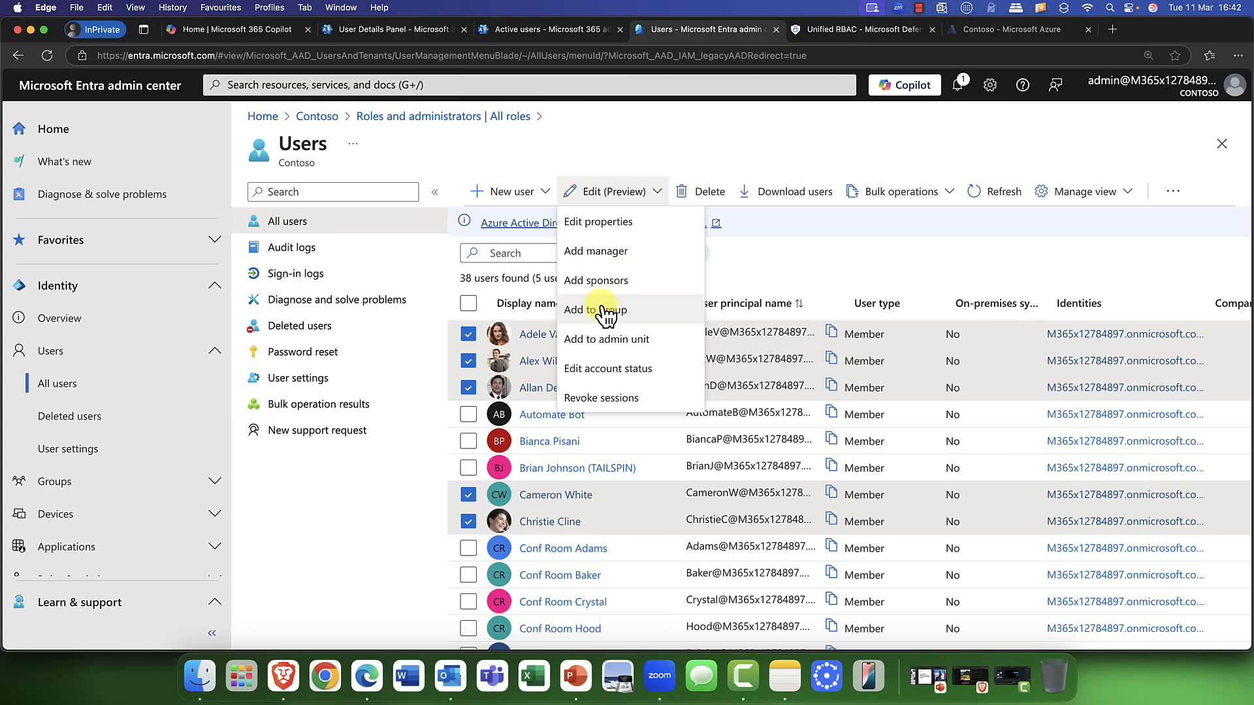
mouse_move(606, 339)
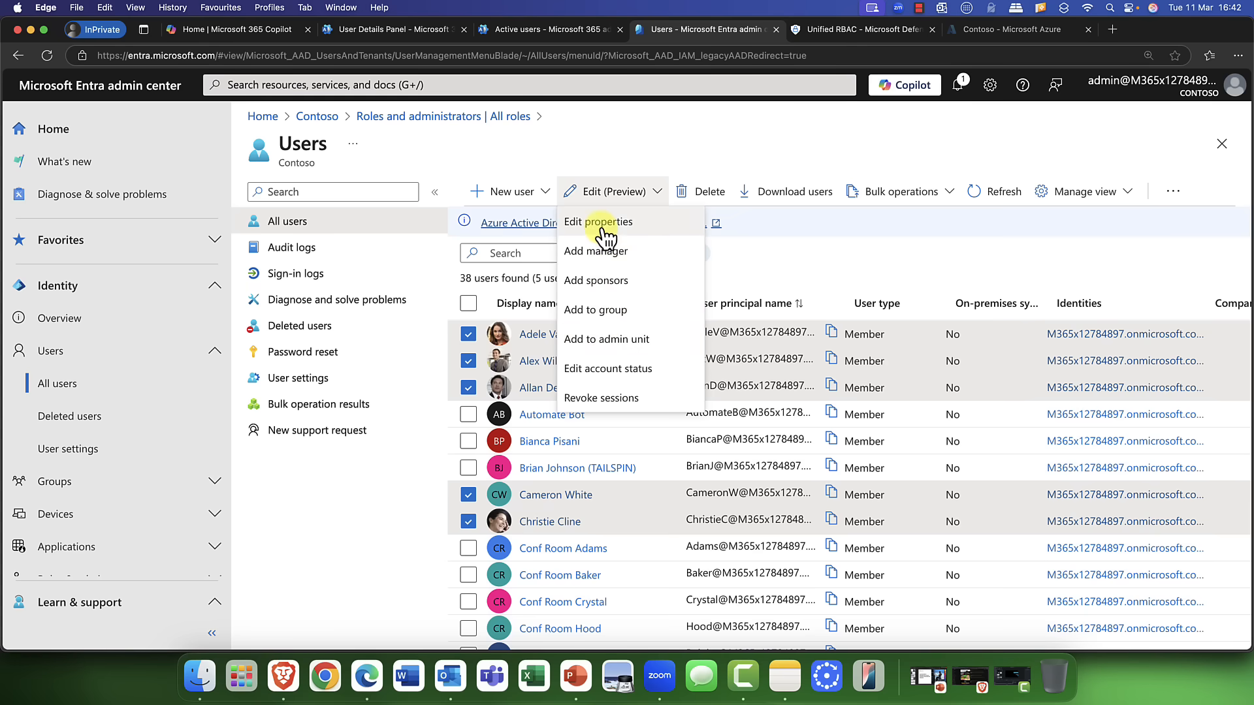
click(598, 221)
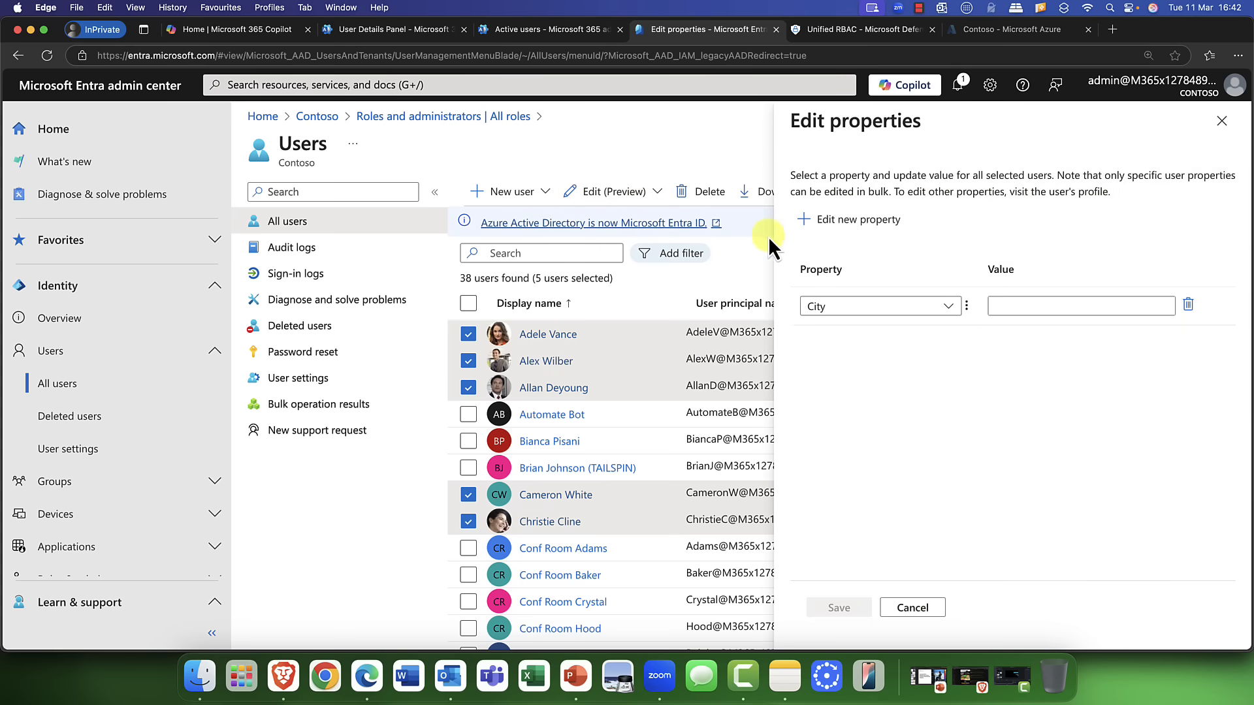
Step: Set City to Manchester for the five selected users and save
click(876, 305)
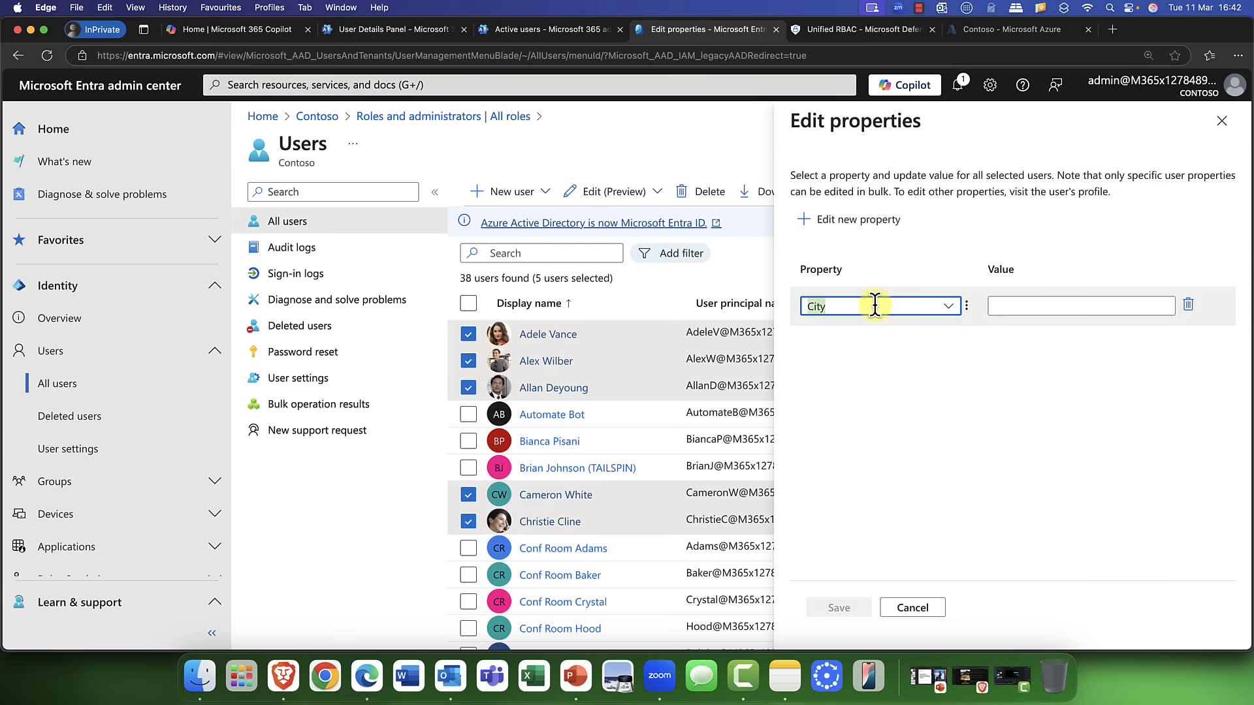
click(1080, 306)
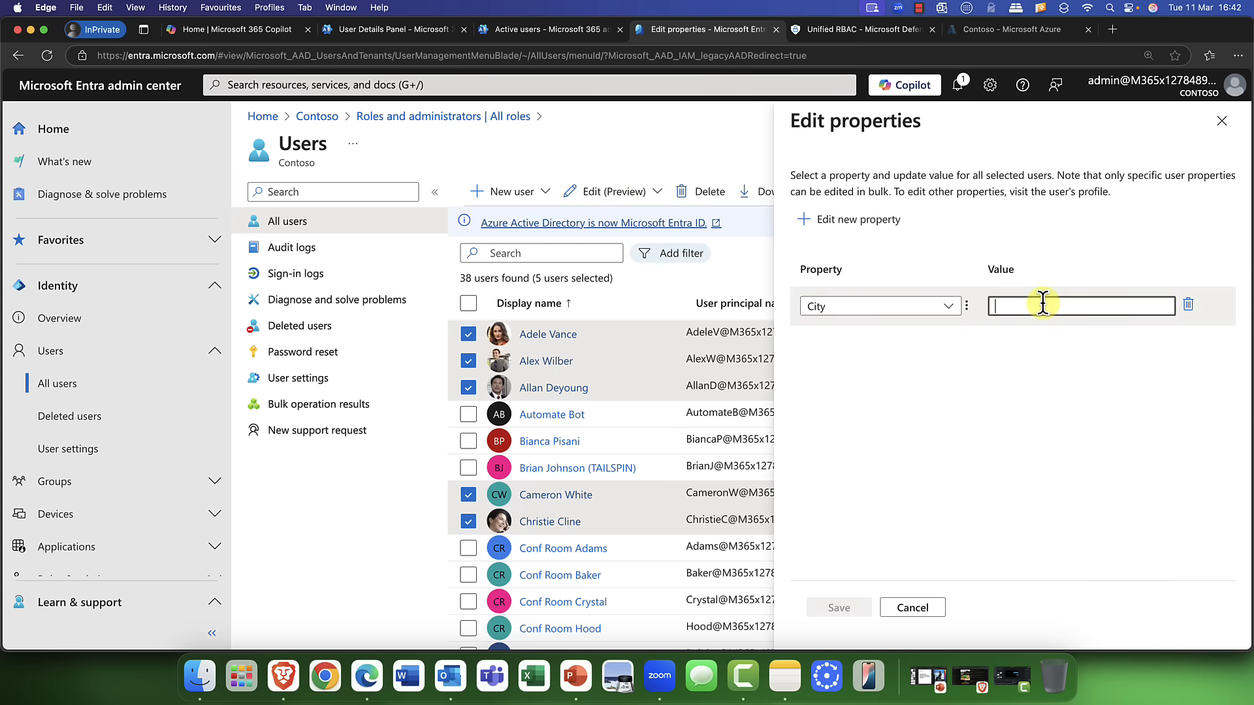
text(Manches)
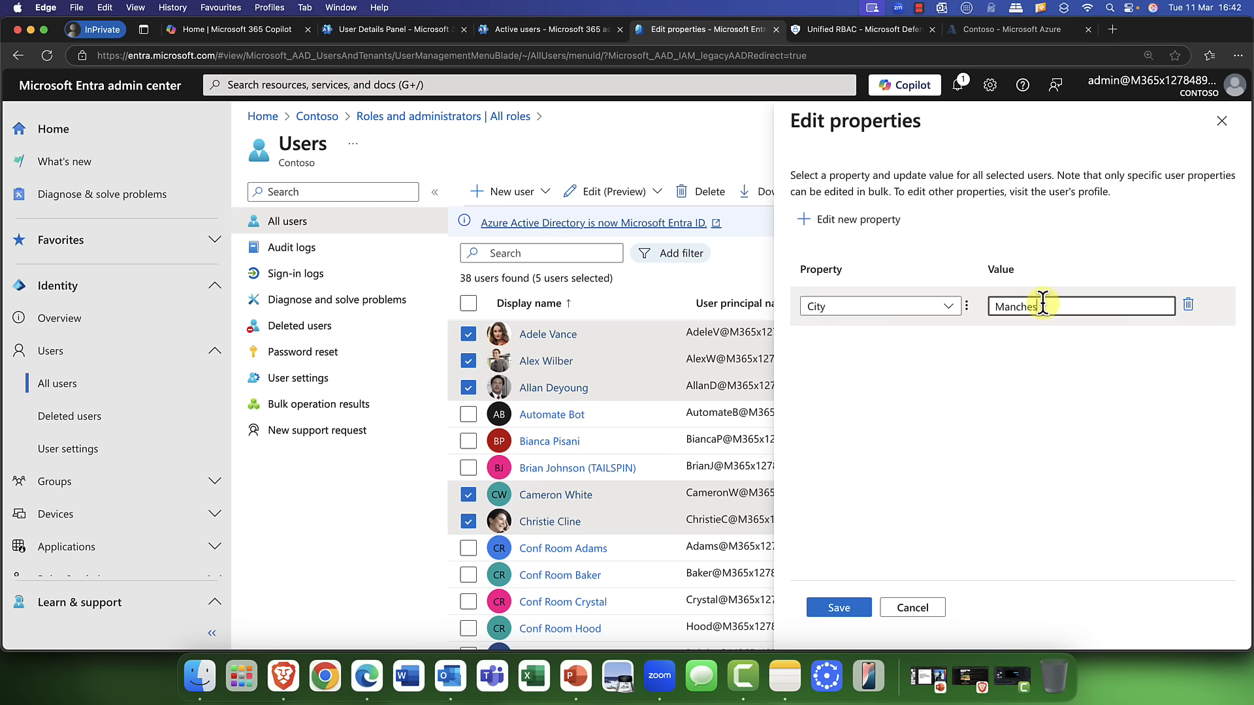
click(837, 607)
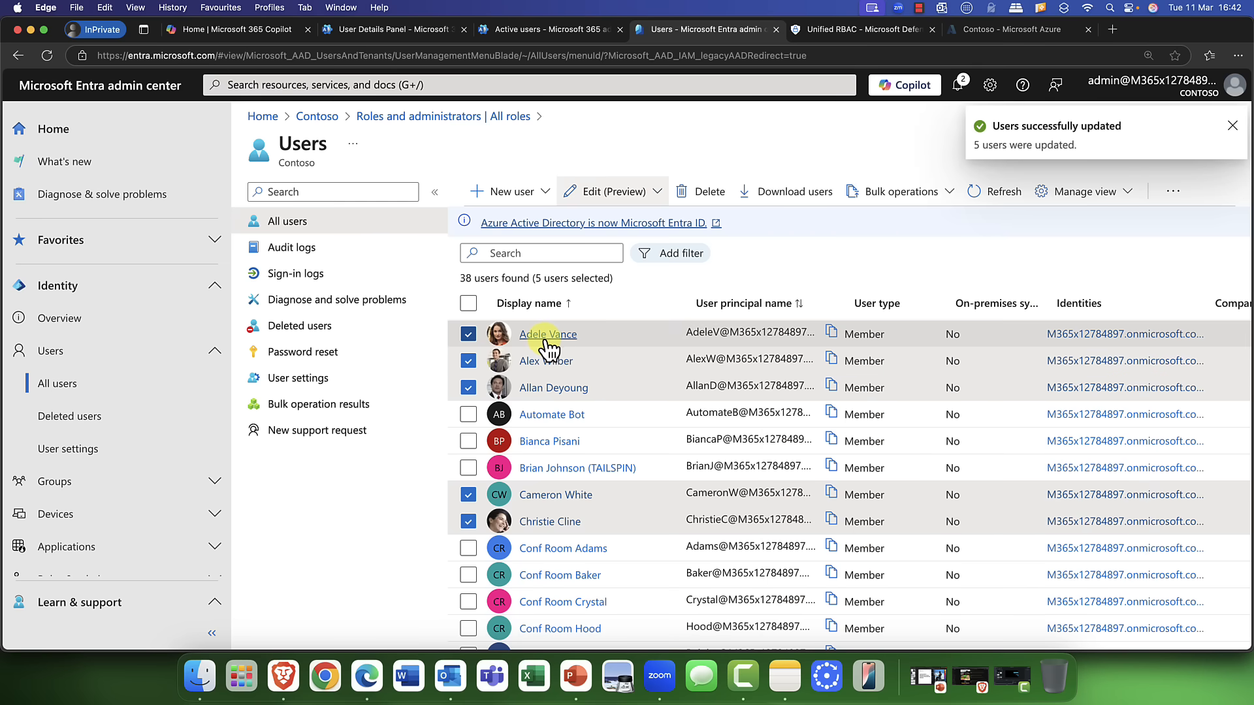
Step: Verify Adele Vance's City reads Manchester, then return to the users list
click(548, 334)
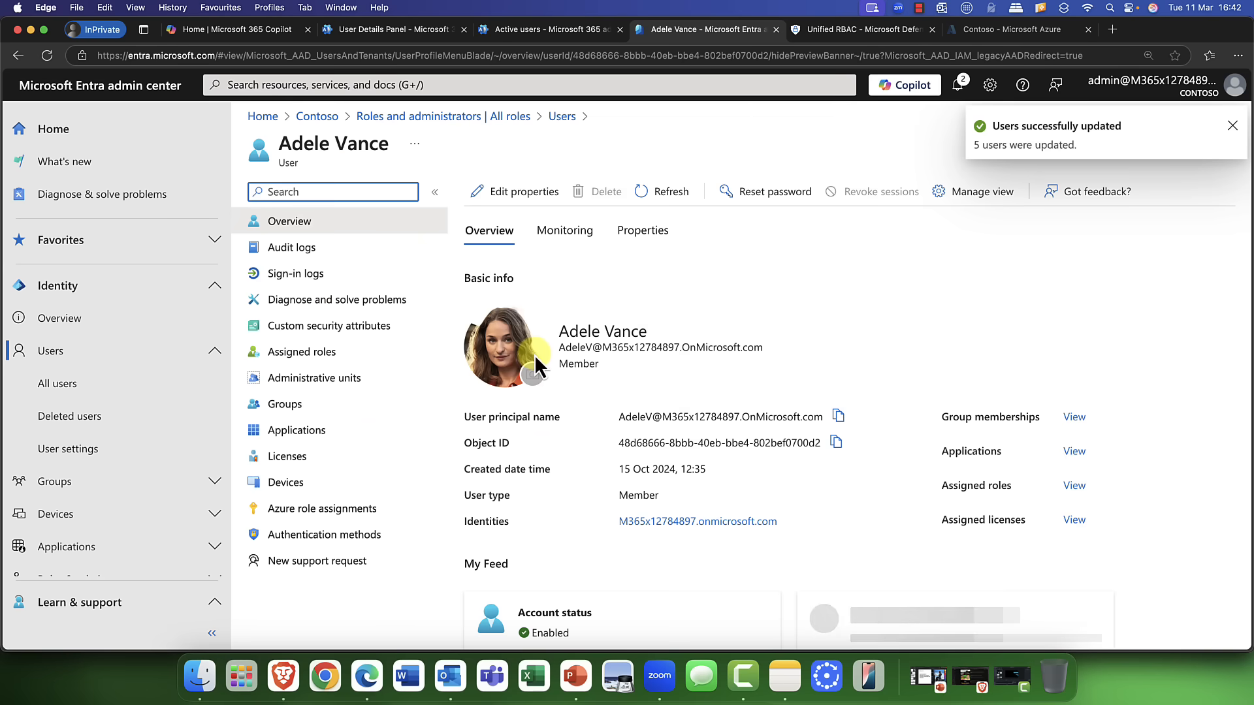
click(523, 191)
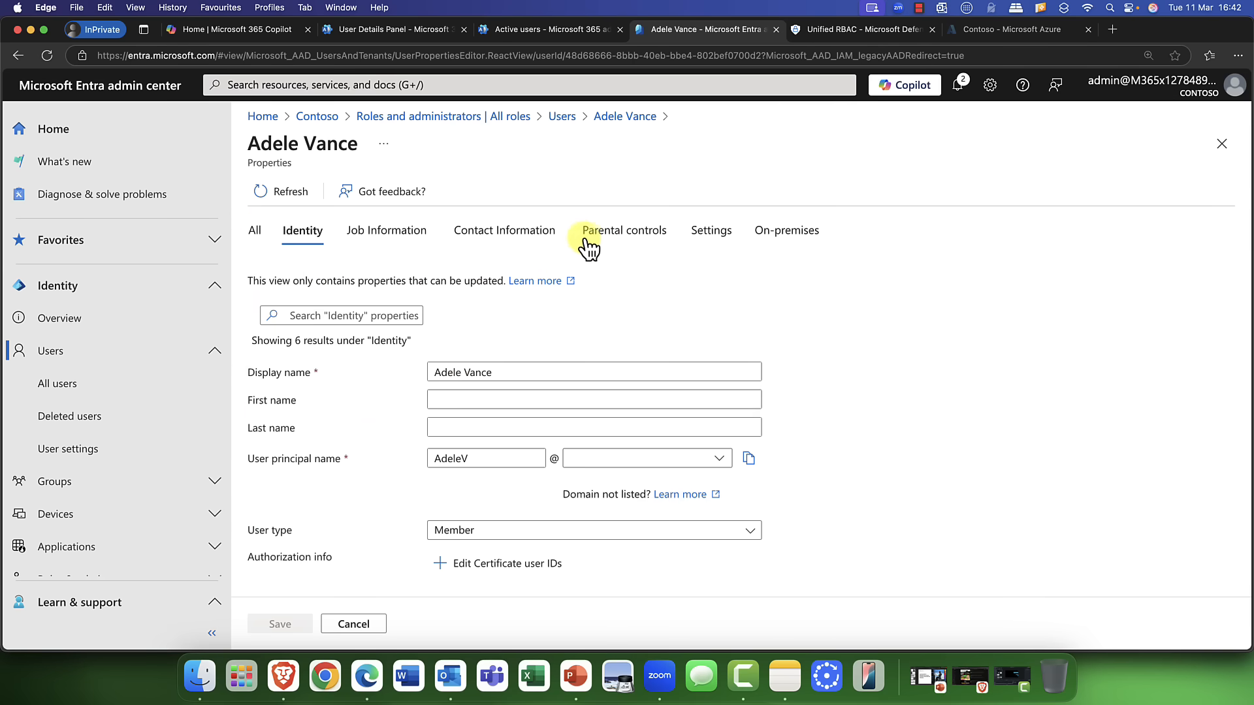
click(504, 230)
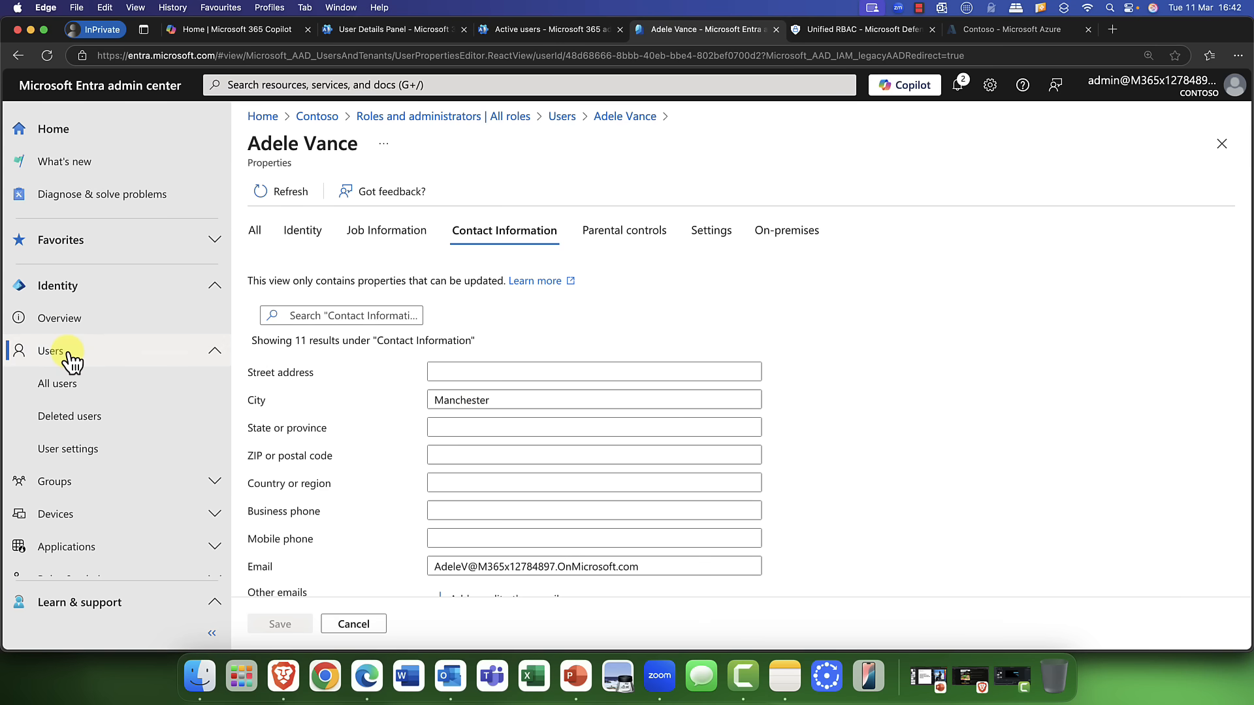
click(57, 384)
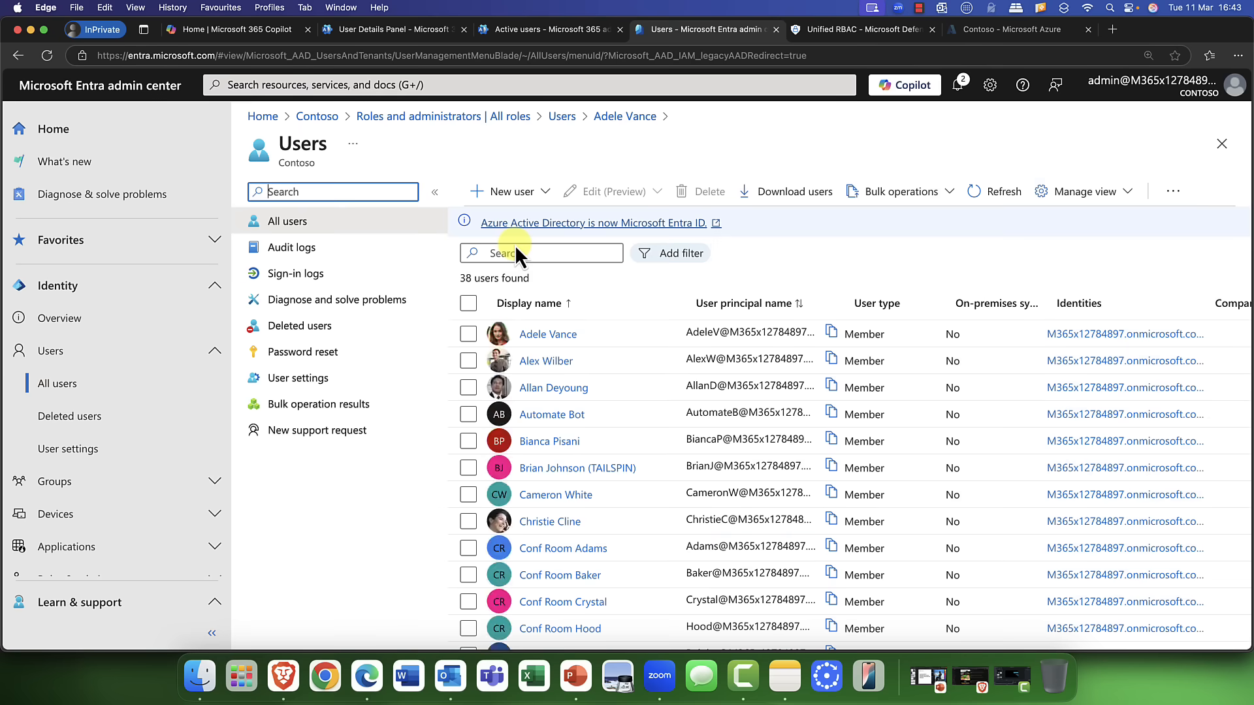
click(548, 29)
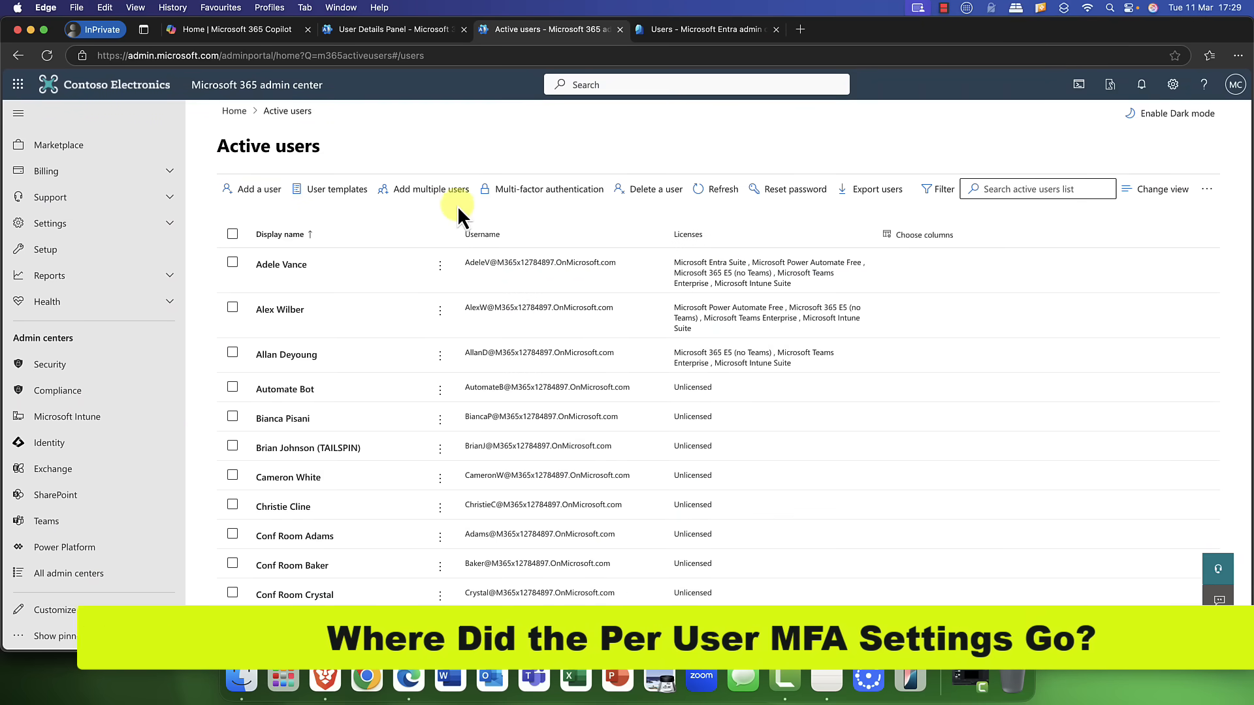
mouse_move(542, 194)
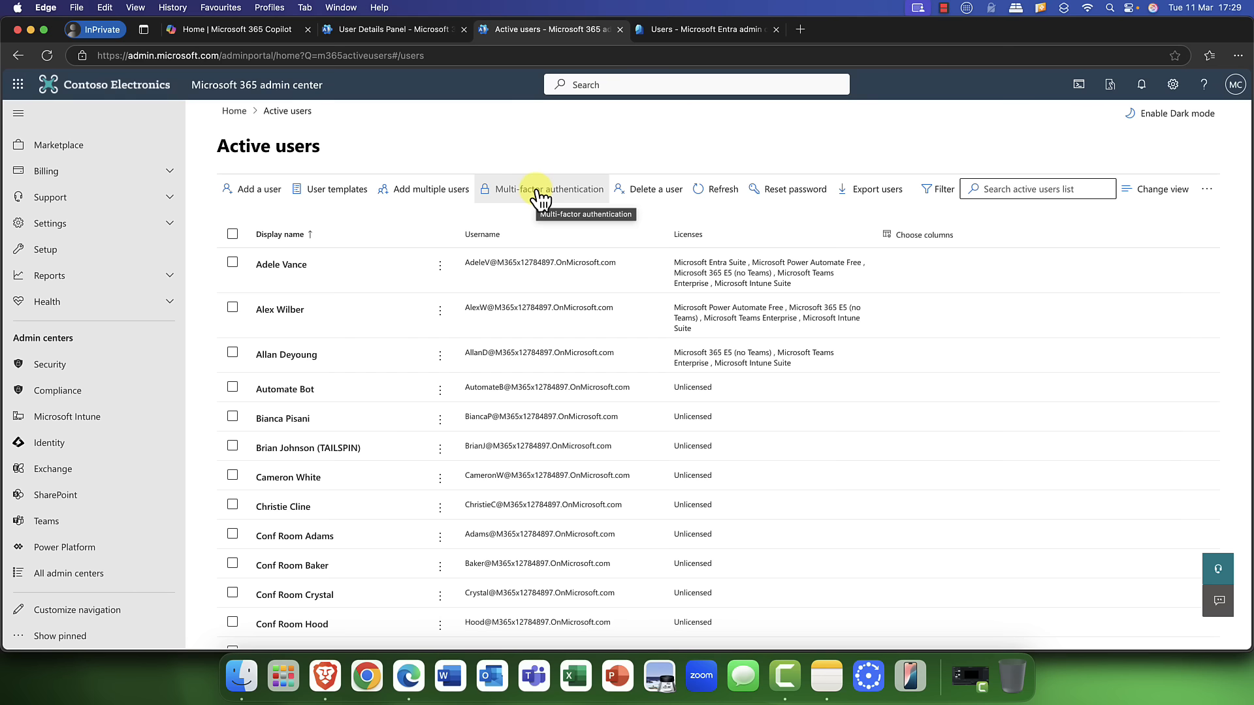
Step: Open the Multi-factor authentication guide from Active users, then Manage Conditional Access policies
click(549, 188)
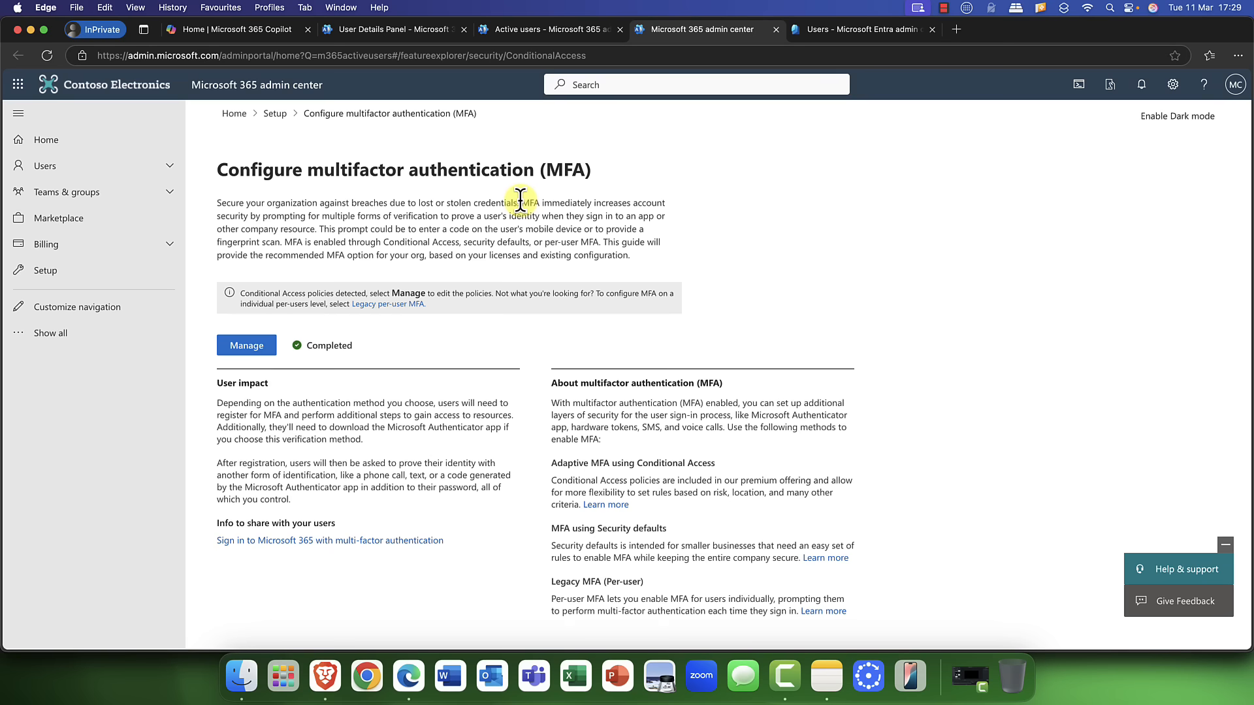
mouse_move(462, 257)
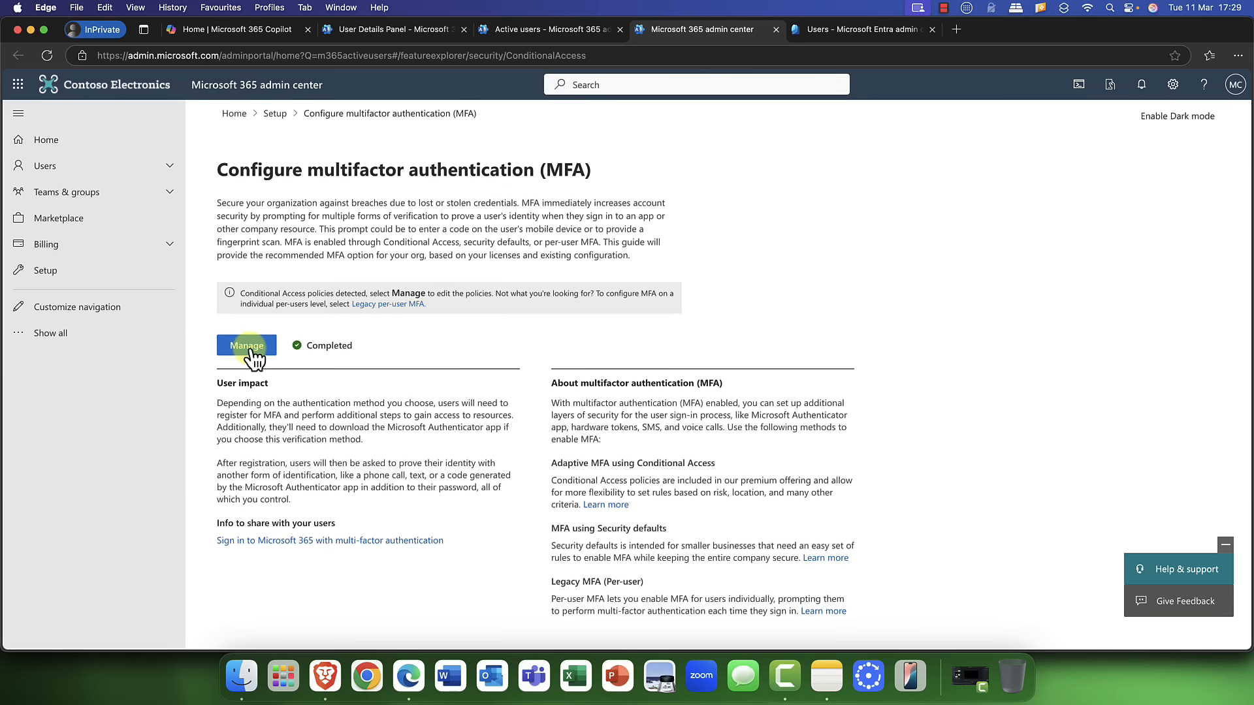
click(246, 345)
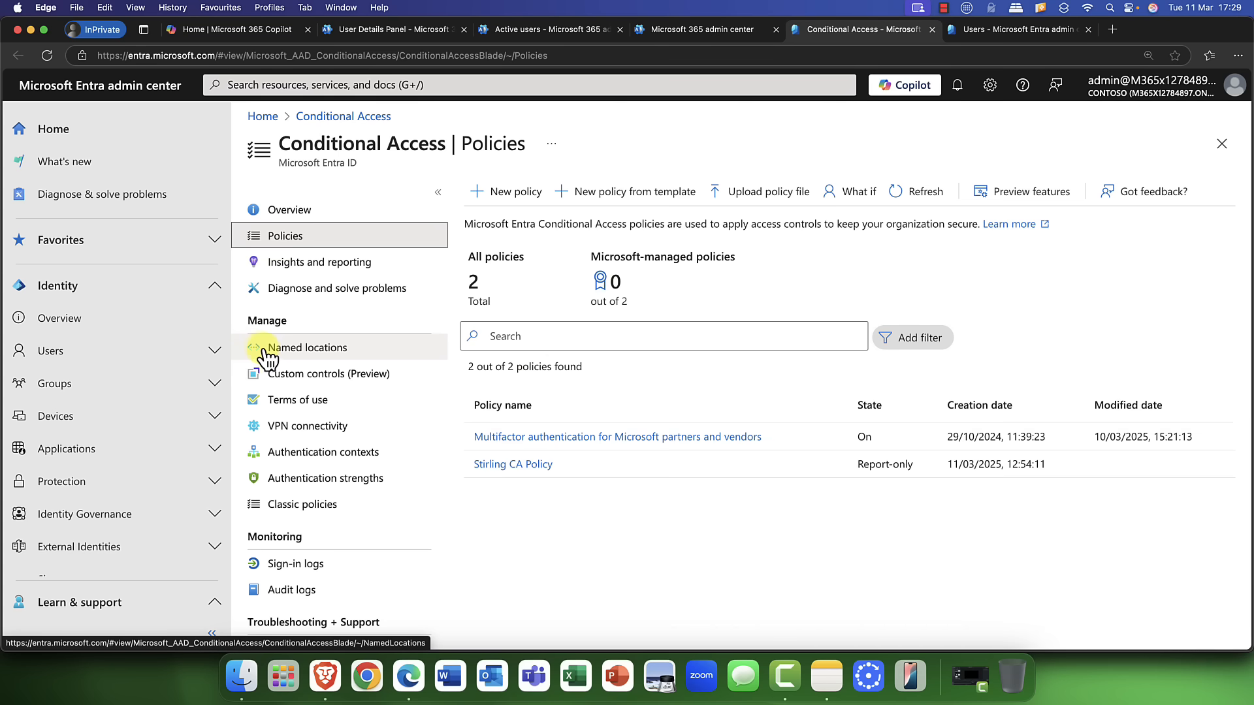
Step: Go to Users > All users and open Per-user MFA from the more-actions menu
click(46, 351)
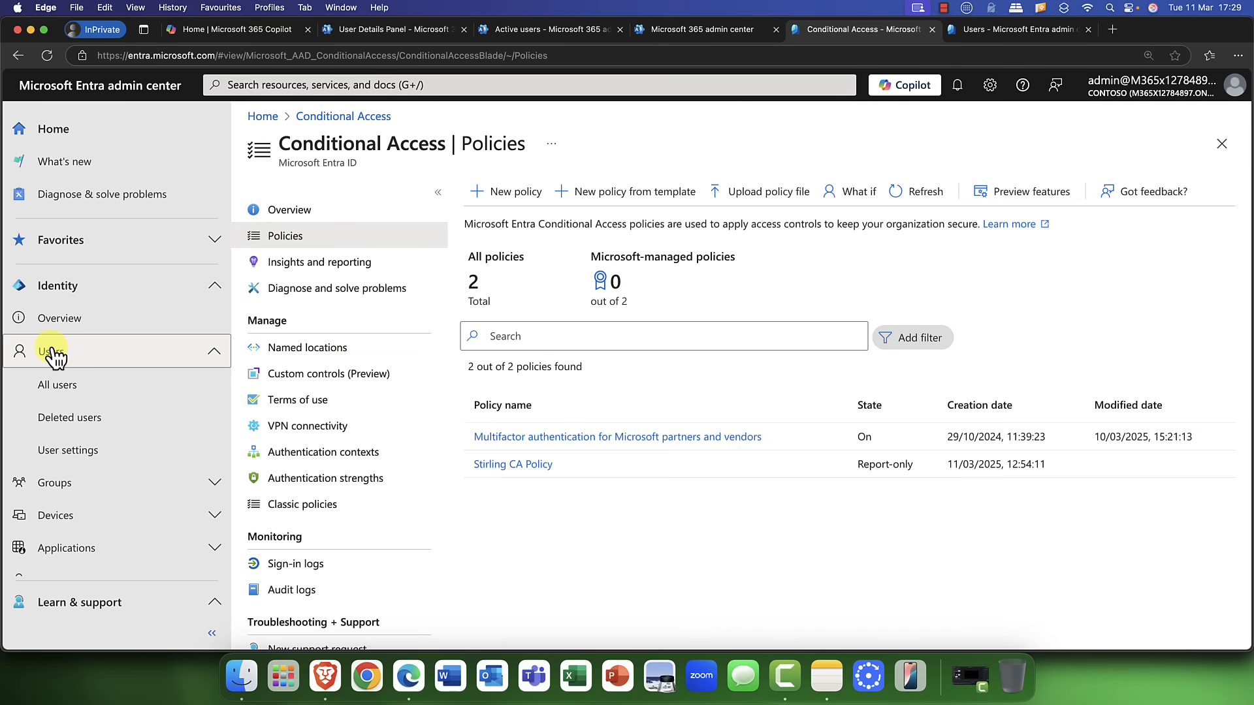
click(57, 385)
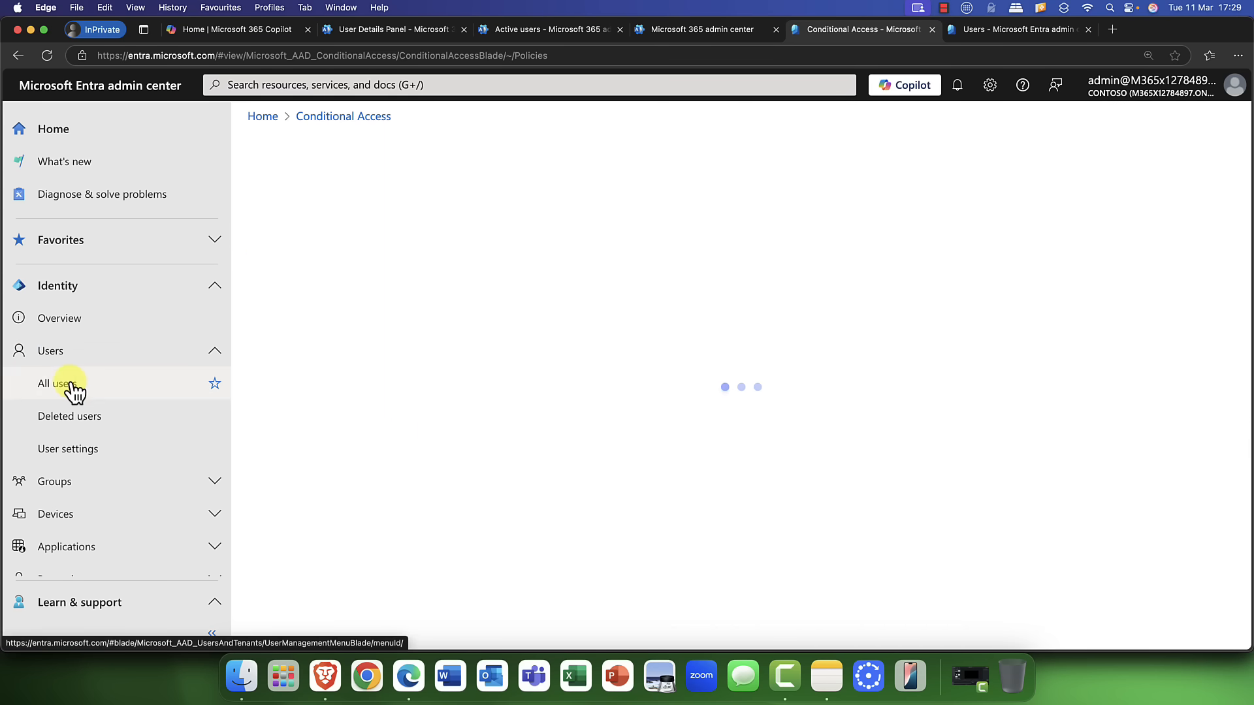
click(53, 383)
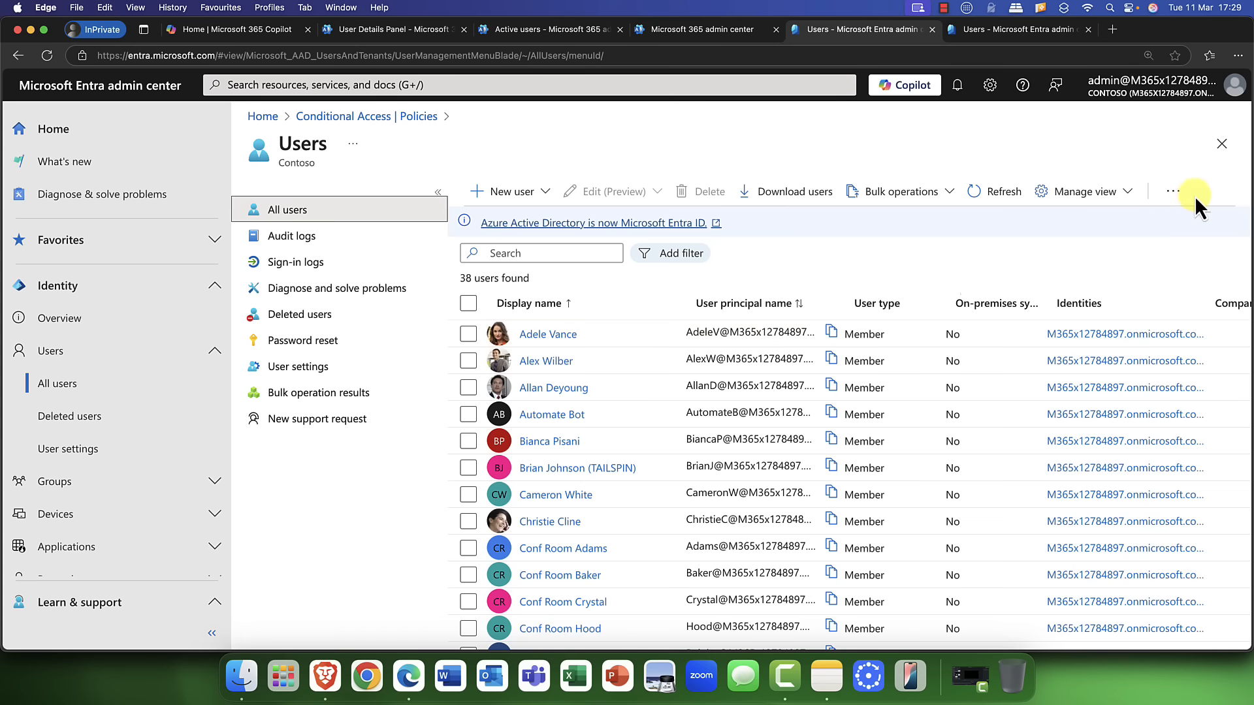
click(1171, 192)
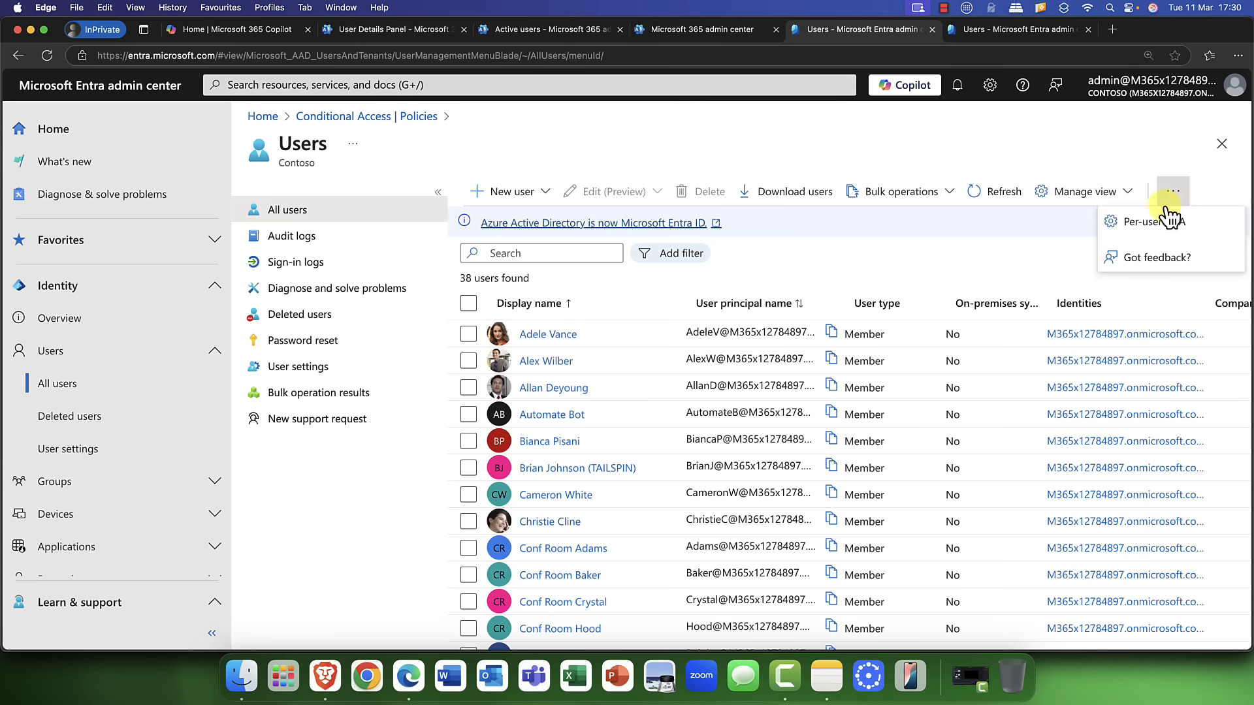
click(1152, 221)
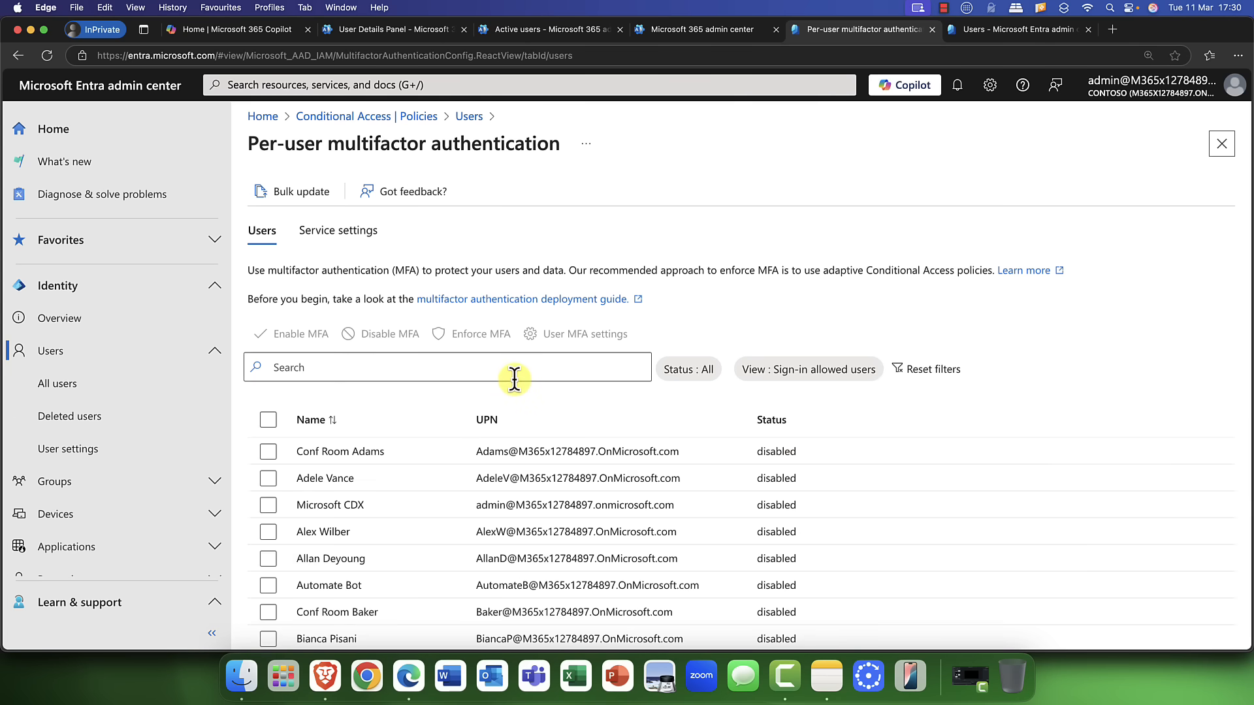
Step: Enable per-user MFA for Bianca Pisani and confirm
scroll(down, 3)
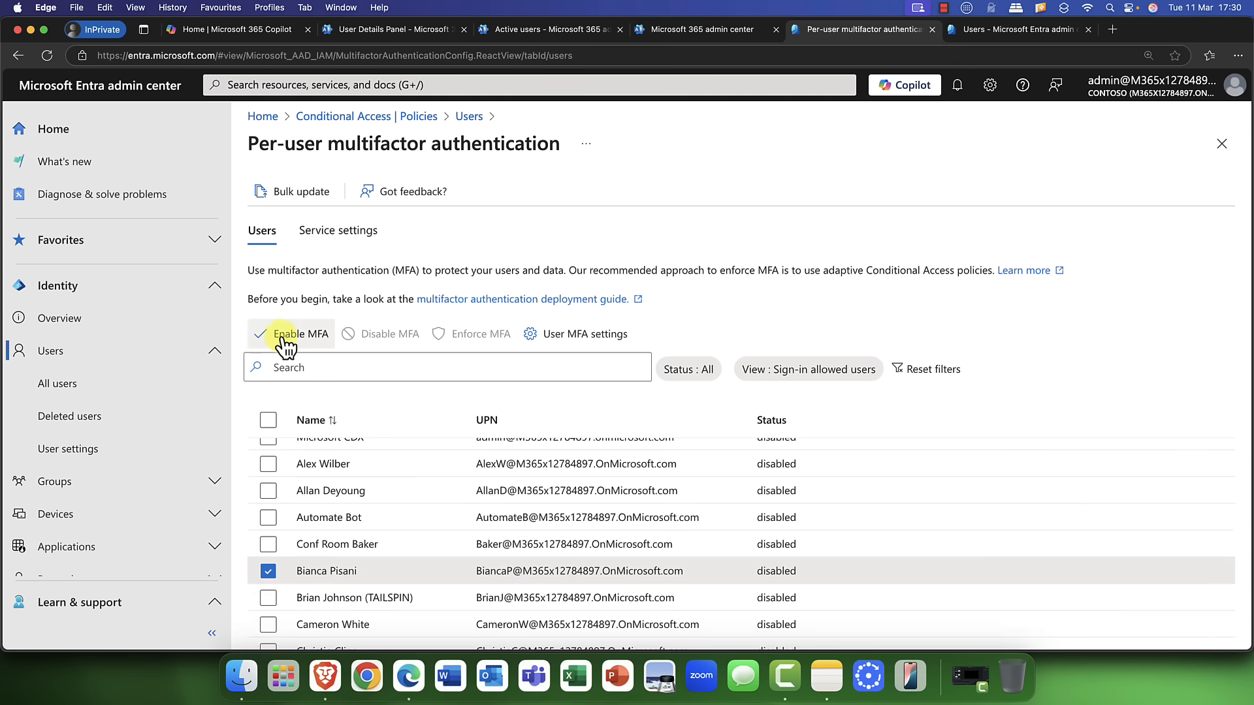
click(302, 334)
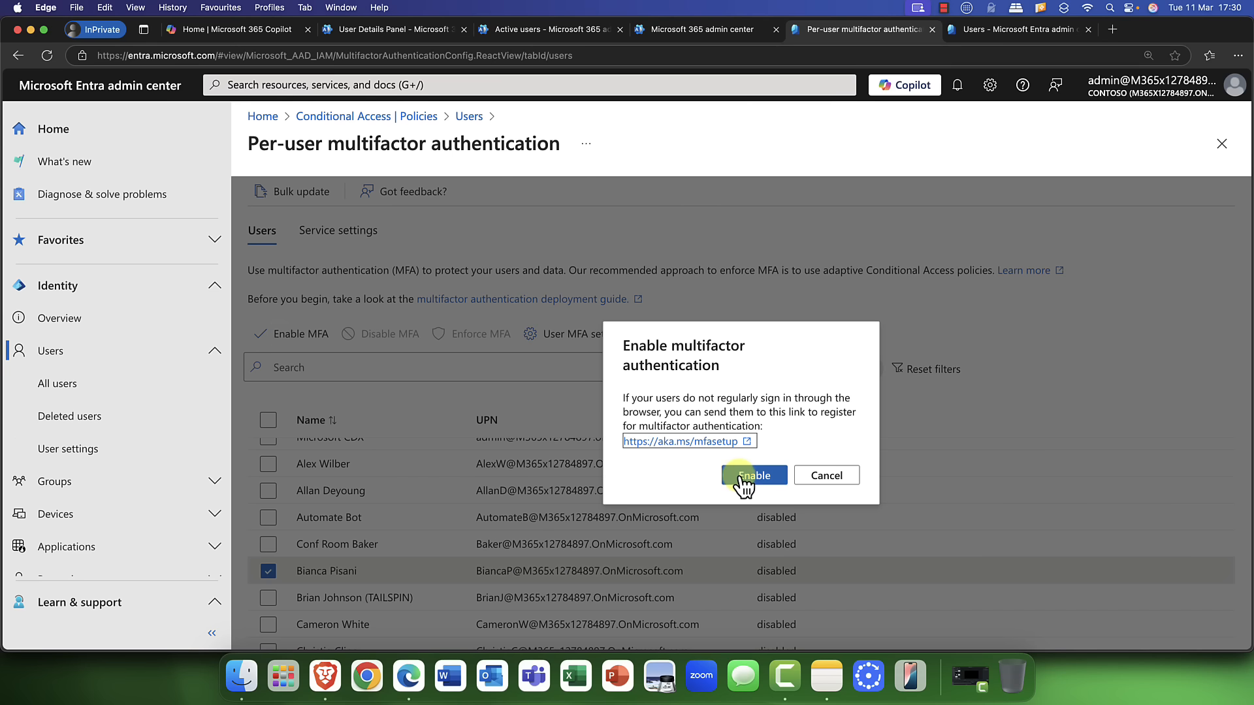
click(752, 474)
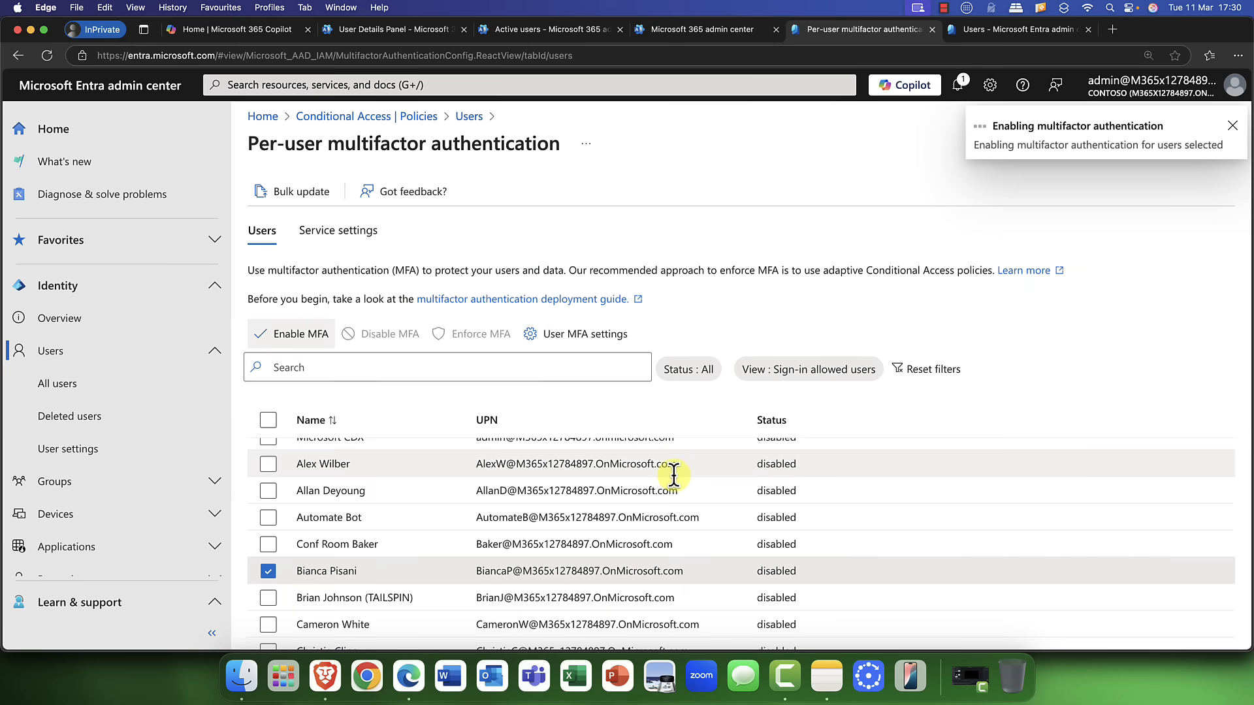
click(291, 334)
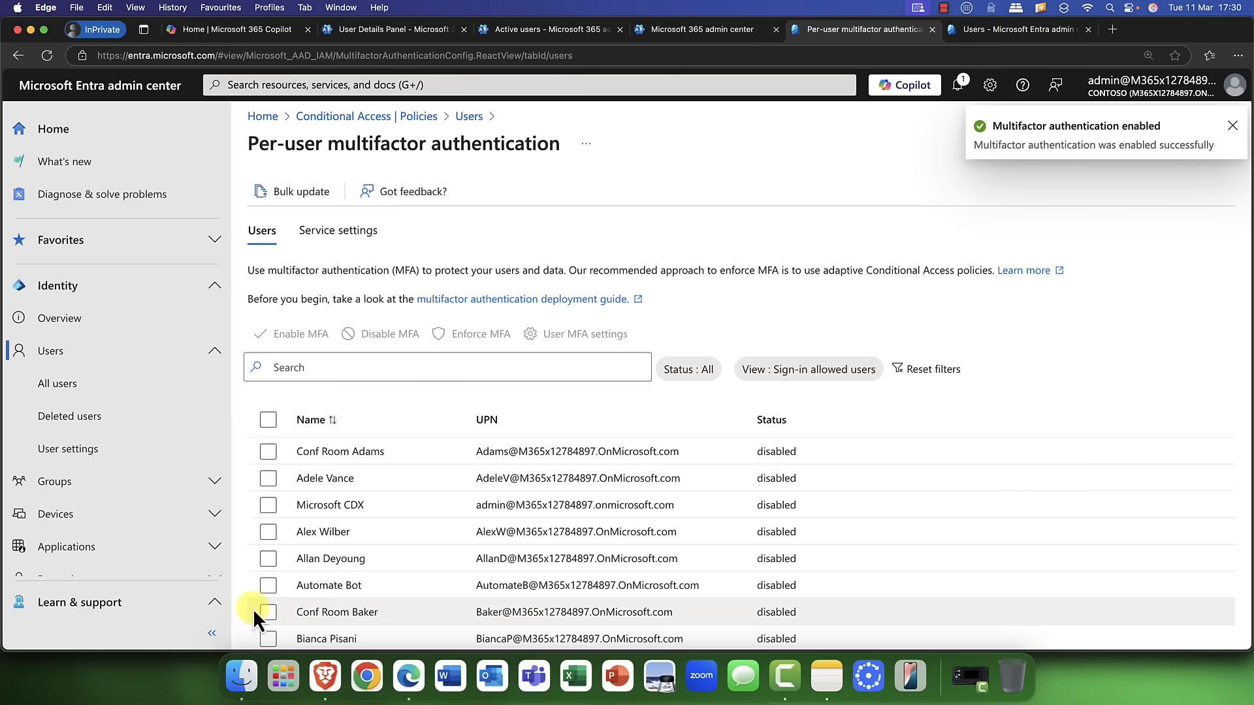
click(268, 632)
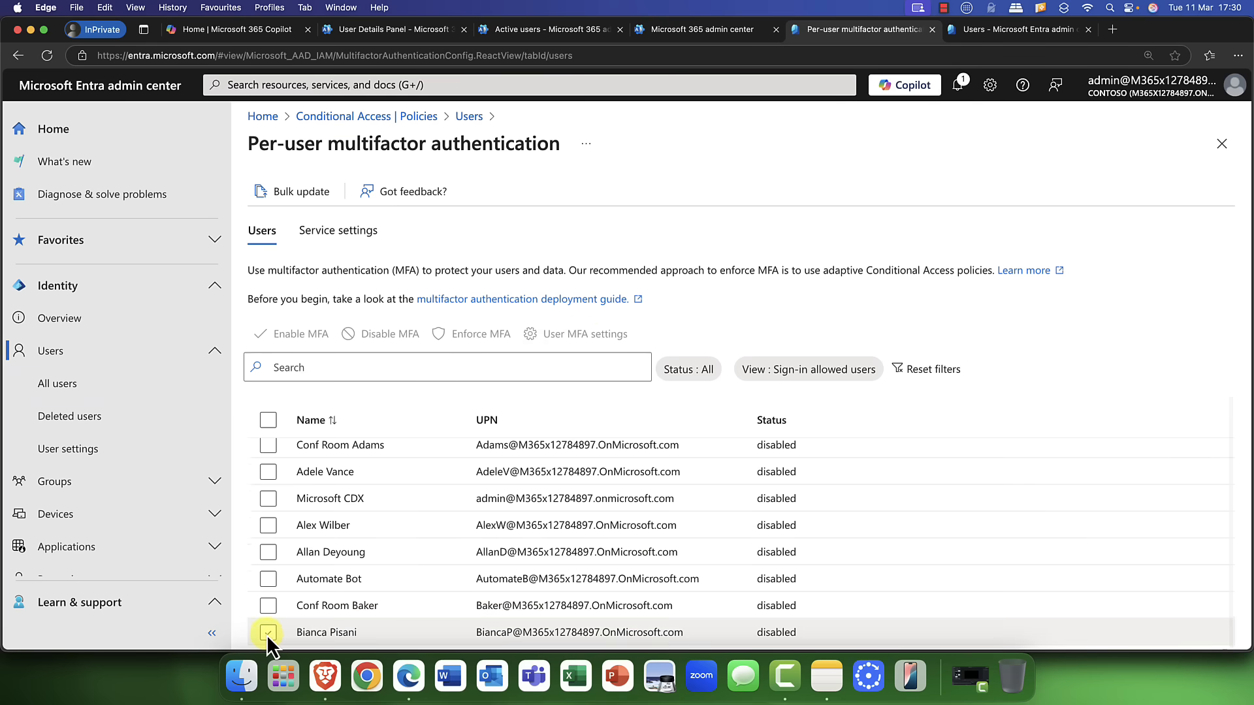
click(584, 334)
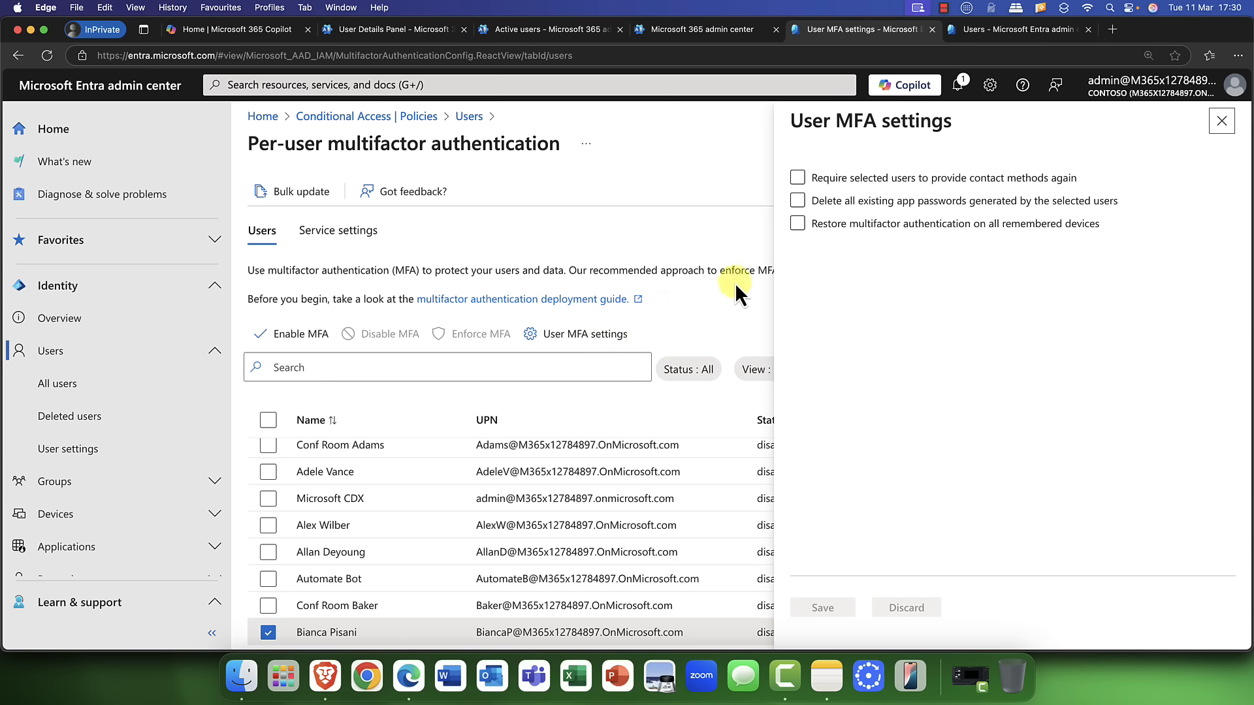
Step: Try the delete-app-passwords option on and off, then close User MFA settings unsaved
click(797, 201)
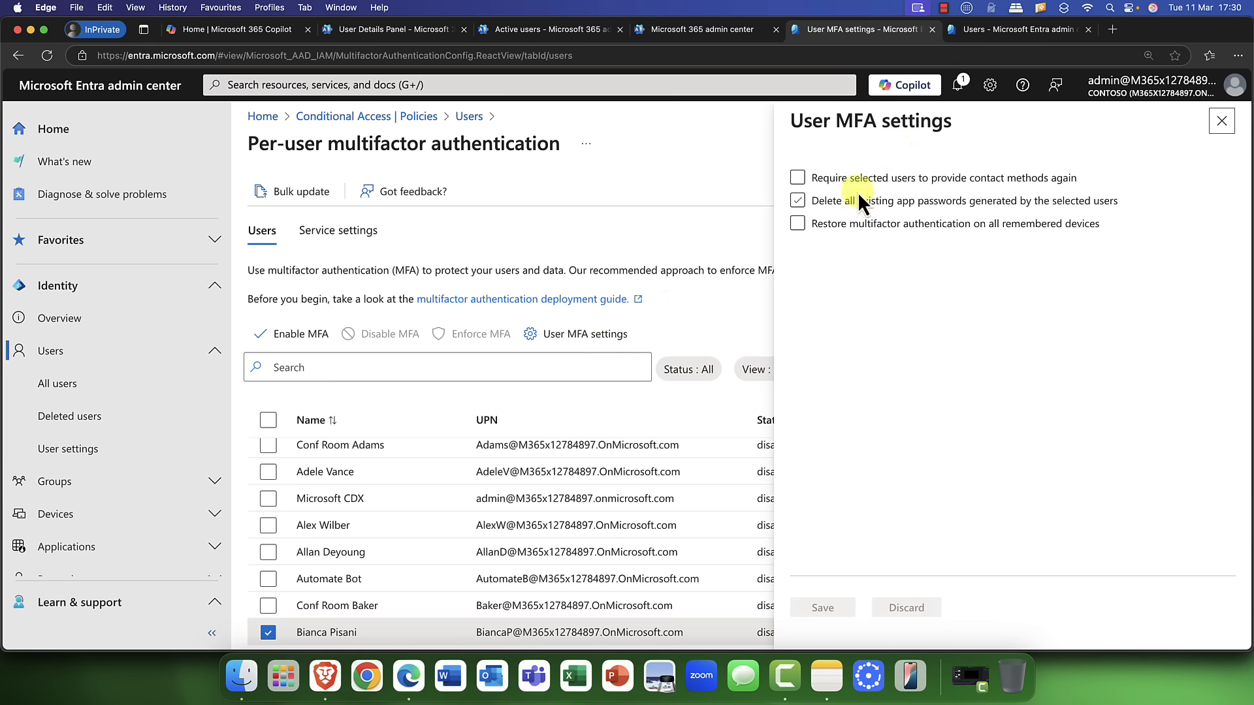
click(797, 200)
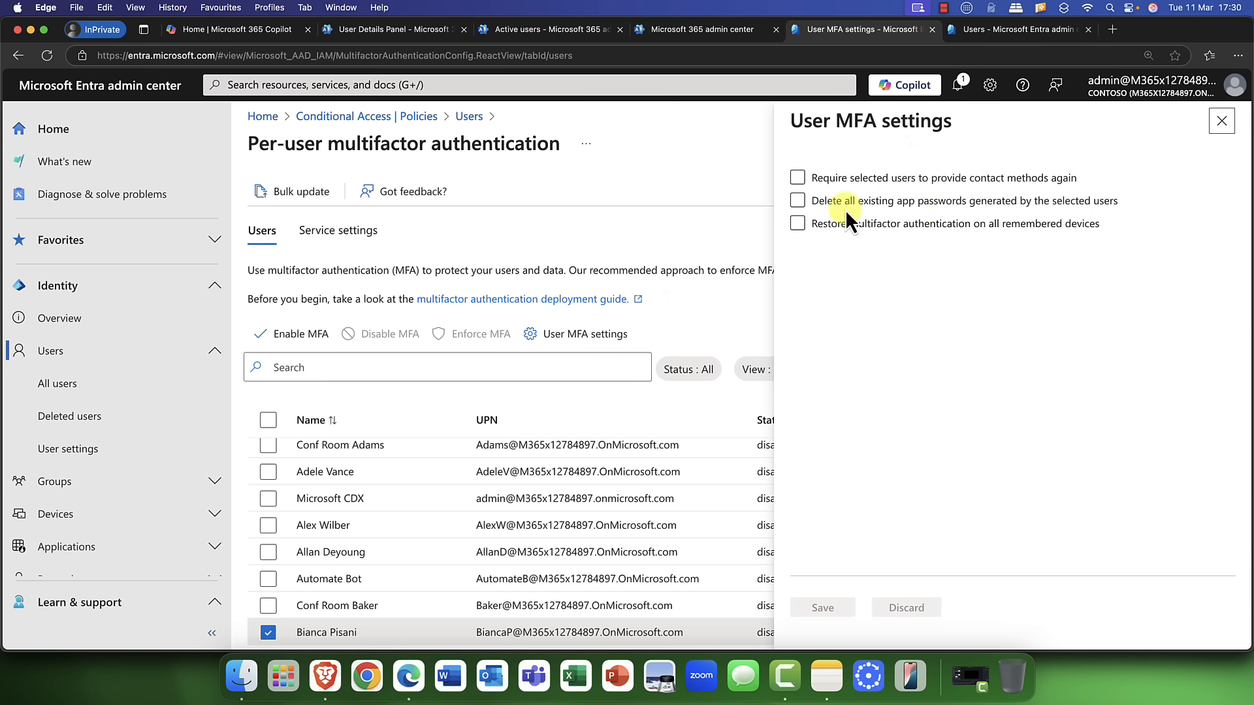
click(797, 201)
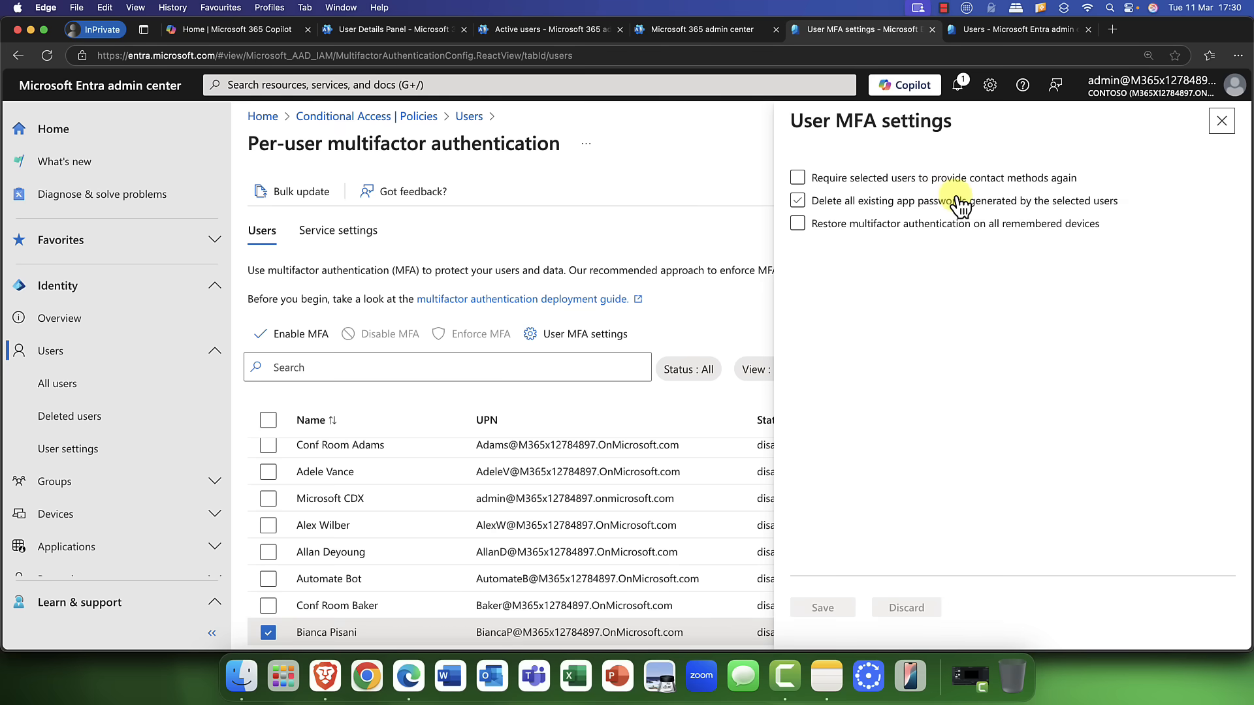
click(798, 200)
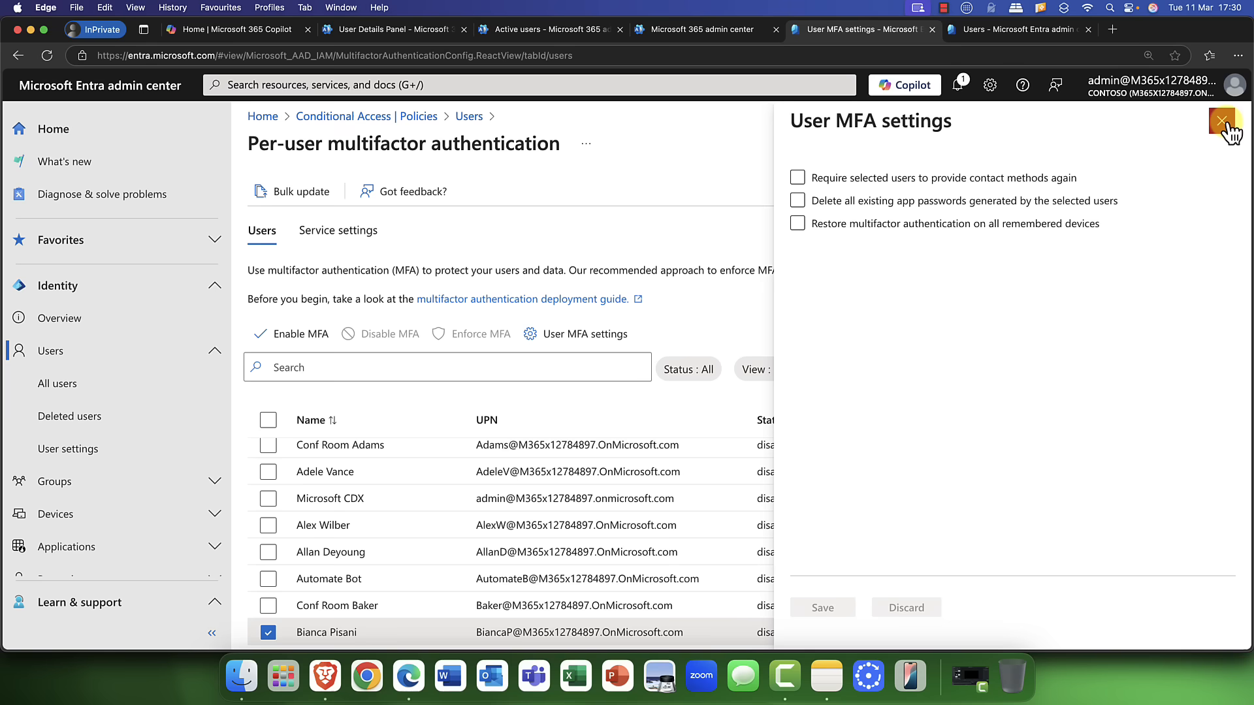
click(337, 231)
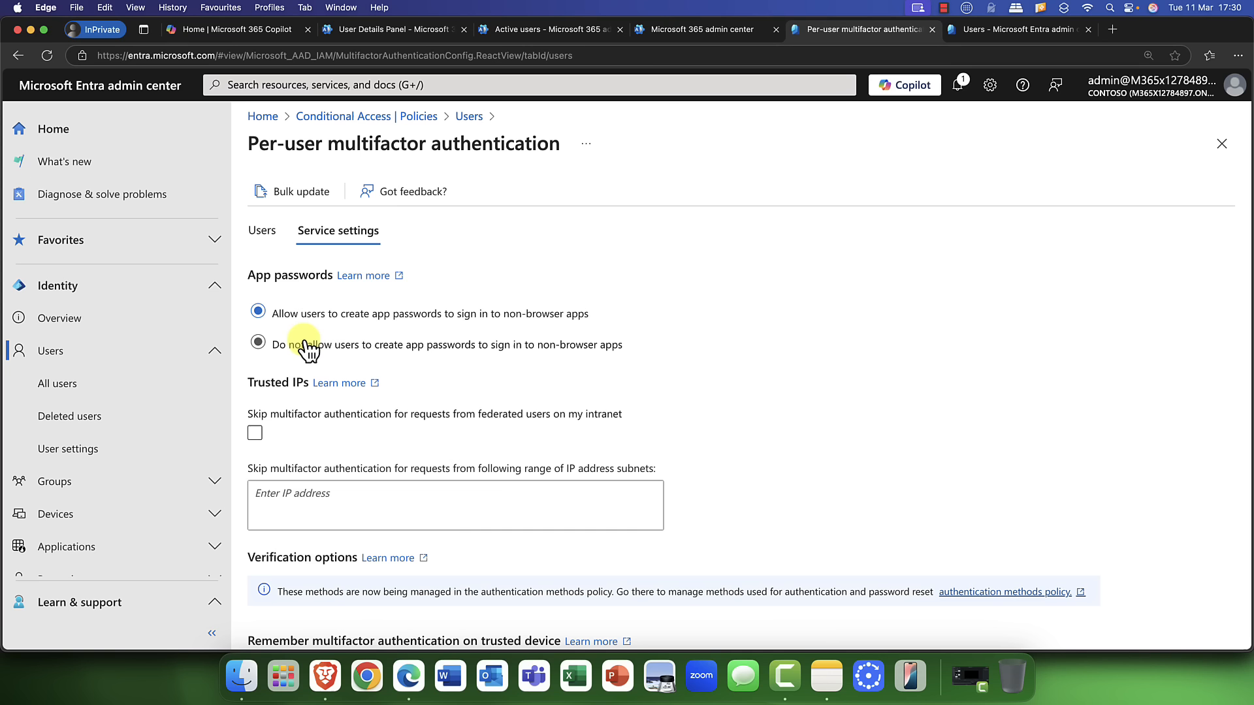
Step: Disallow app password creation, keep trusted-device MFA remembering on, and return to Conditional Access policies
click(257, 345)
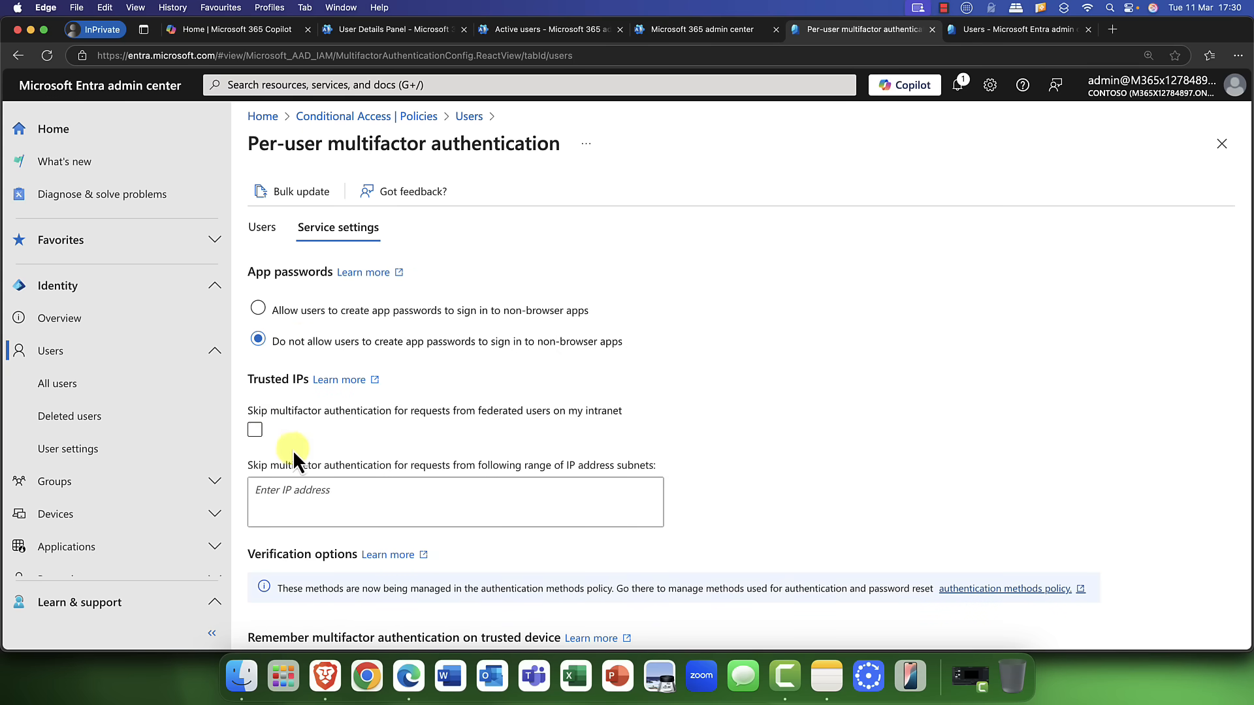
scroll(down, 3)
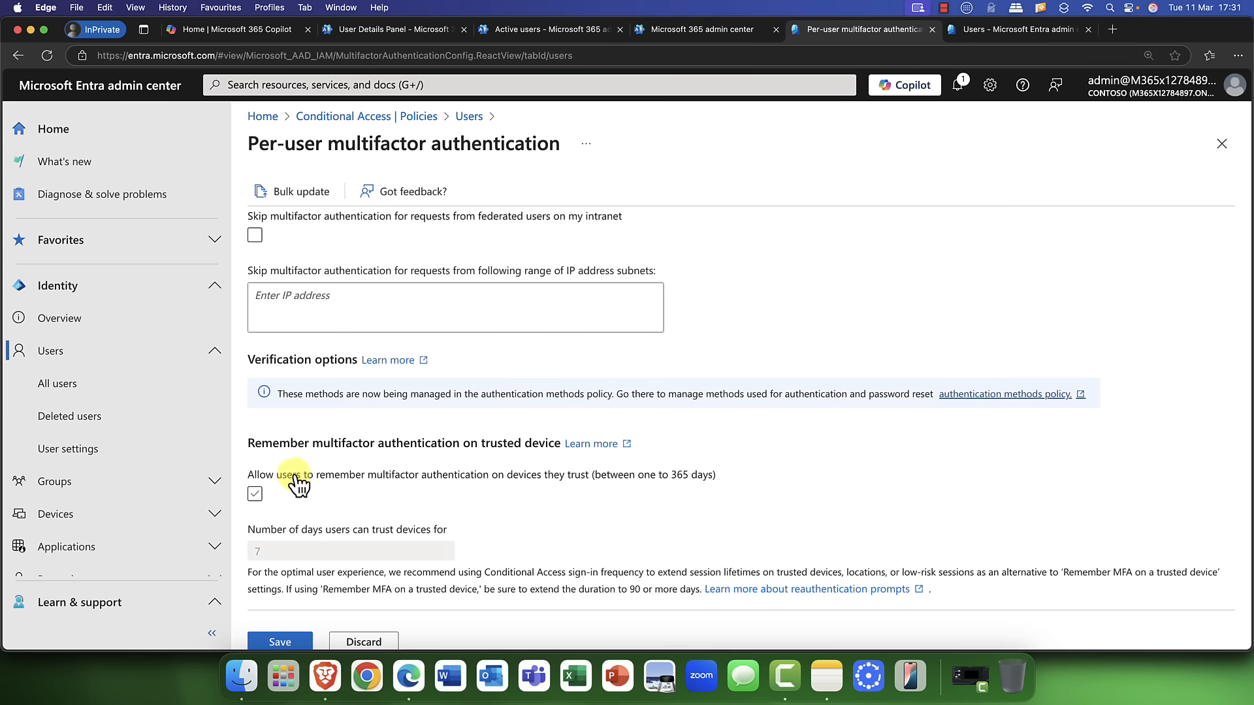
click(254, 493)
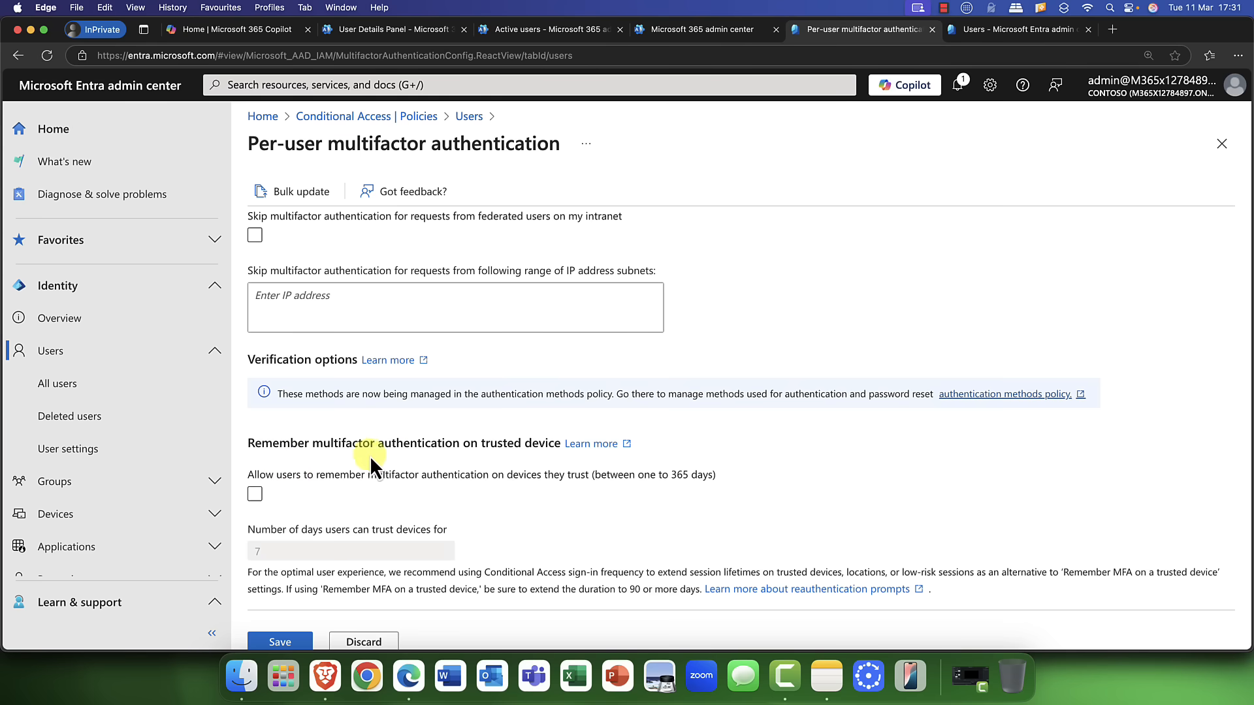
mouse_move(512, 467)
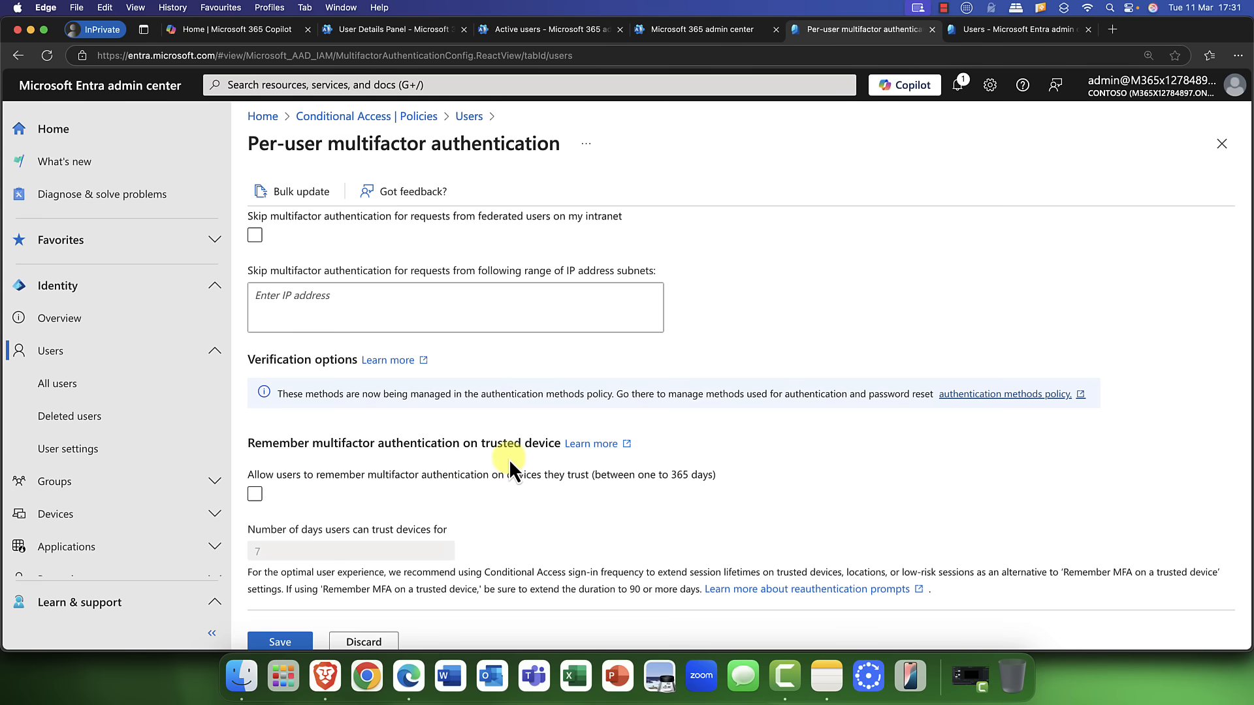
click(254, 494)
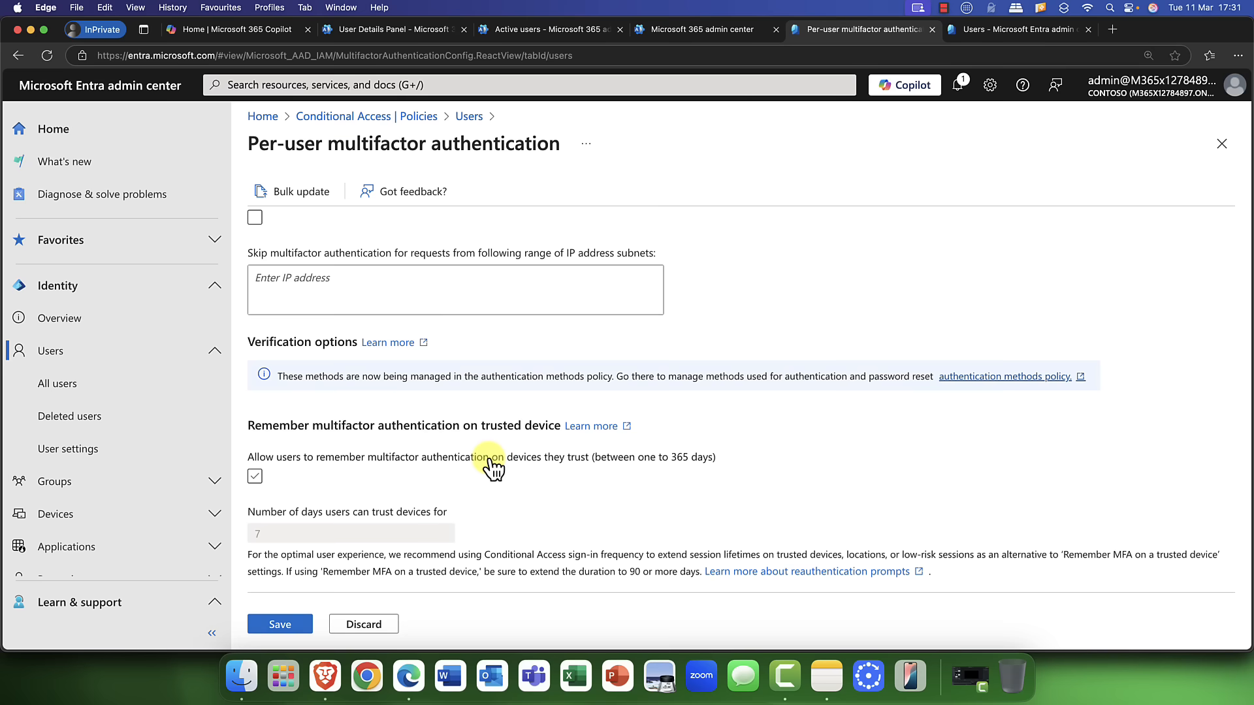
click(337, 230)
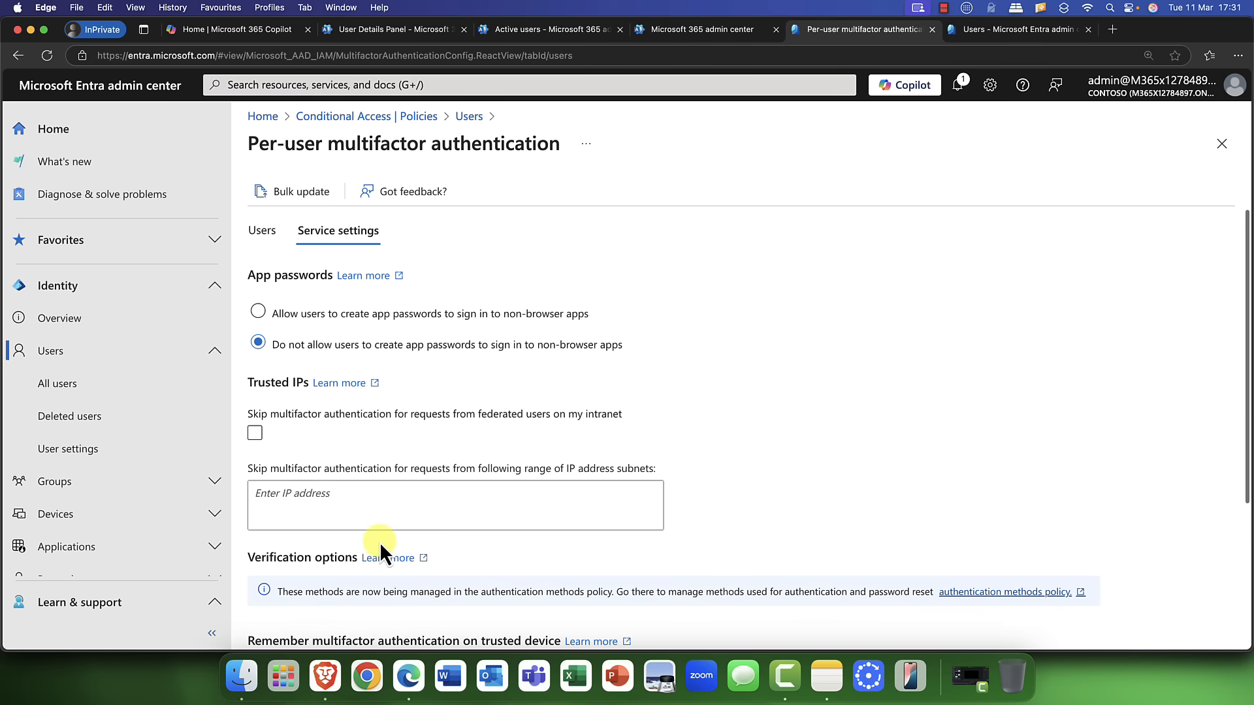
mouse_move(344, 128)
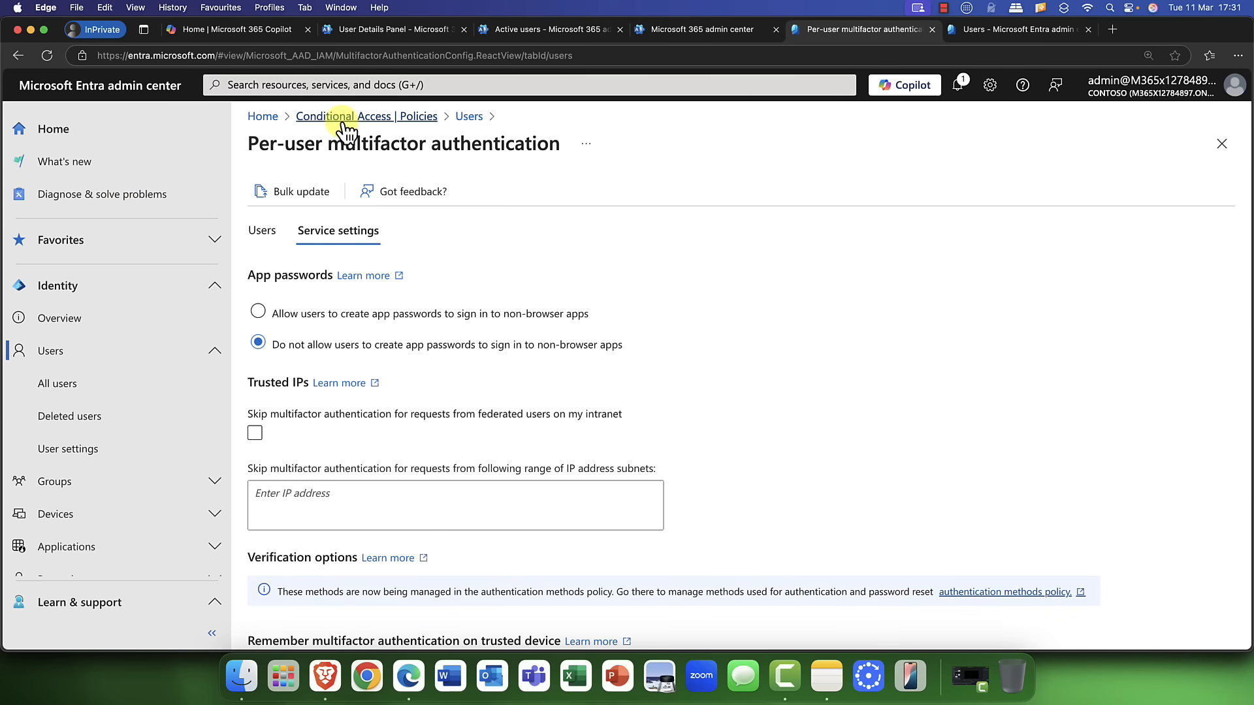
click(367, 116)
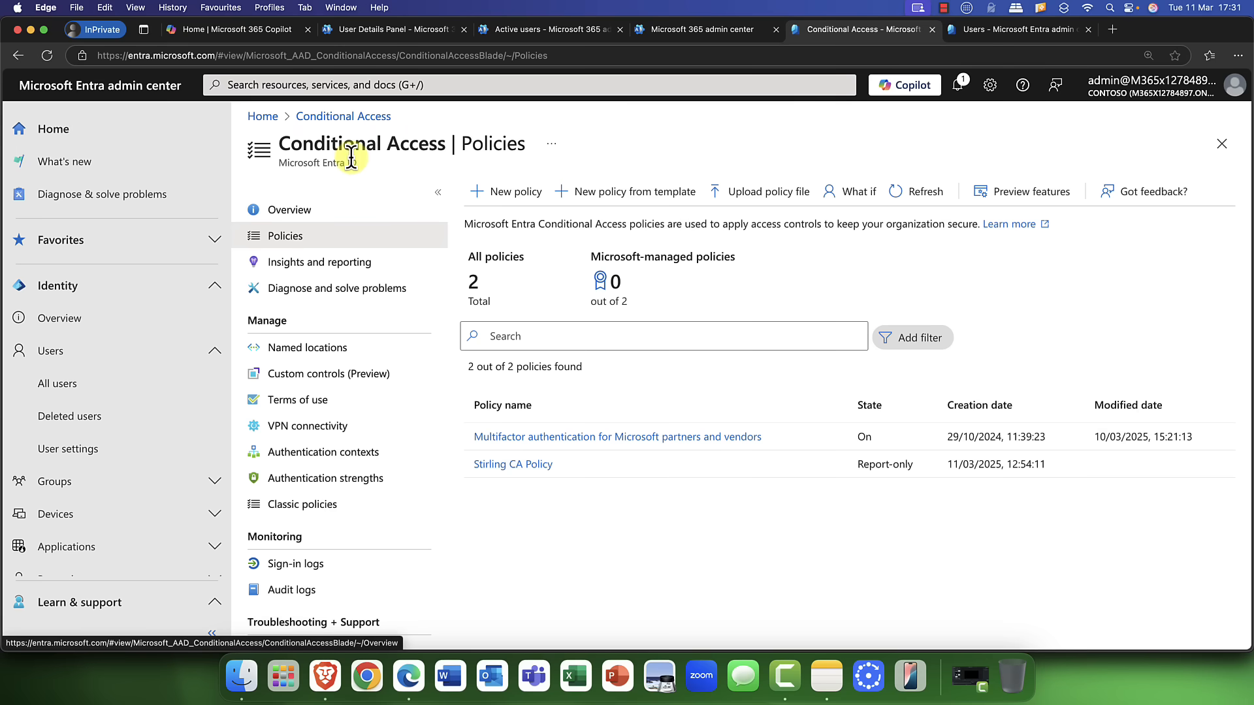